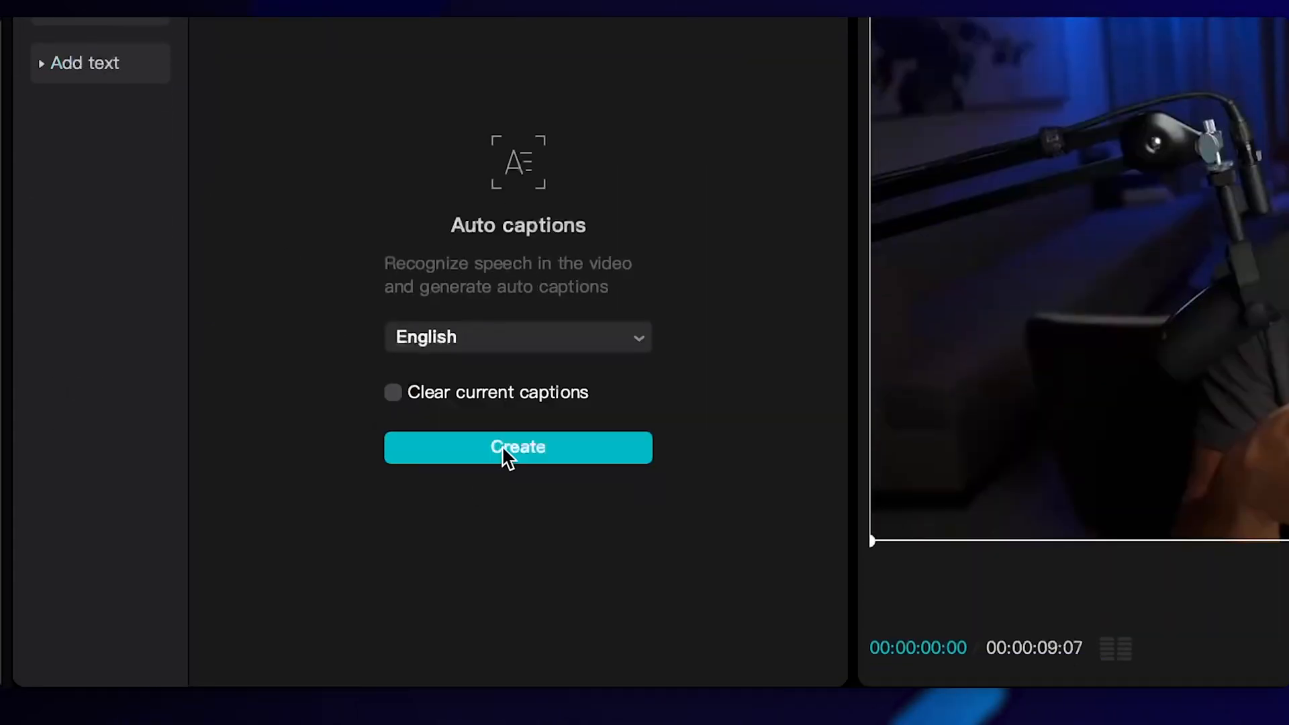
# Generate English auto captions, set them all to Montserrat-ExtraBold, and preview a later caption.
pyautogui.click(518, 447)
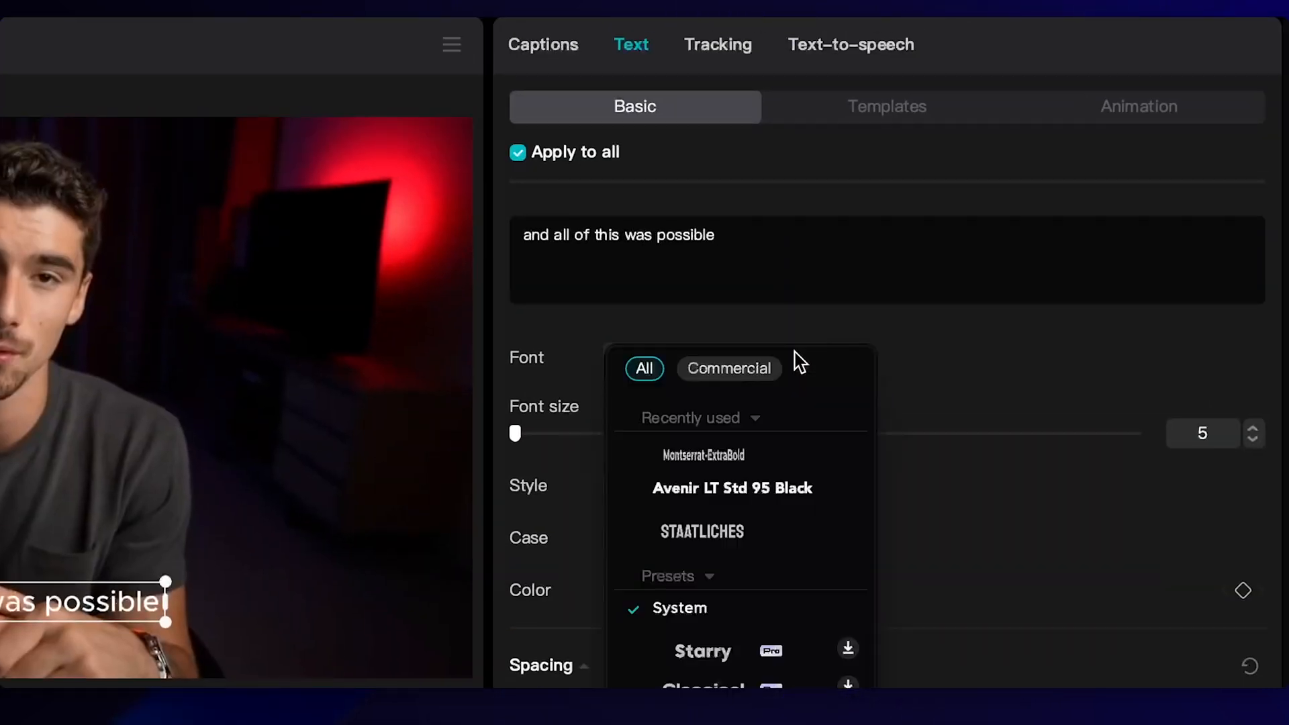
pyautogui.click(702, 455)
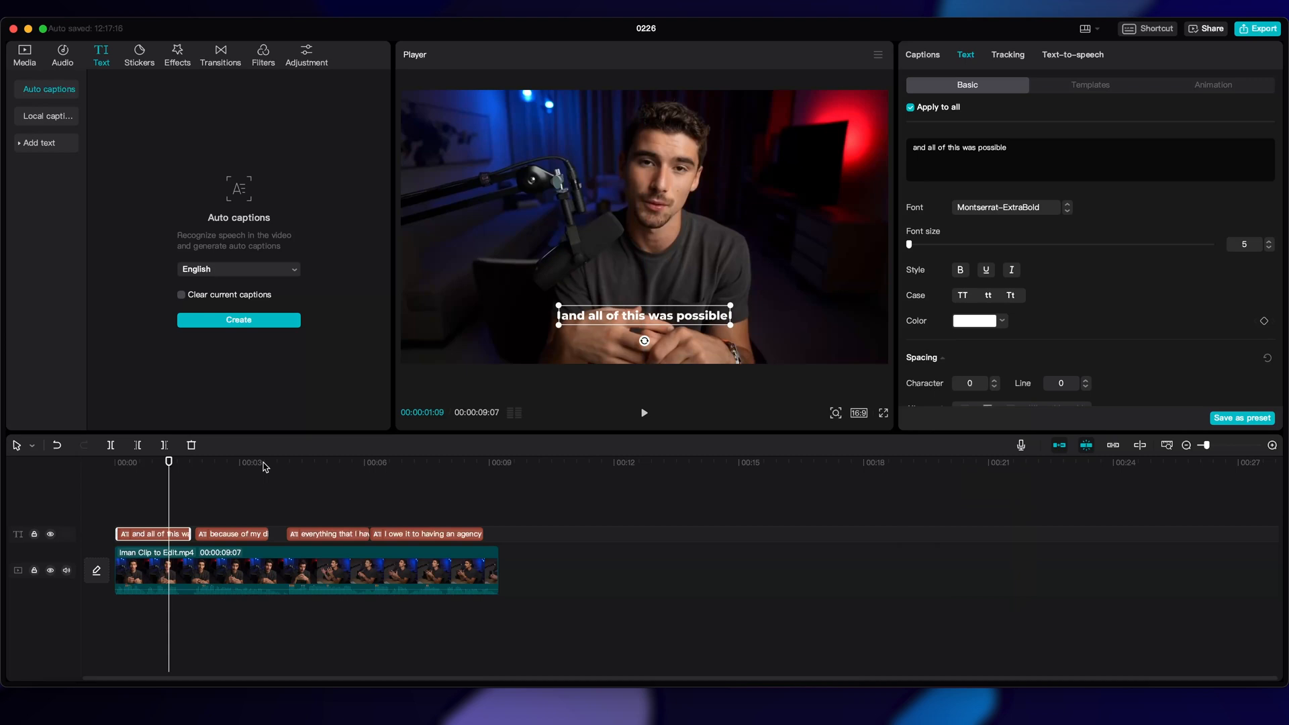
pyautogui.click(313, 461)
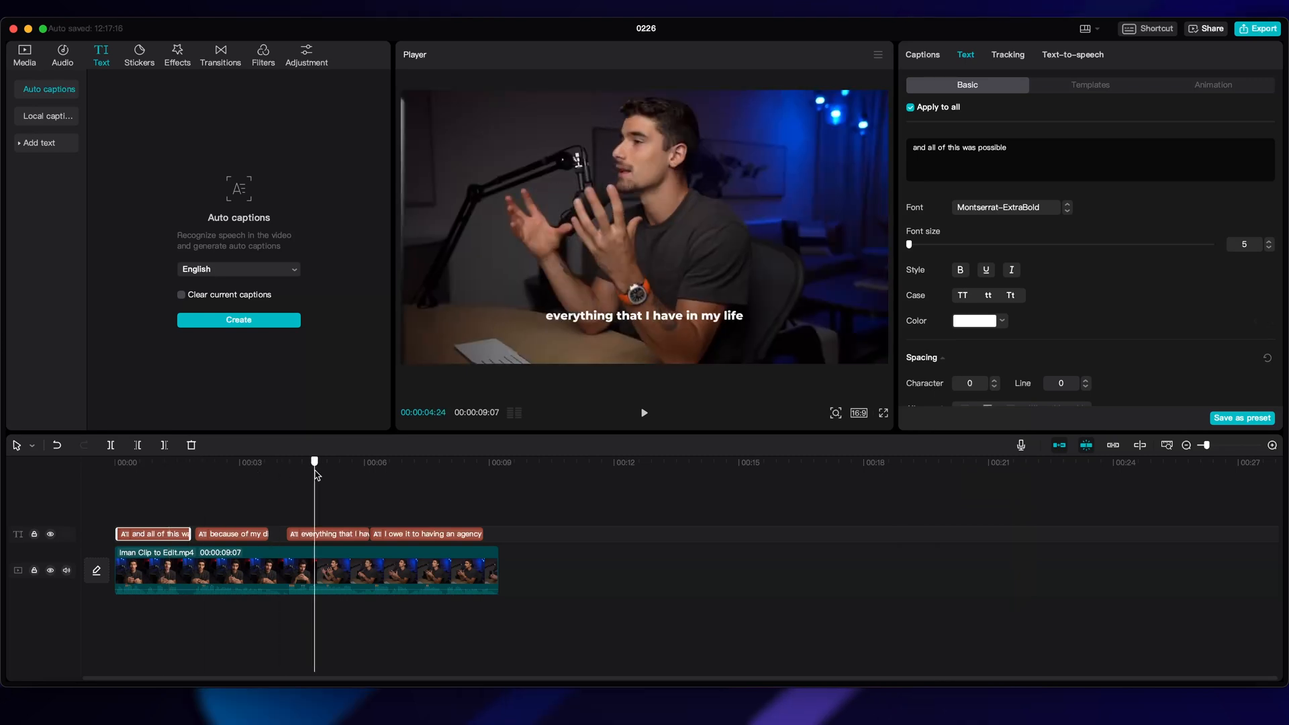
# Apply a horizontal mask to Grid.png and drag its edge to limit the grid to the lower frame.
pyautogui.click(24, 54)
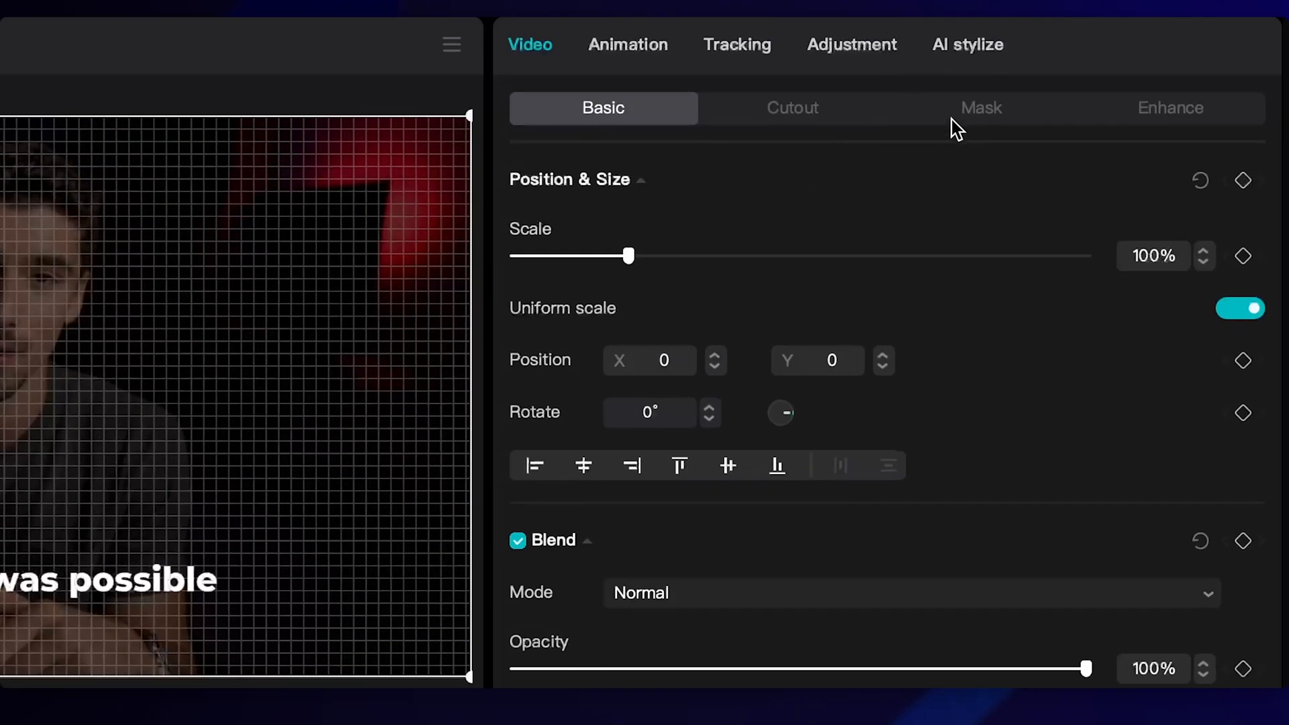
pyautogui.click(980, 107)
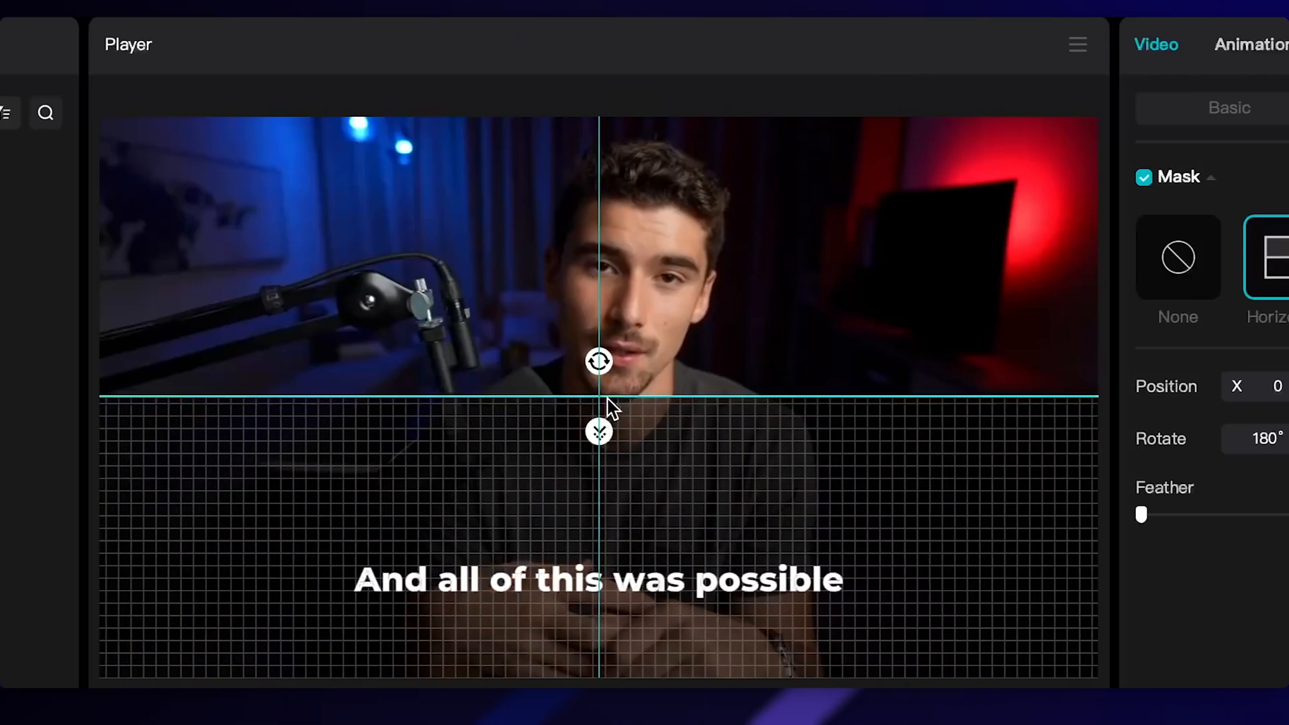
pyautogui.moveTo(1141, 515); pyautogui.dragTo(666, 515)
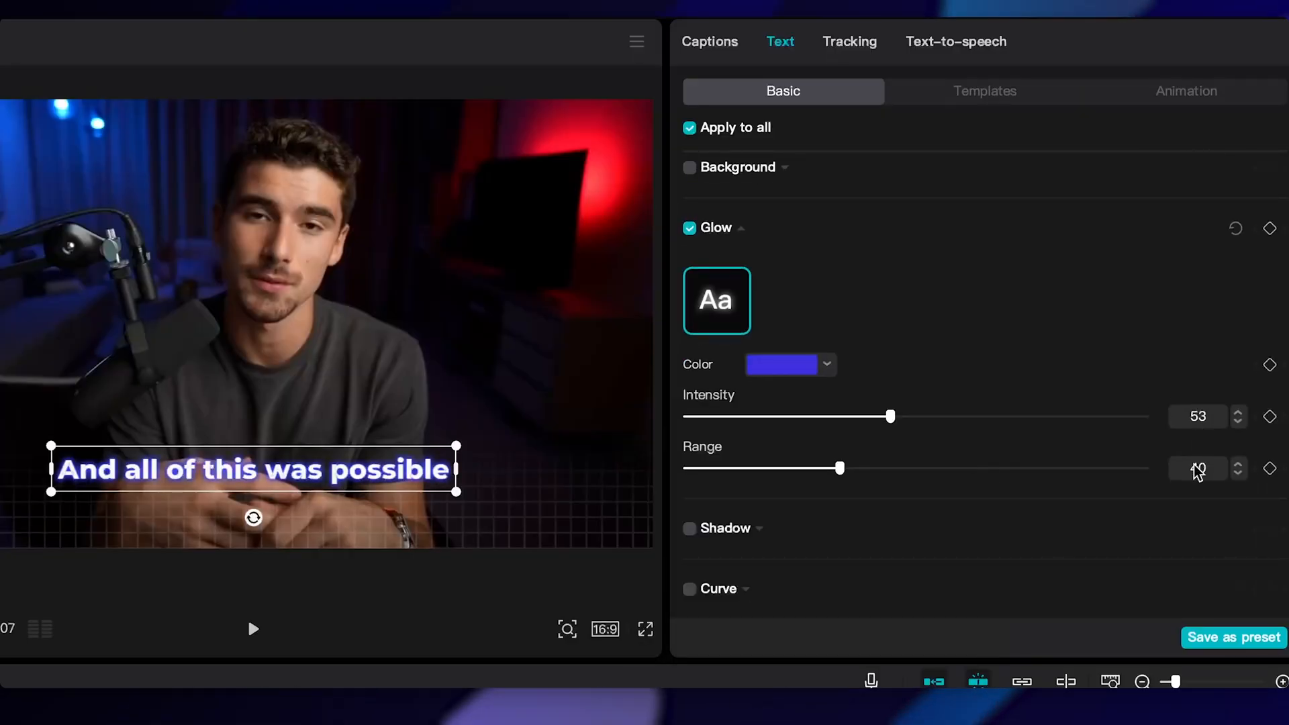
# Drag the captions' glow Range slider out to about 86 for a wide purple glow.
pyautogui.moveTo(839, 468); pyautogui.dragTo(792, 468)
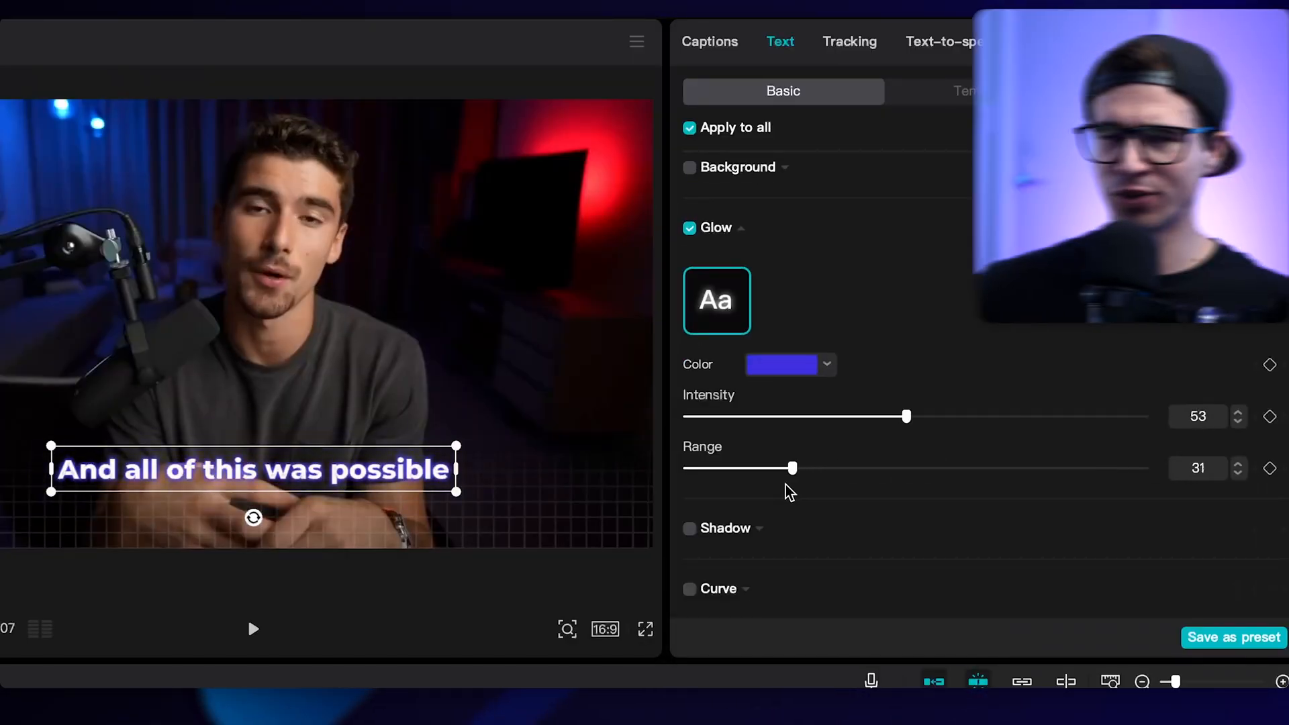
pyautogui.moveTo(791, 468); pyautogui.dragTo(1076, 468)
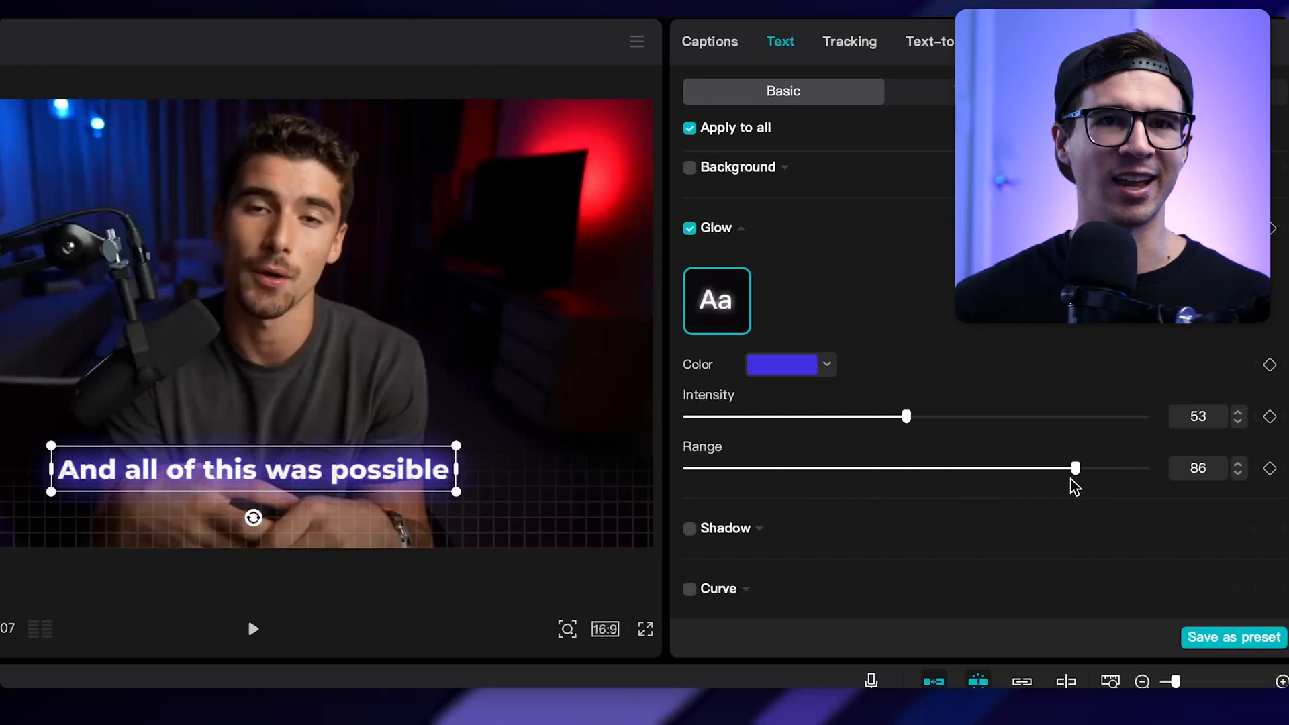
pyautogui.moveTo(1075, 468); pyautogui.dragTo(1109, 468)
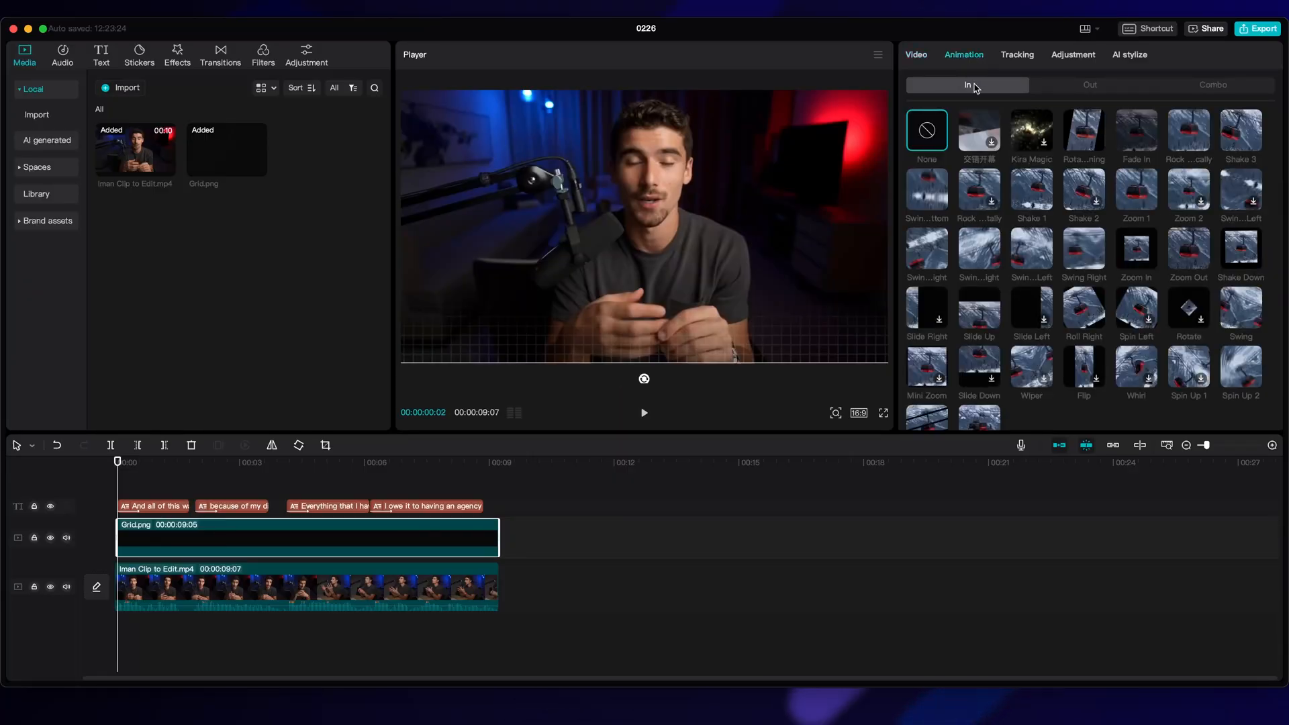
pyautogui.moveTo(1129, 140)
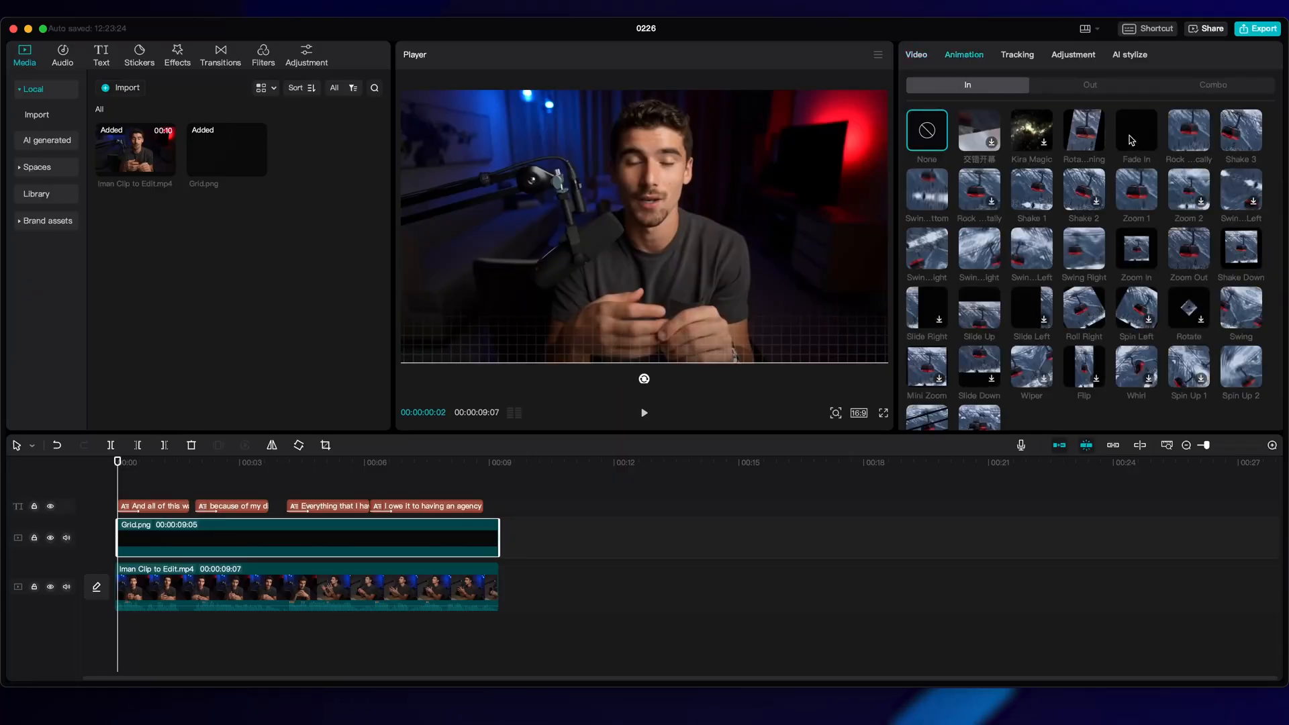
# Apply Fade In to the Grid.png overlay and tune its duration to about half a second.
pyautogui.click(1135, 129)
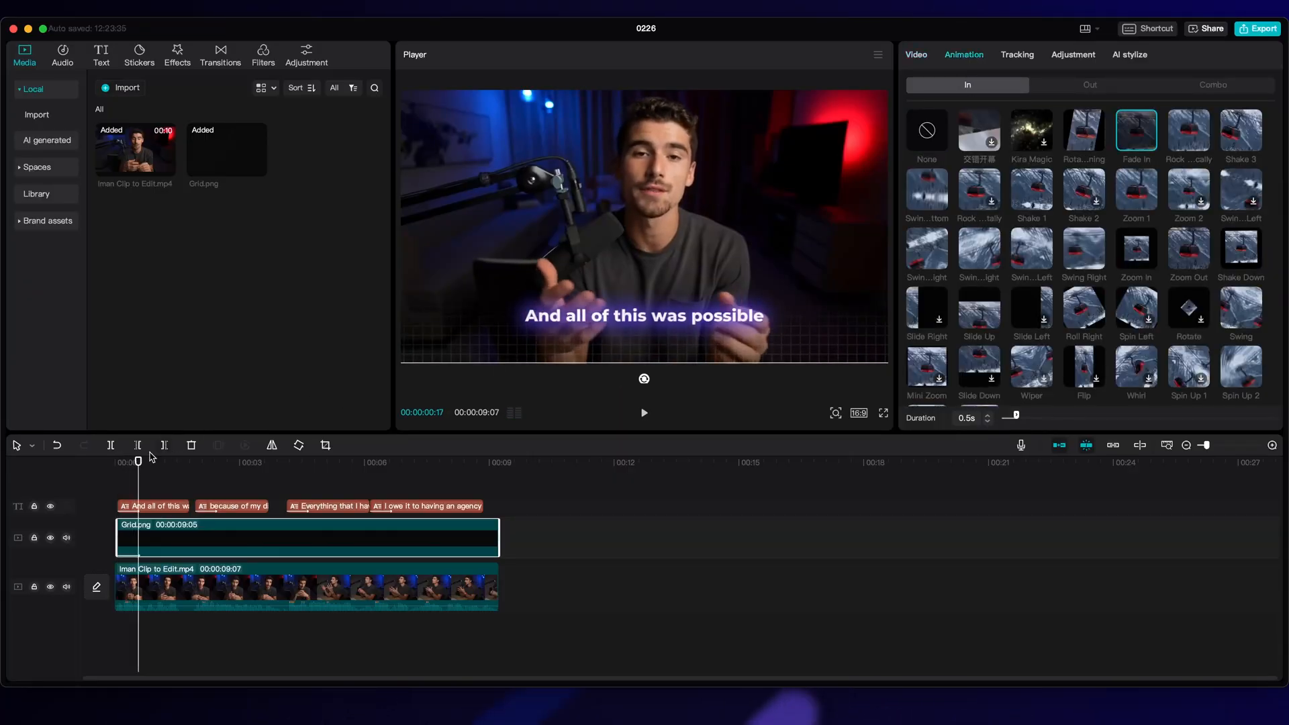
pyautogui.click(643, 413)
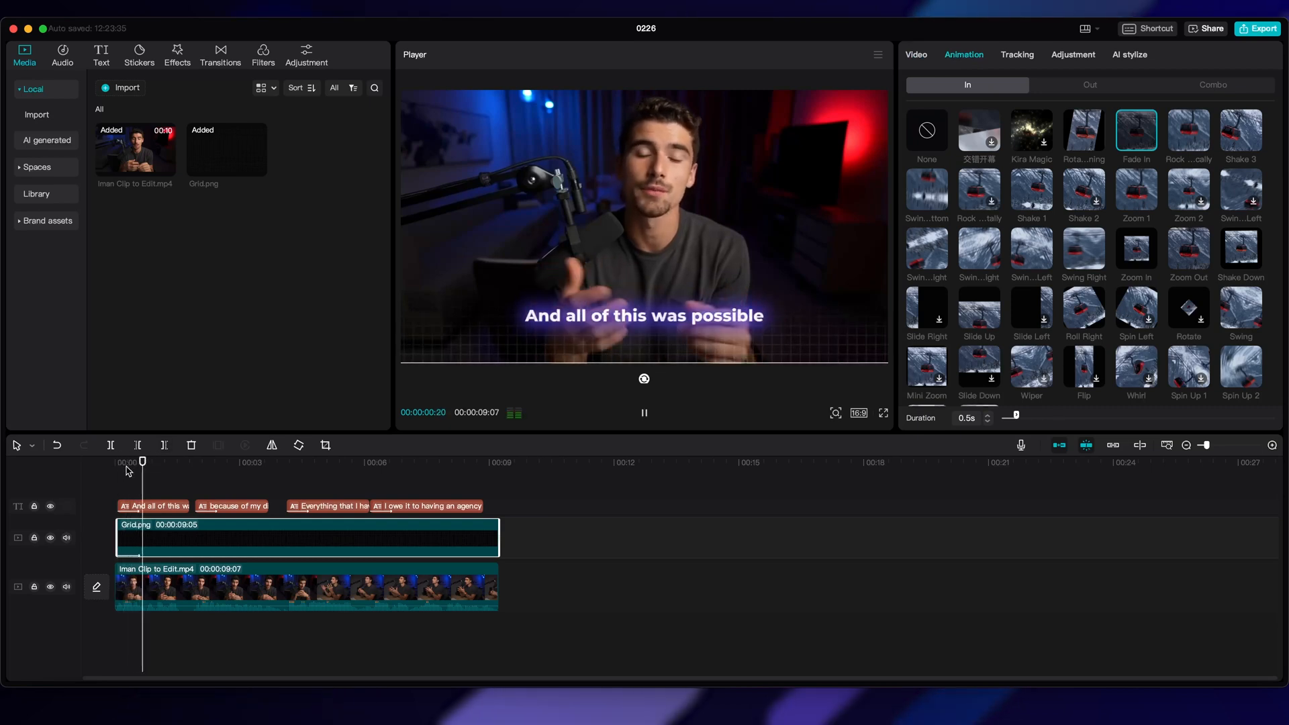
pyautogui.moveTo(1008, 417); pyautogui.dragTo(1032, 417)
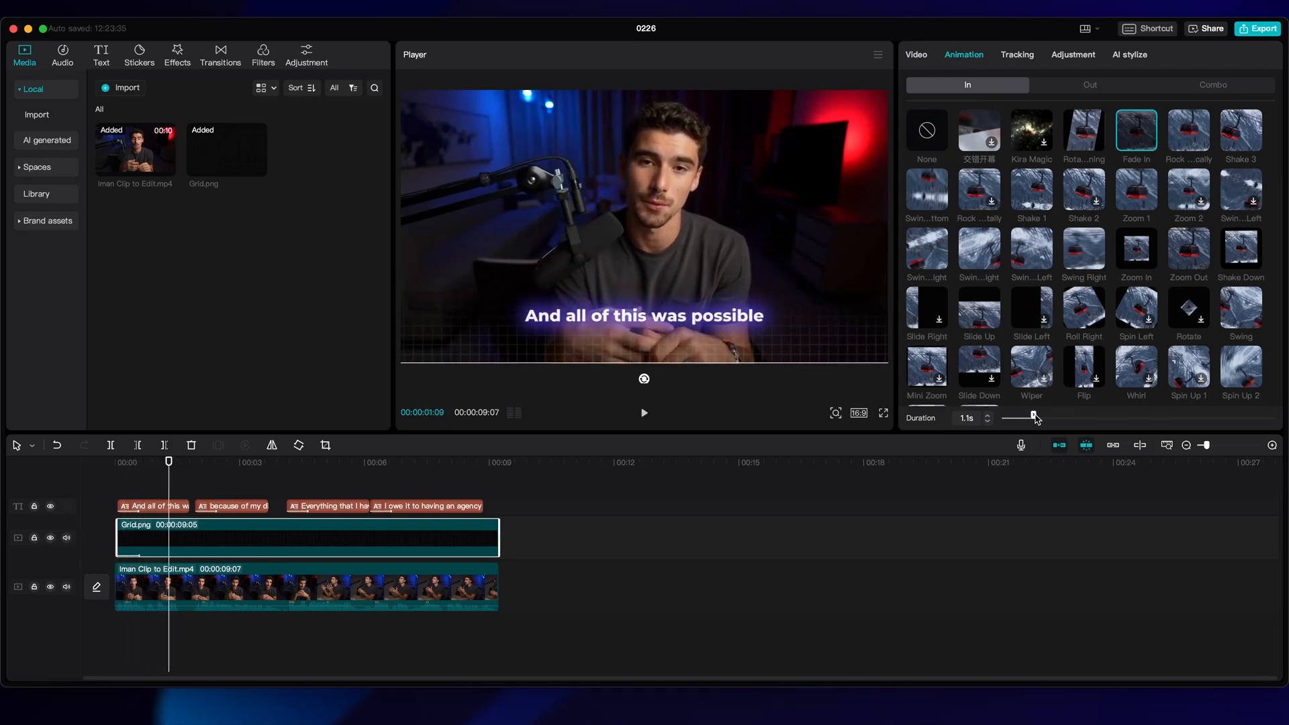
pyautogui.moveTo(1035, 417); pyautogui.dragTo(1019, 416)
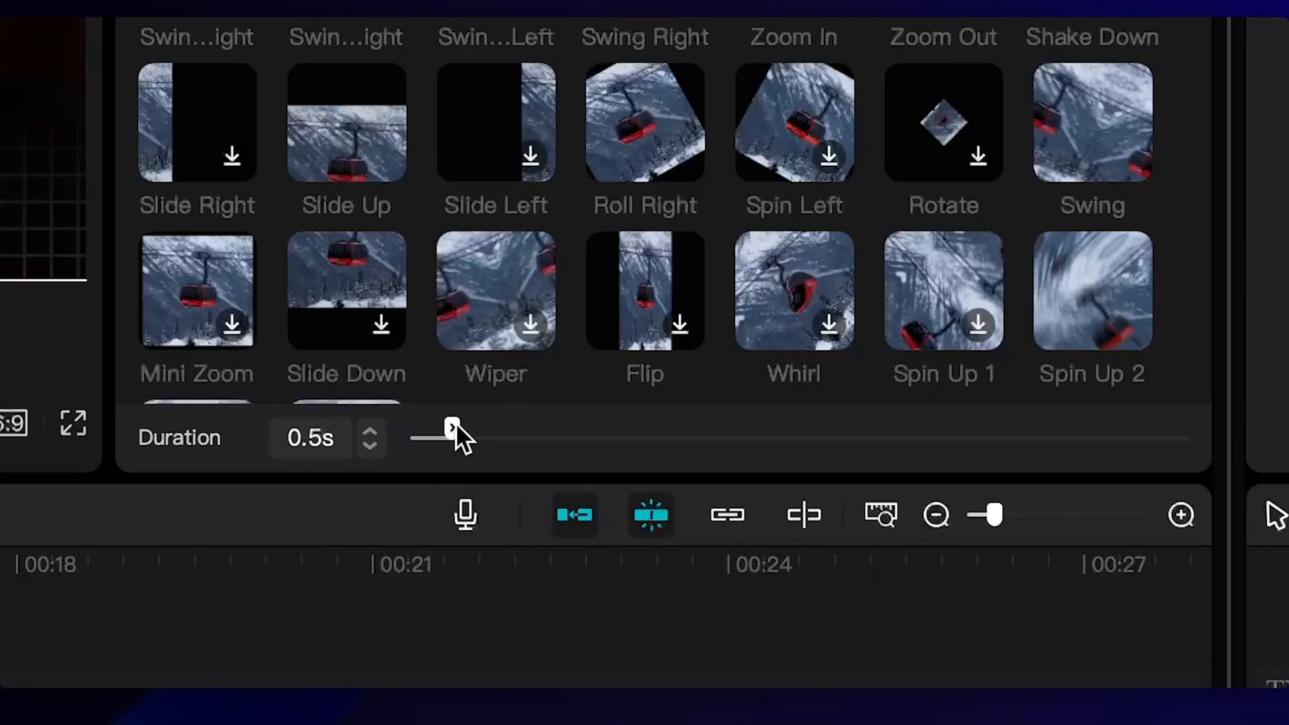
pyautogui.moveTo(449, 428); pyautogui.dragTo(495, 427)
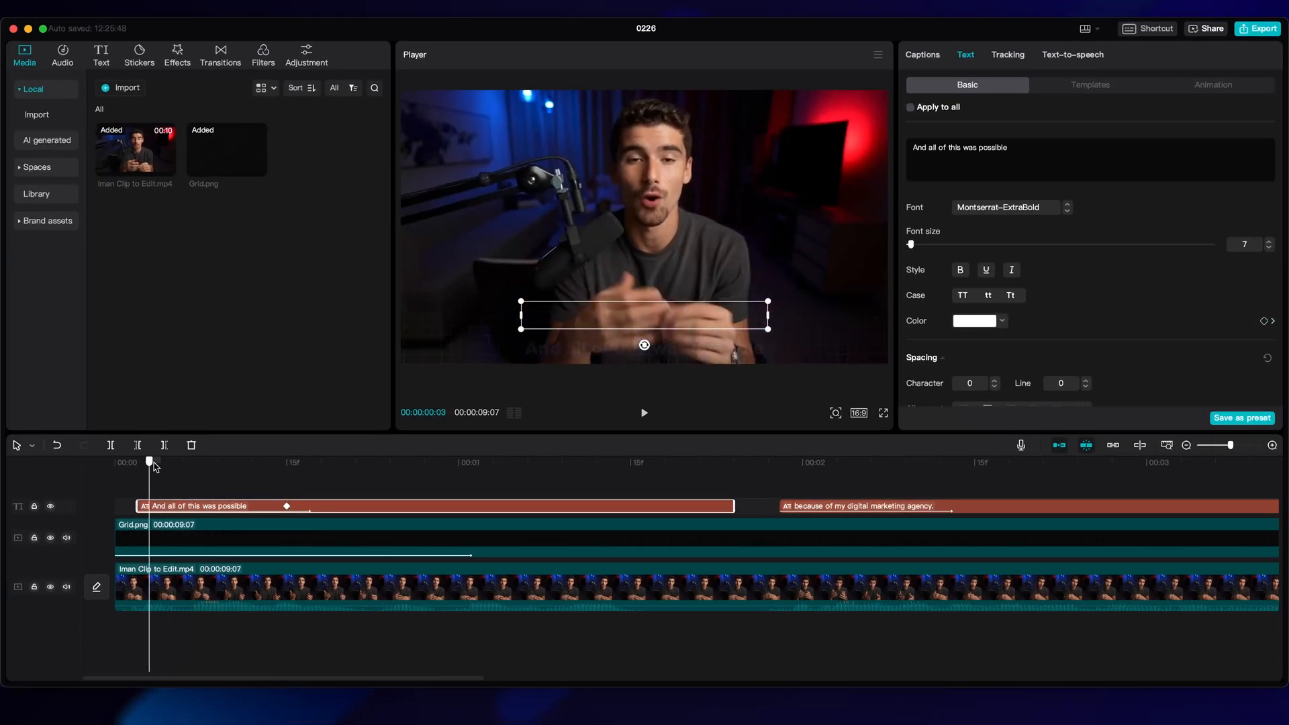
# Add colour keyframes at the start and end of the first caption.
pyautogui.click(974, 321)
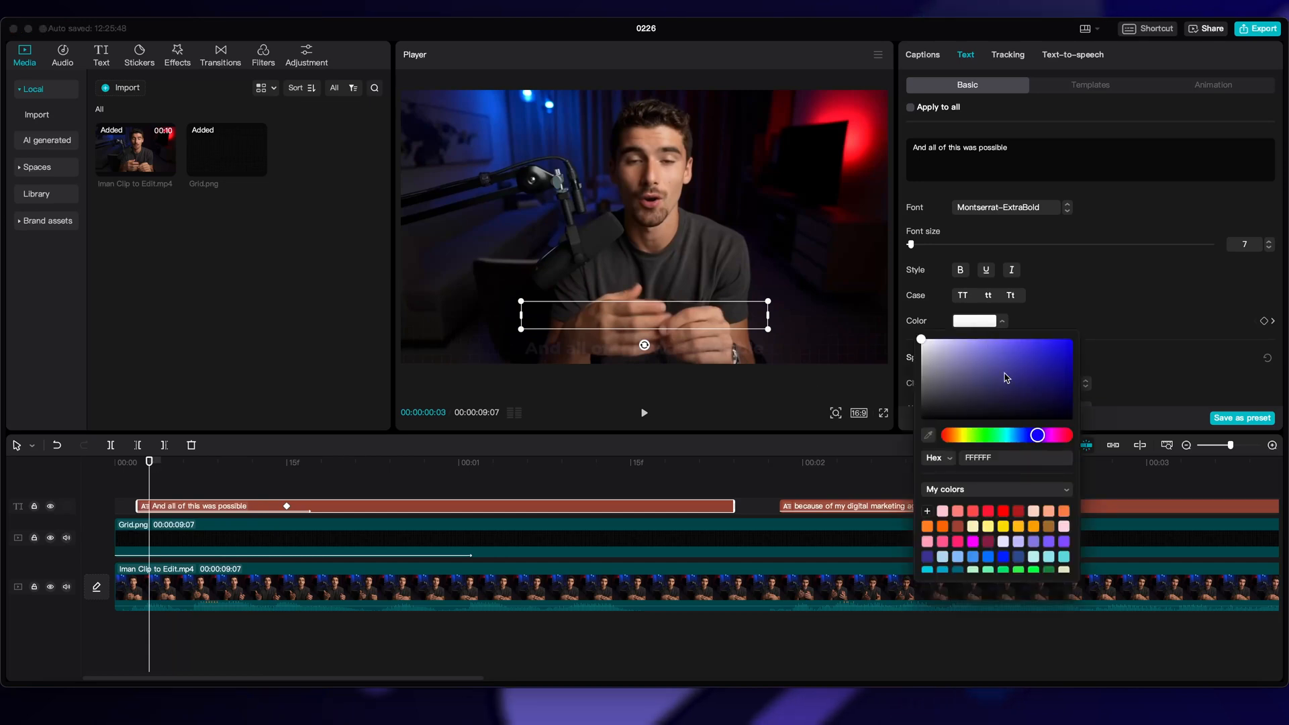
pyautogui.click(1034, 345)
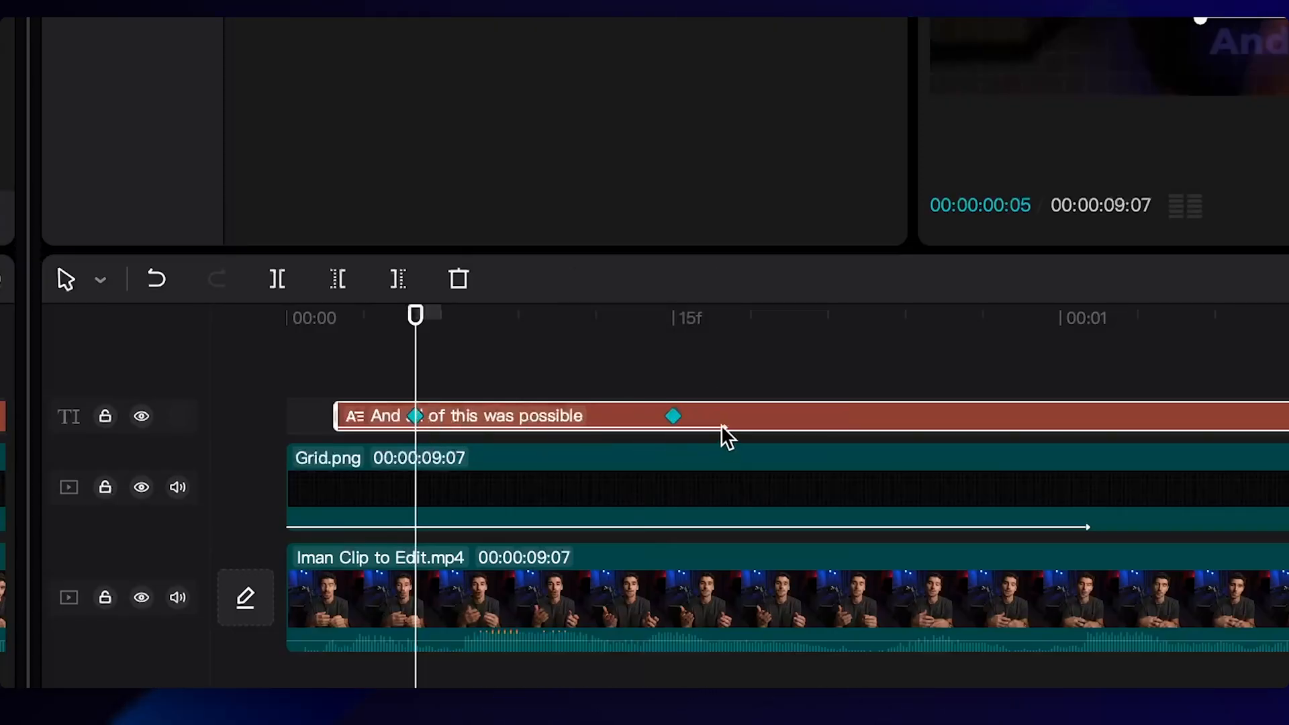
pyautogui.press('ctrl+c')
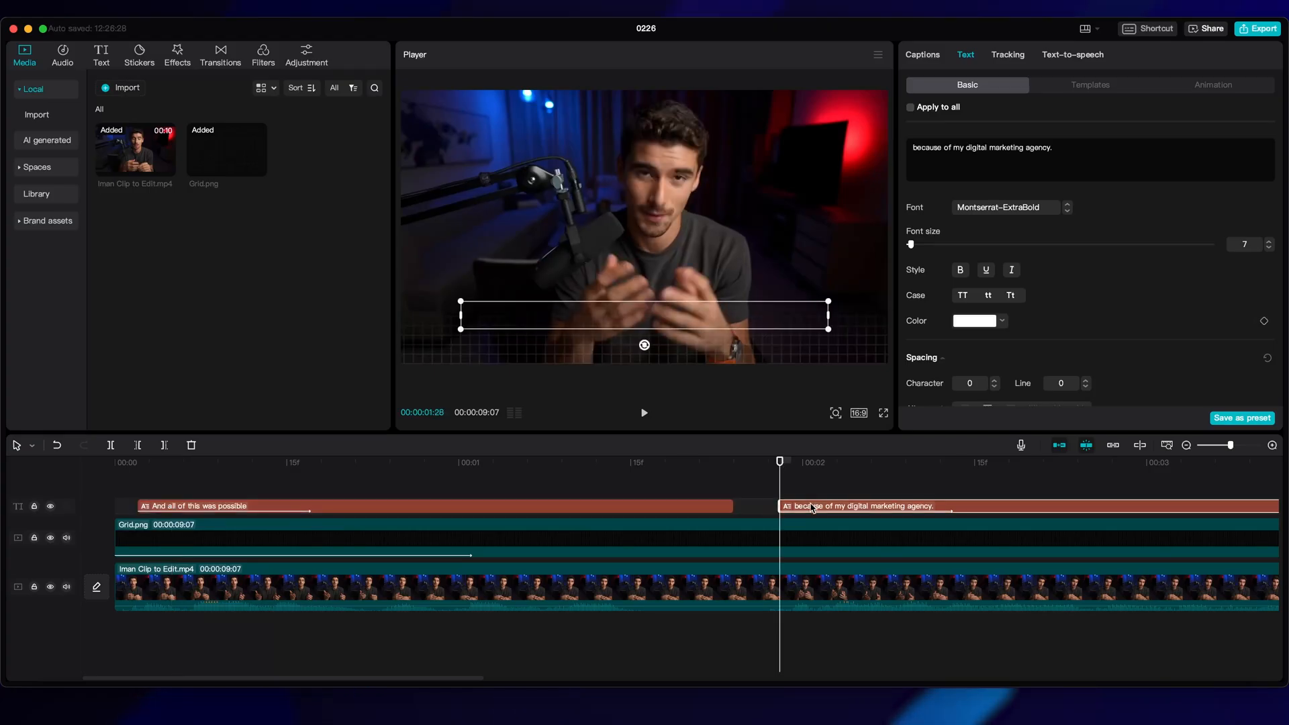
pyautogui.click(974, 321)
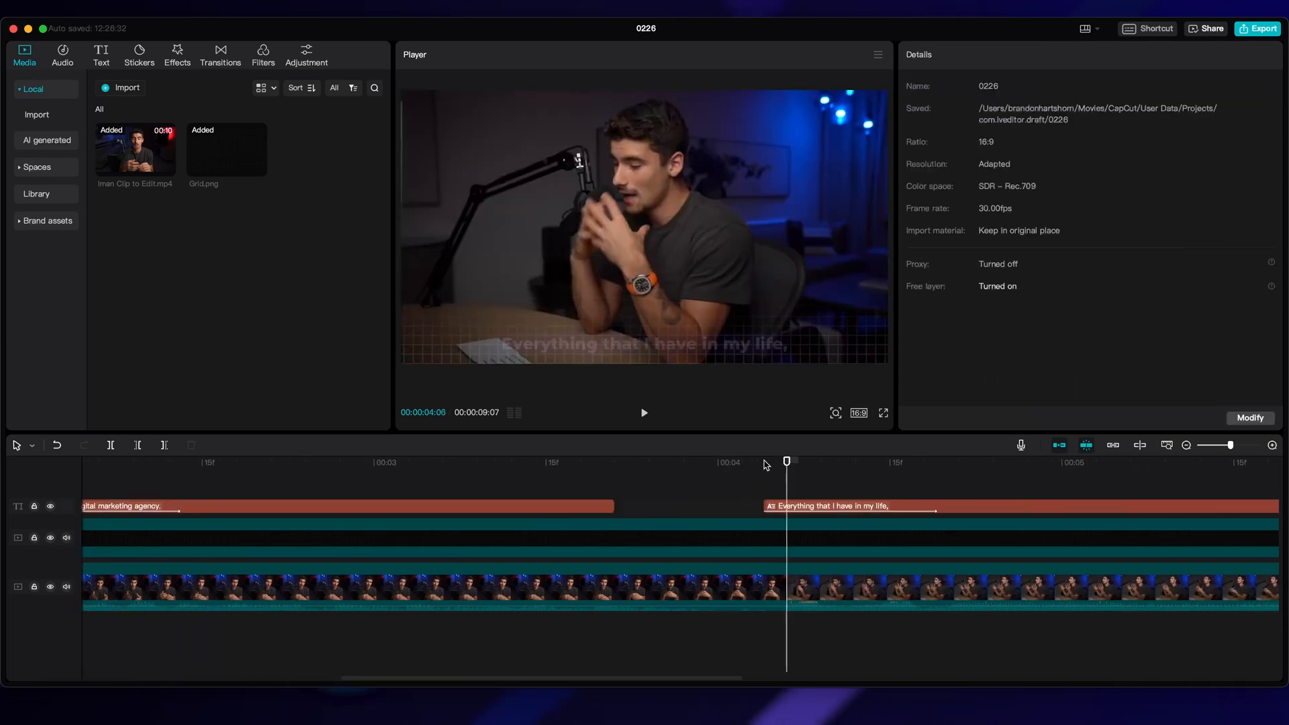
# Select the next caption clip to give it matching colour keyframes.
pyautogui.click(724, 505)
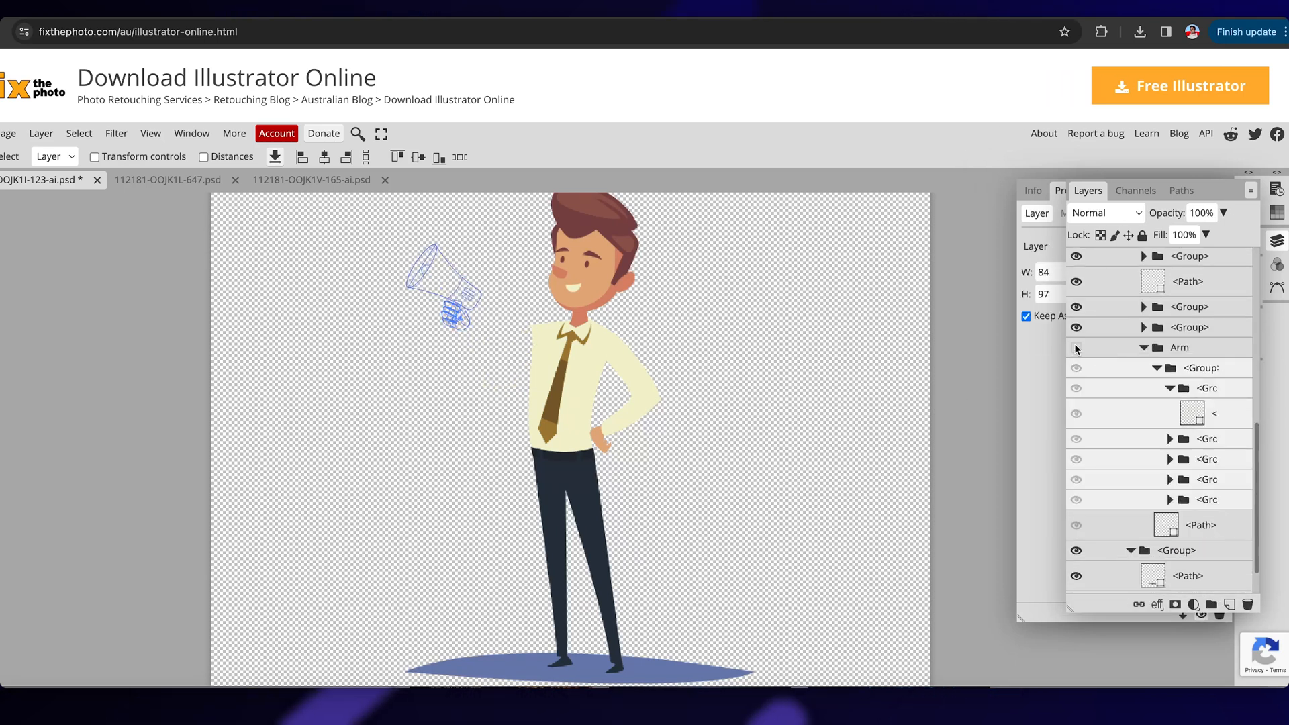
# Toggle the Arm group's visibility in the Layers panel.
pyautogui.click(30, 94)
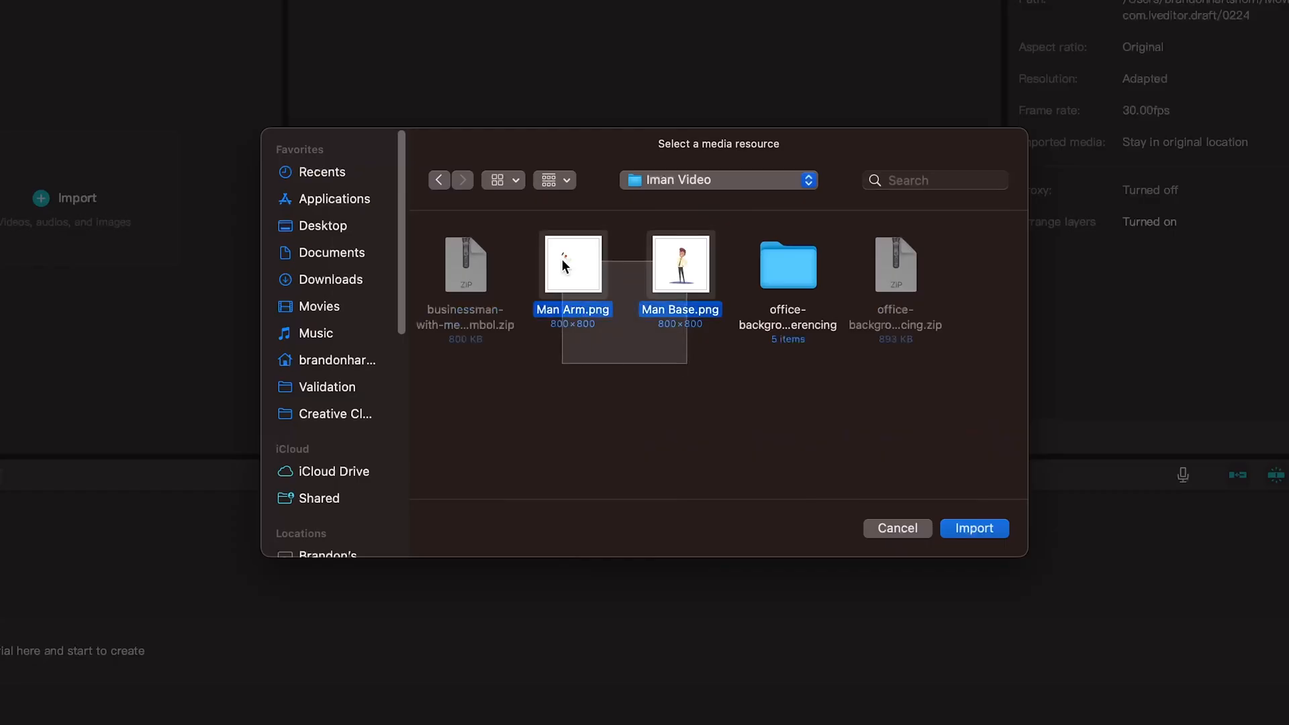
# Import Man Arm.png and Man Base.png from the Iman Video folder.
pyautogui.click(973, 528)
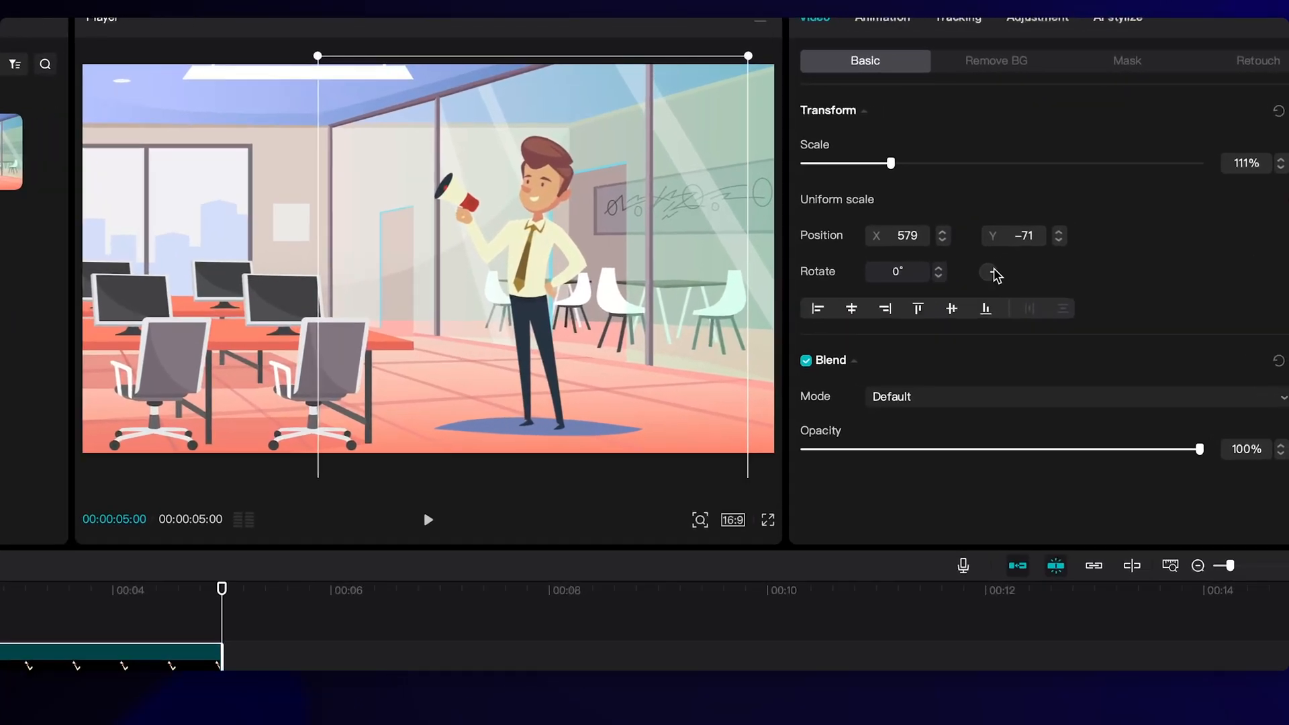
# Rotate the Man Arm image slightly and adjust the man layers over the office background.
pyautogui.moveTo(990, 271); pyautogui.dragTo(986, 274)
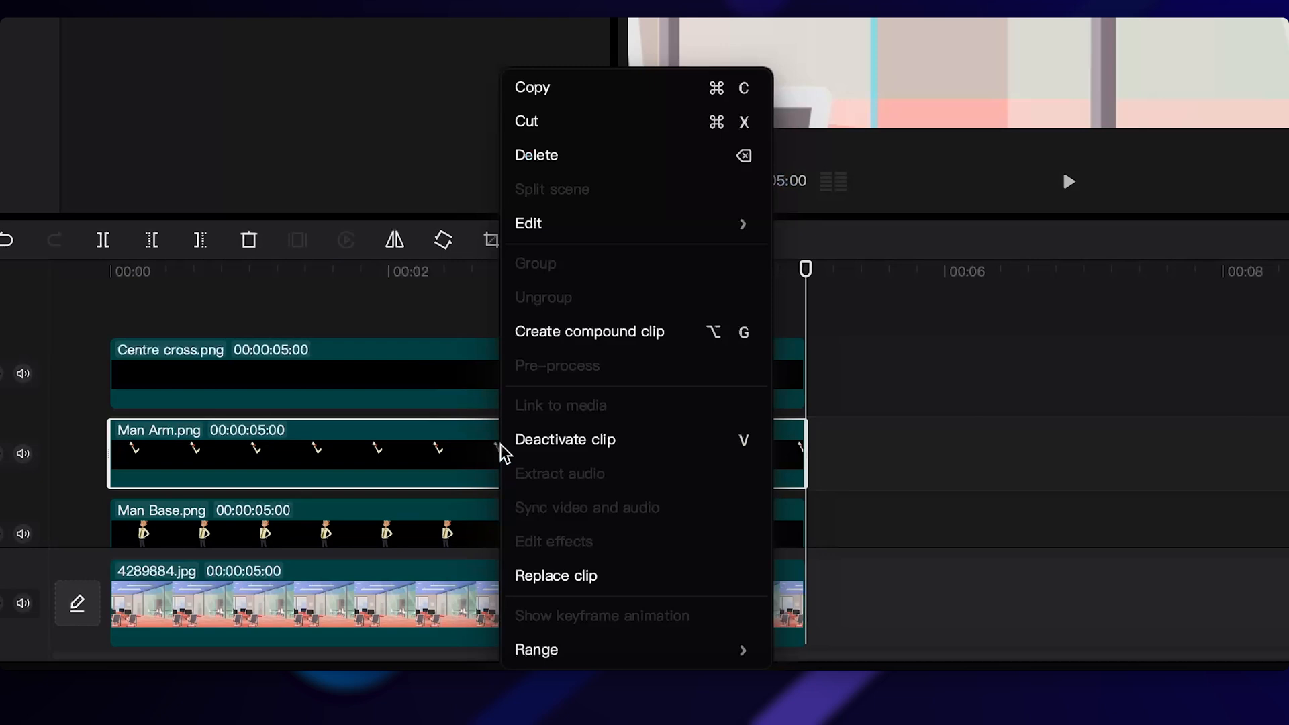
pyautogui.click(589, 331)
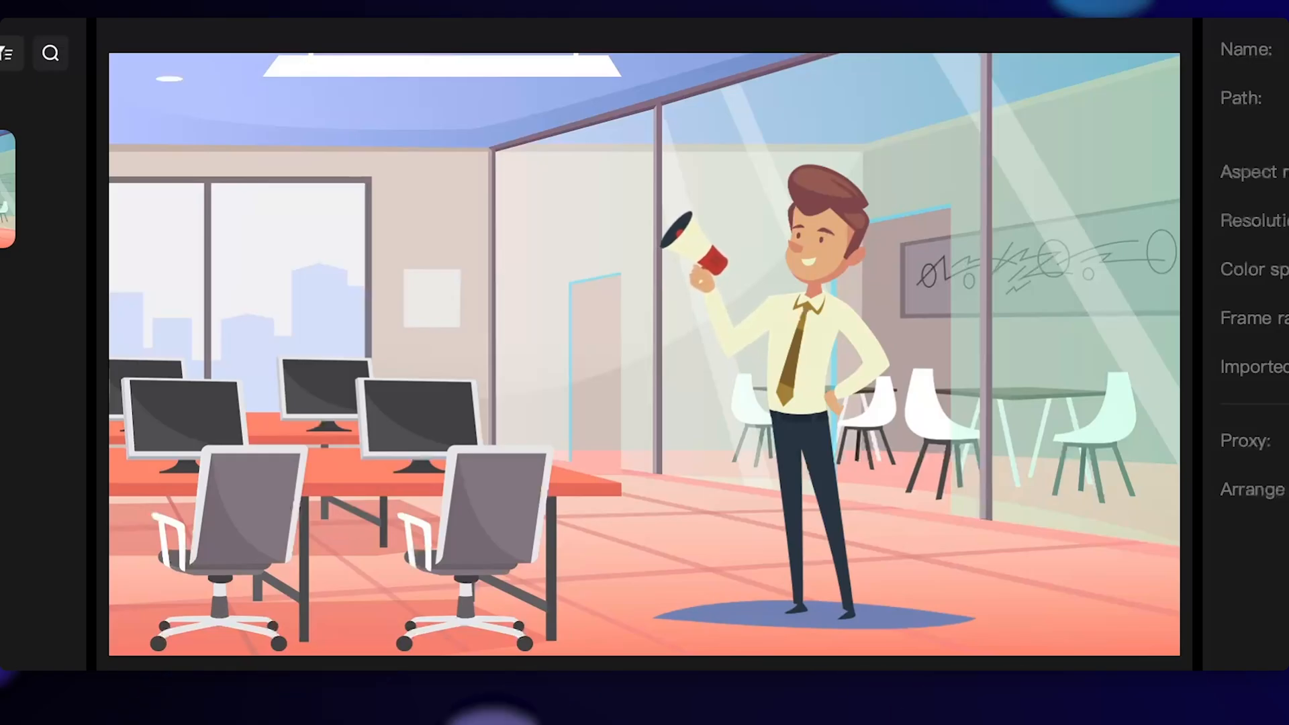
# Set easing on the compound clip's rotation keyframes, then choose the 2K export resolution.
pyautogui.rightClick(226, 384)
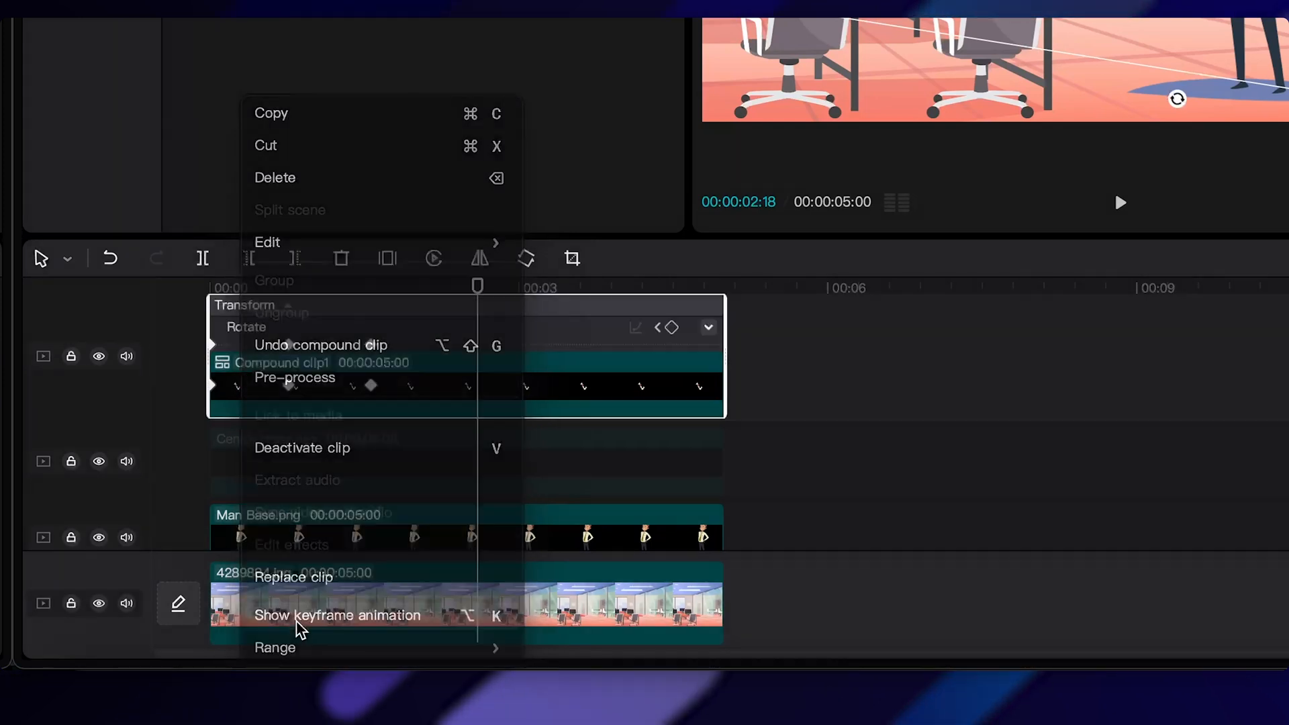
pyautogui.click(337, 615)
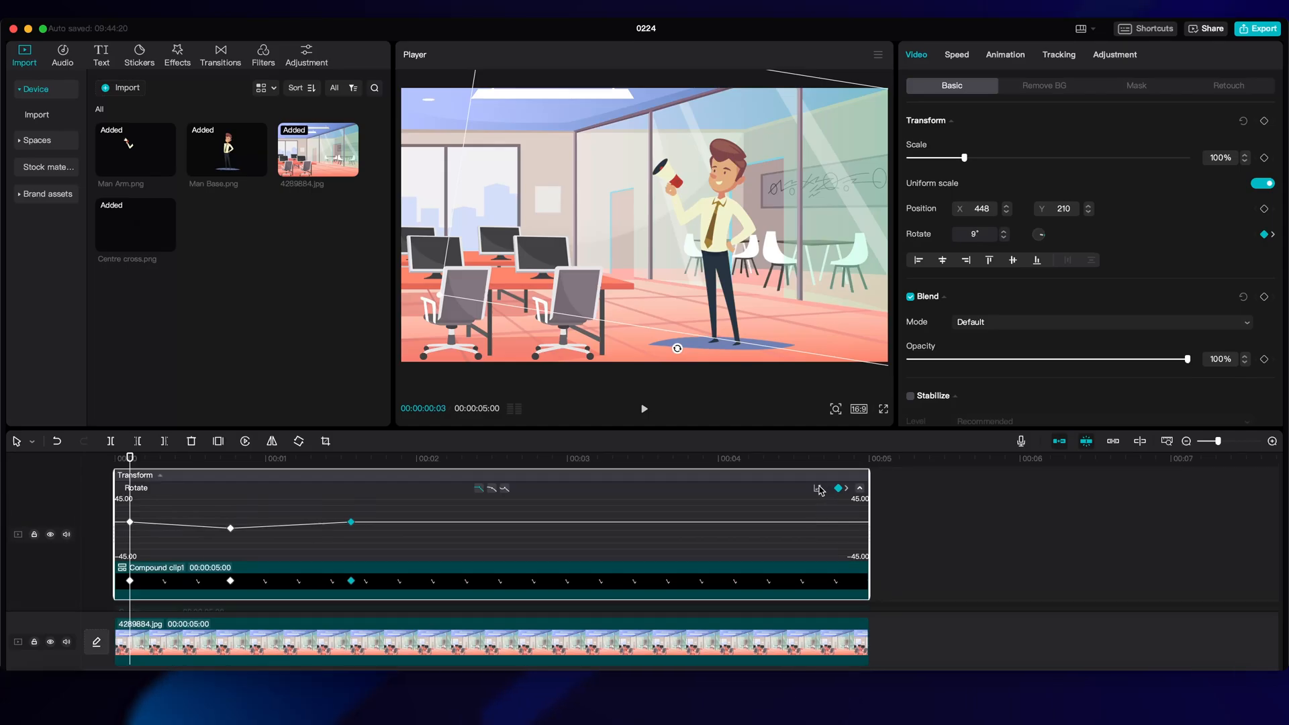
pyautogui.click(818, 488)
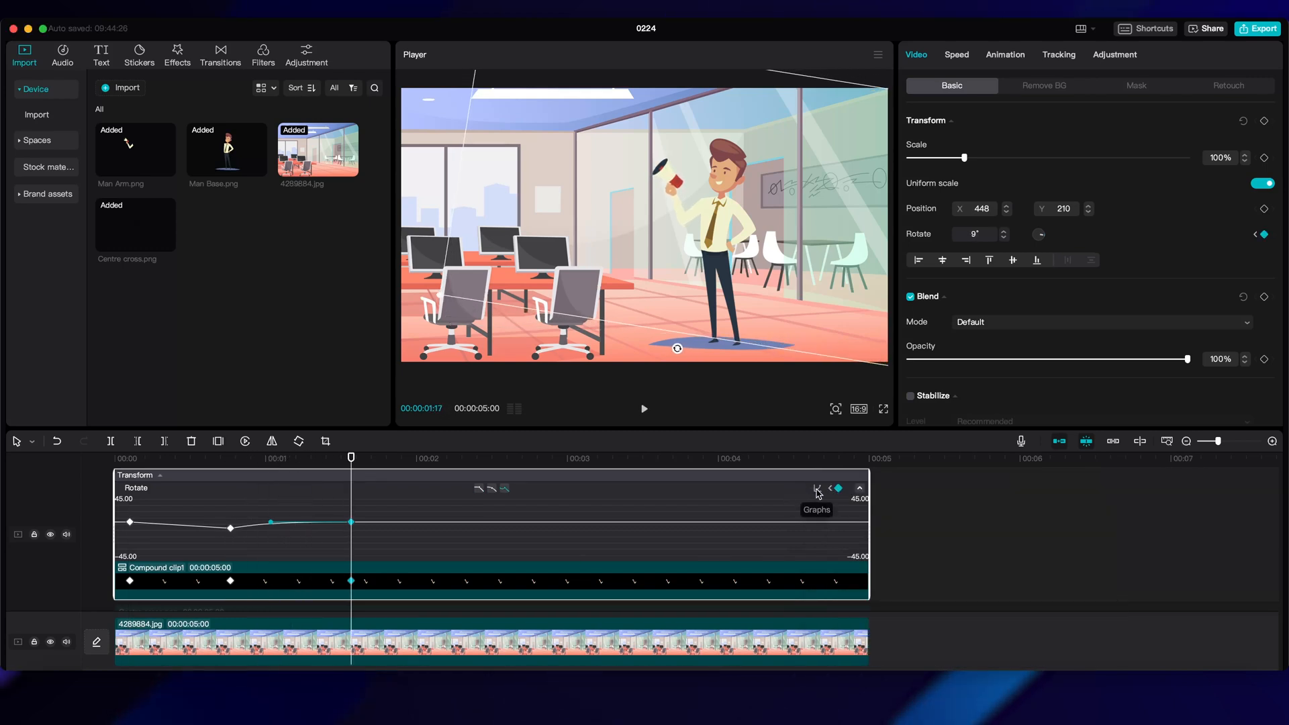
pyautogui.click(816, 488)
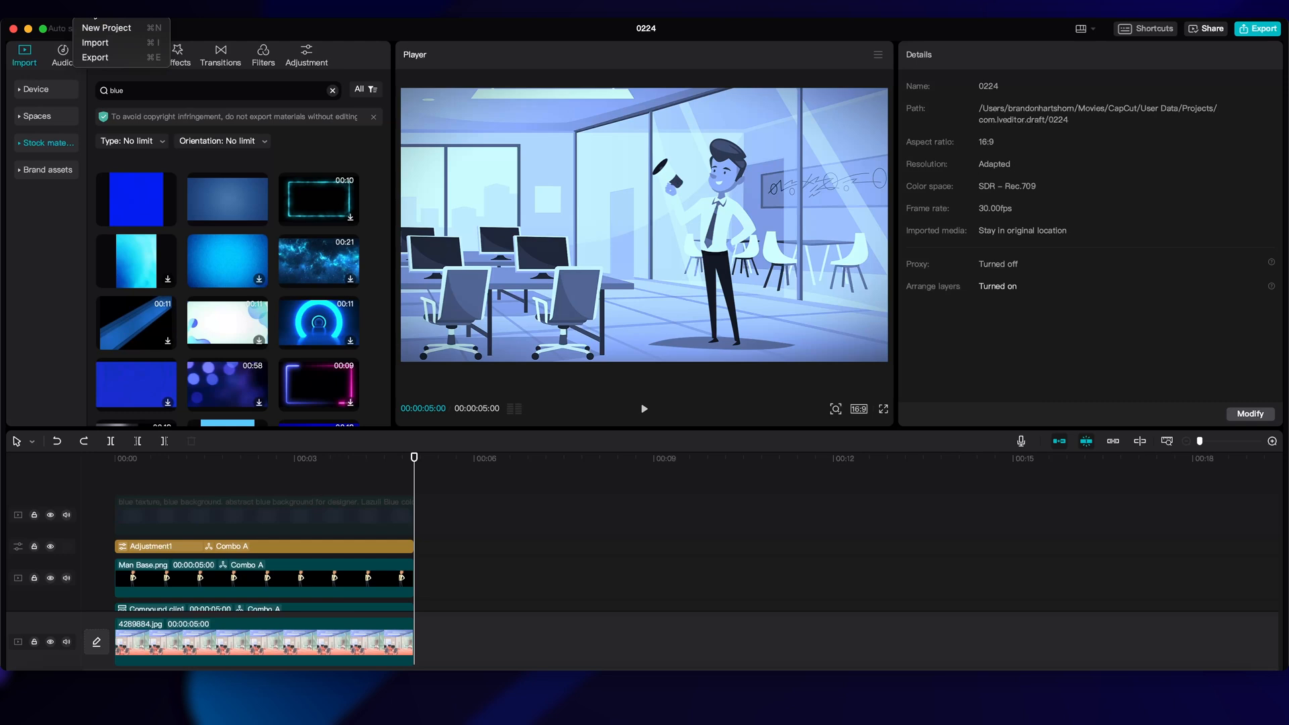
pyautogui.click(96, 56)
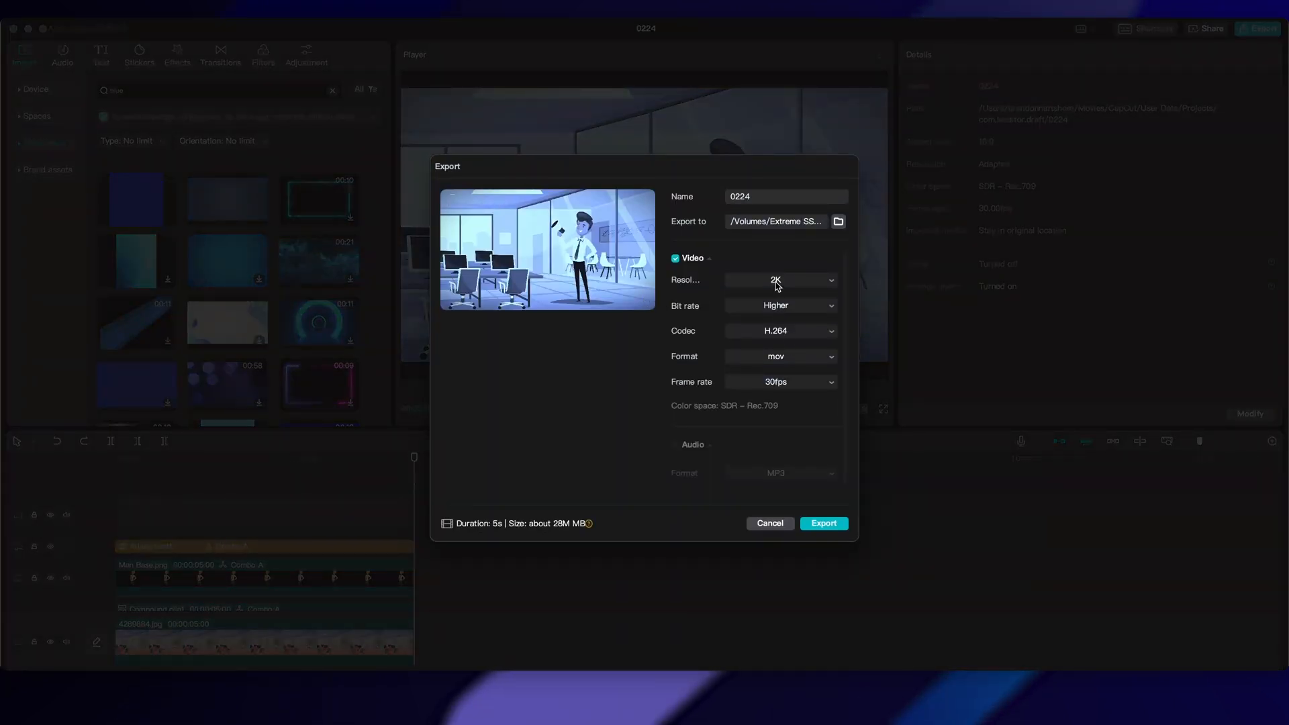
pyautogui.click(769, 523)
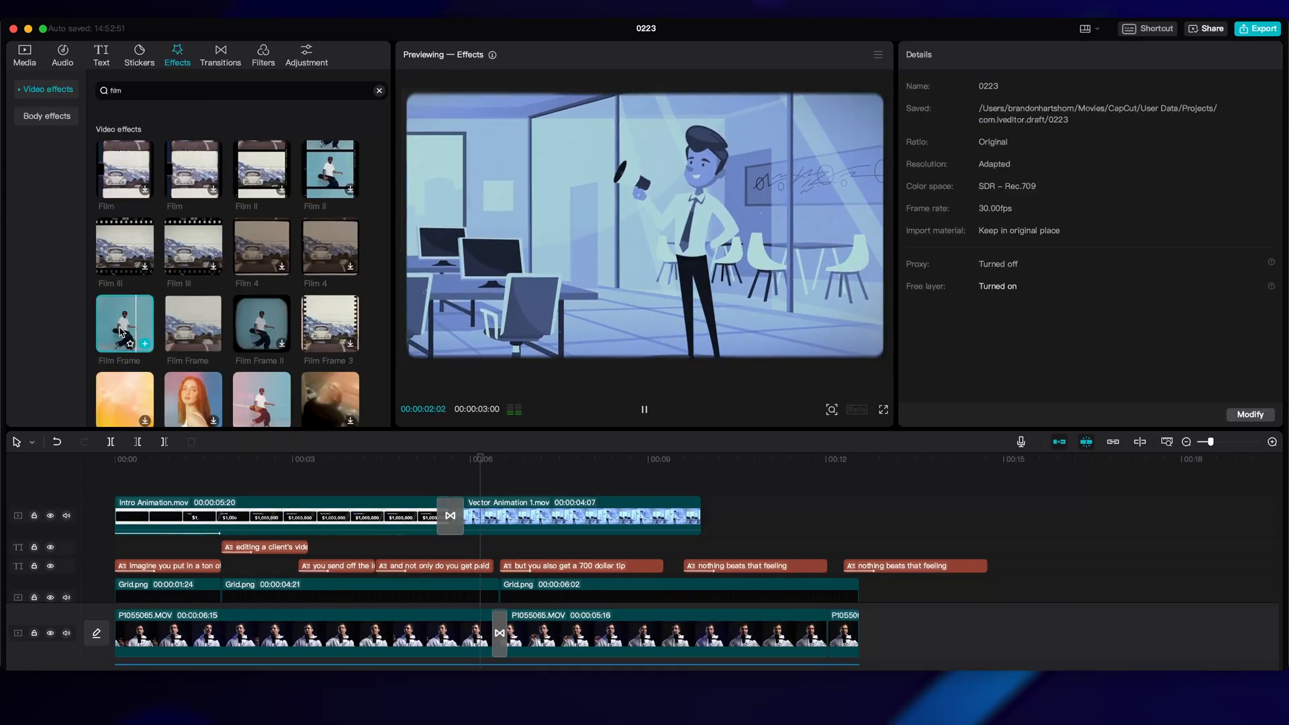
# Preview a Film Frame effect from the 'film' search on the Vector Animation clip.
pyautogui.click(145, 343)
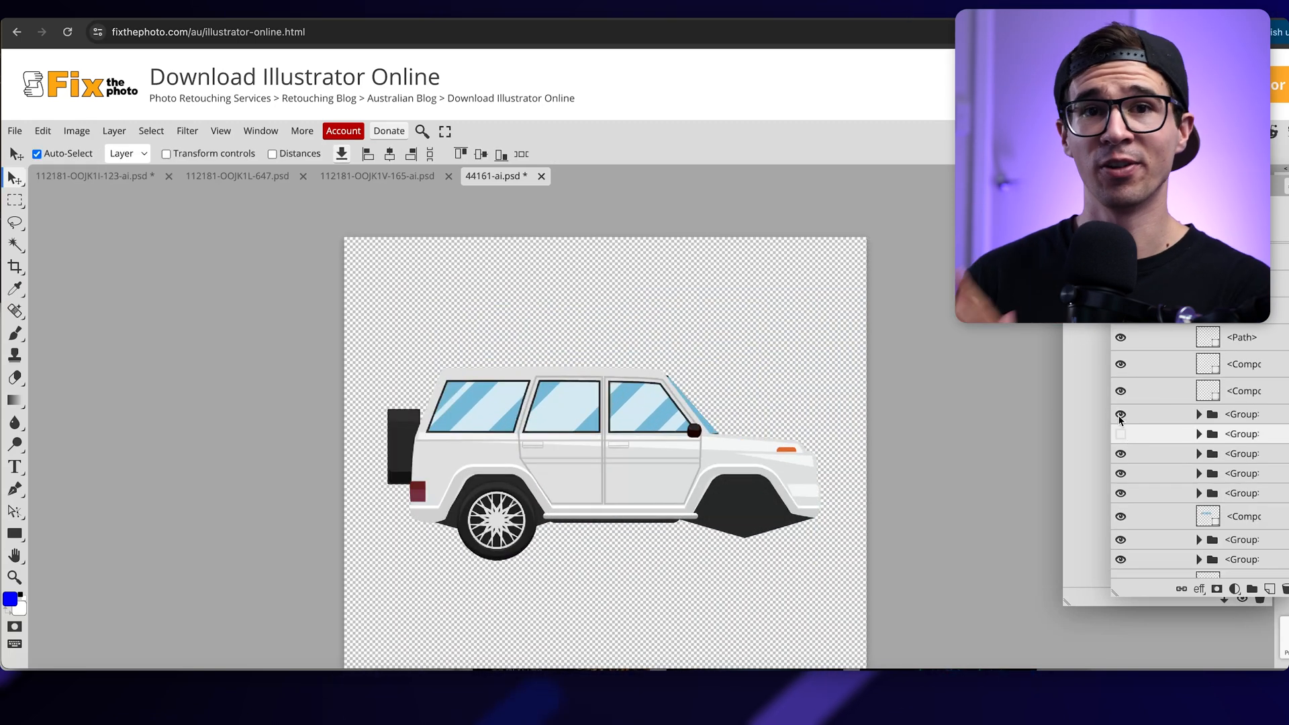
# Hide the car body layers, then move the wheel group to canvas centre and commit it.
pyautogui.click(14, 130)
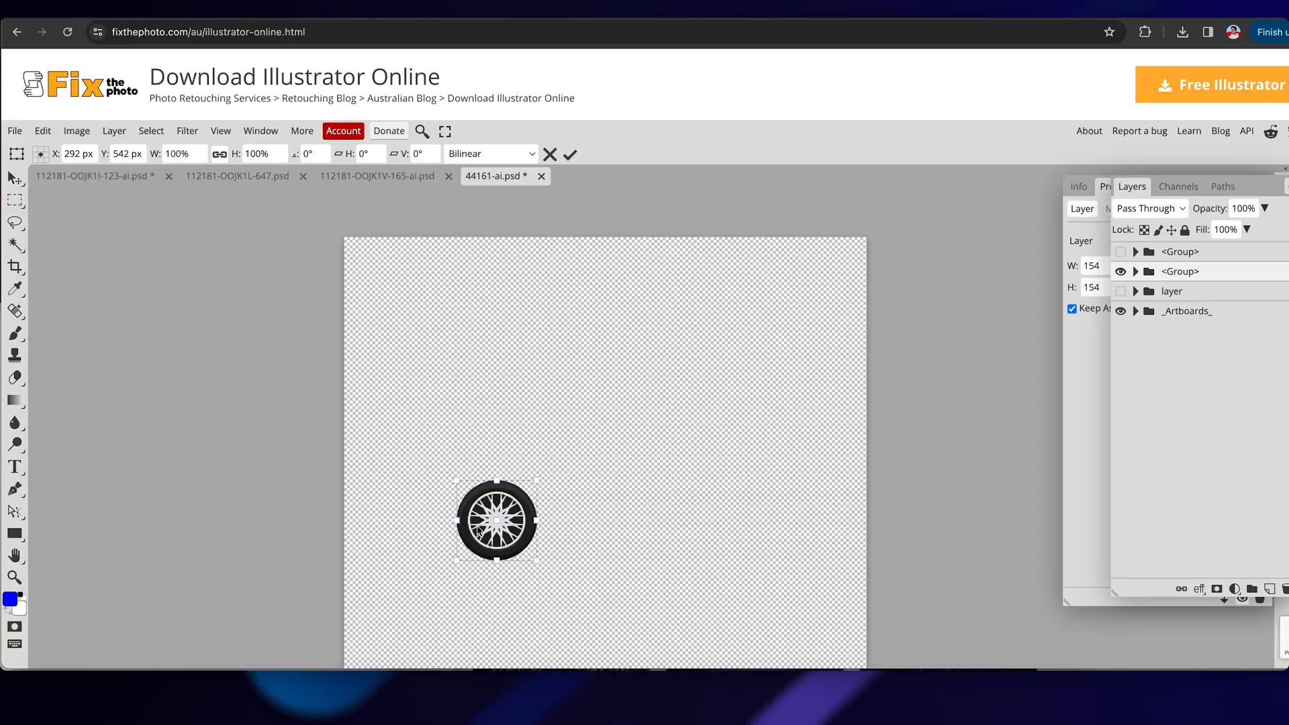
pyautogui.moveTo(497, 520); pyautogui.dragTo(604, 469)
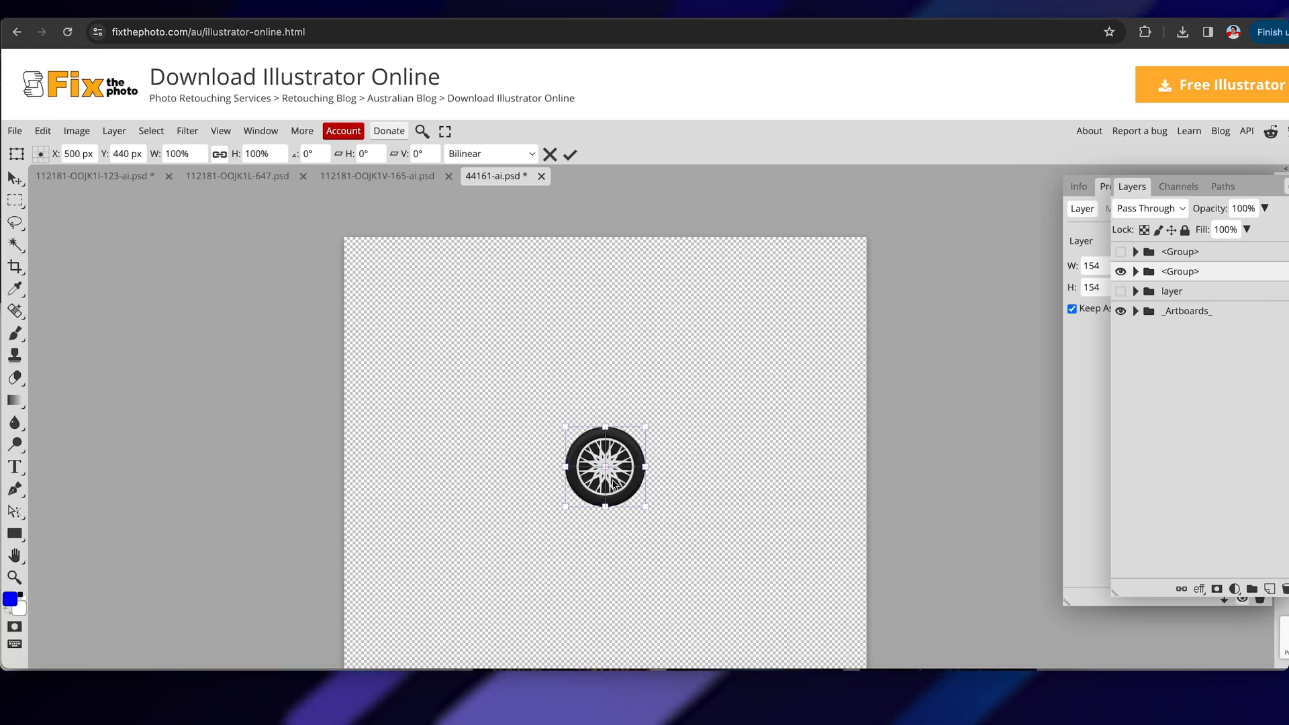
pyautogui.click(14, 131)
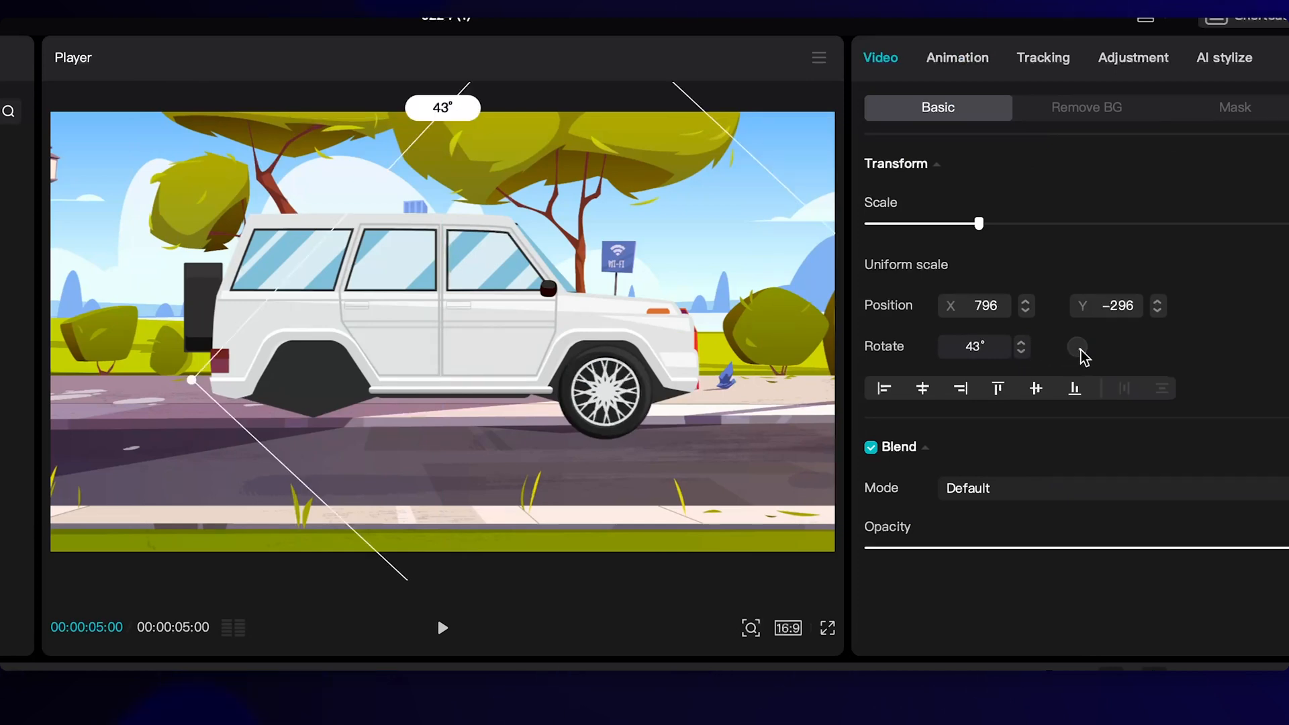
# Add successive Rotate keyframes to Car tyre.png, ending at 730°.
pyautogui.moveTo(1077, 346); pyautogui.dragTo(1077, 347)
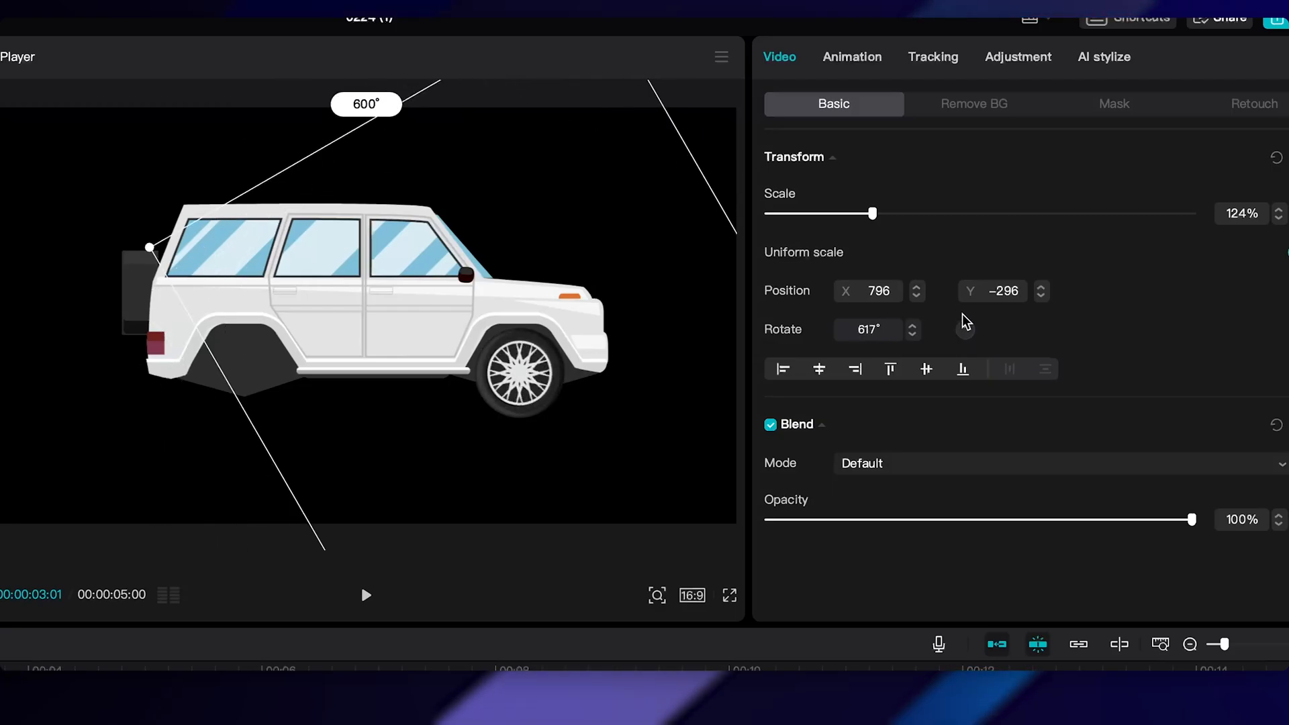
pyautogui.click(728, 595)
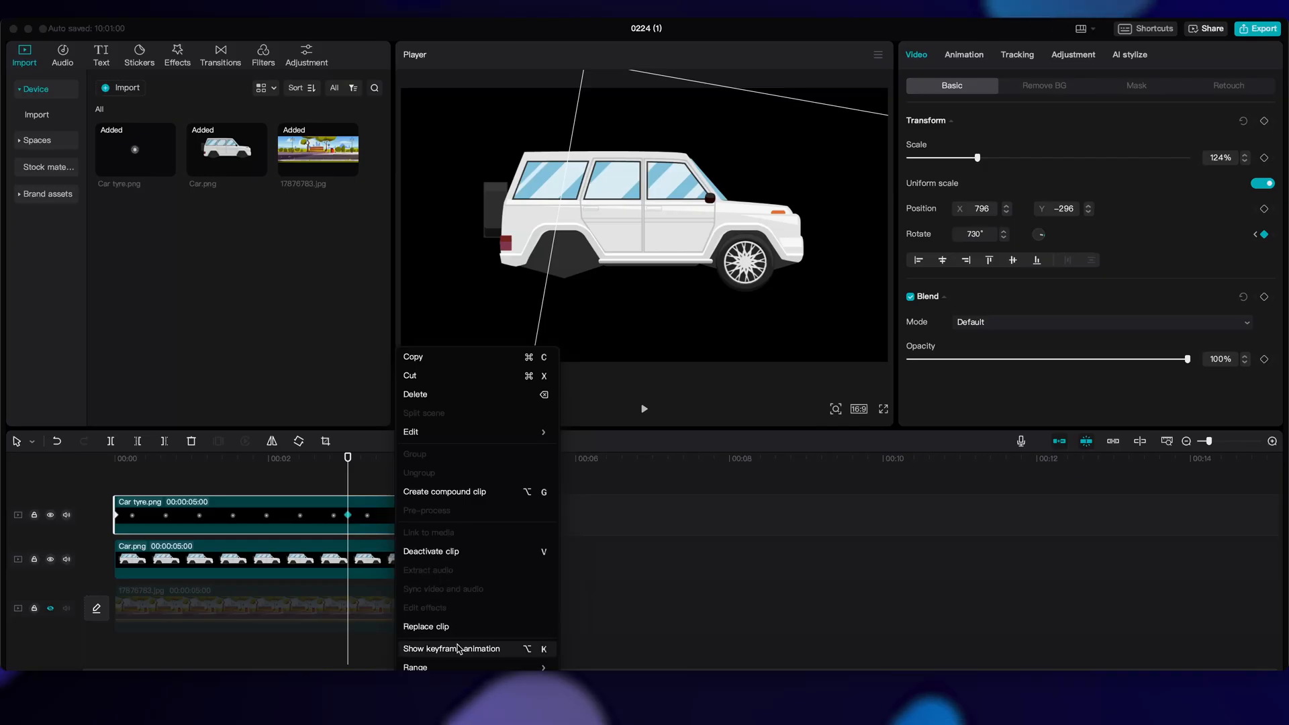
# Apply the Ease In 1 curve to the tyre's rotation, then duplicate the tyre clip.
pyautogui.click(451, 649)
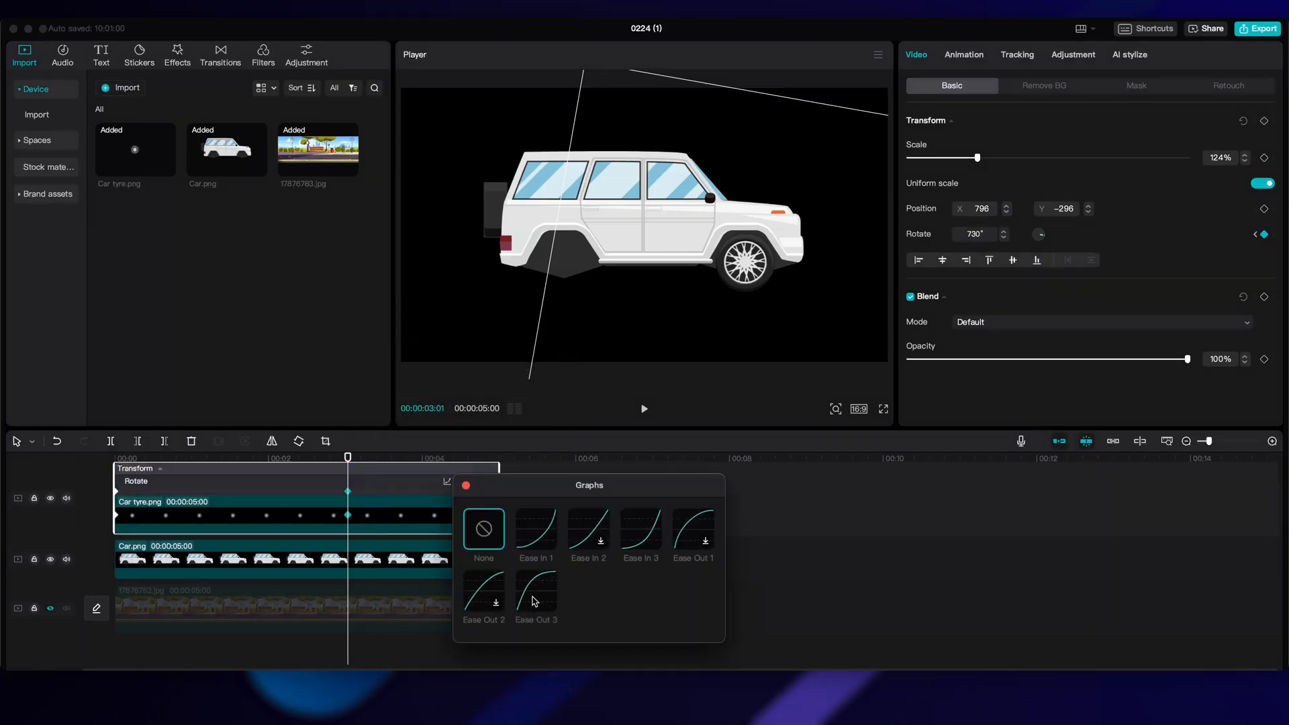
pyautogui.click(535, 530)
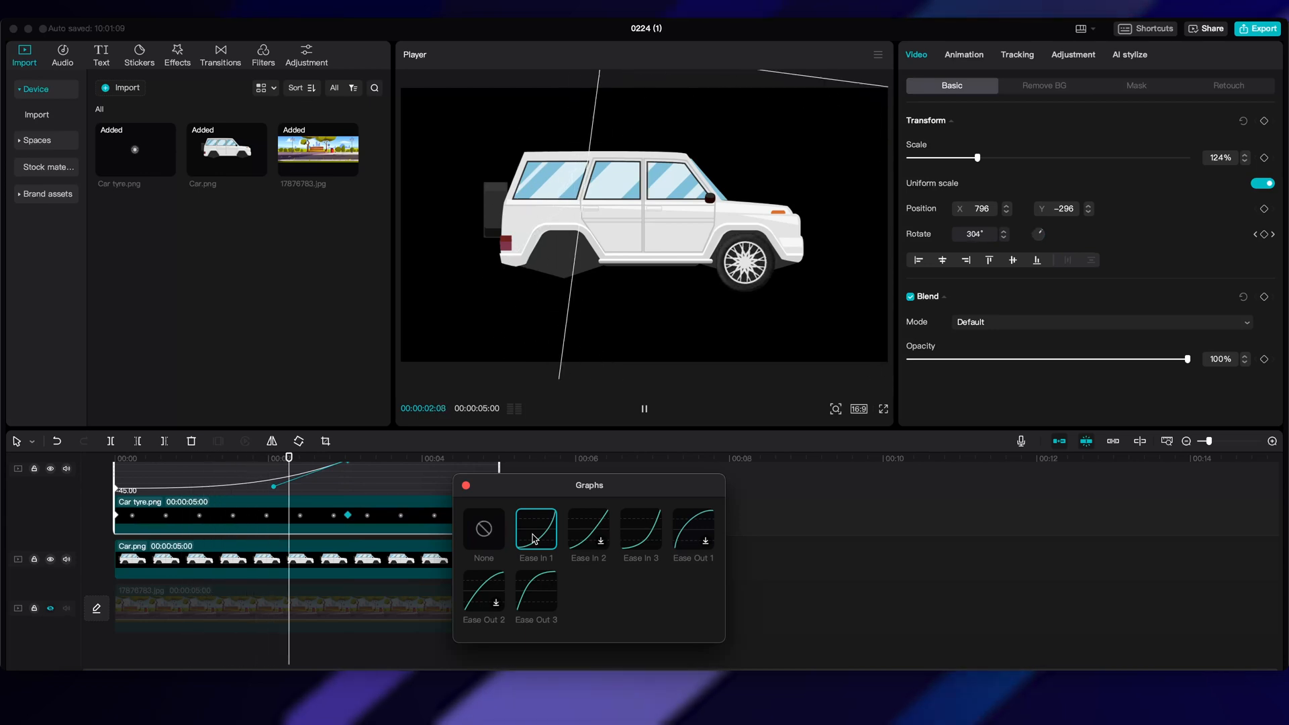
pyautogui.click(535, 529)
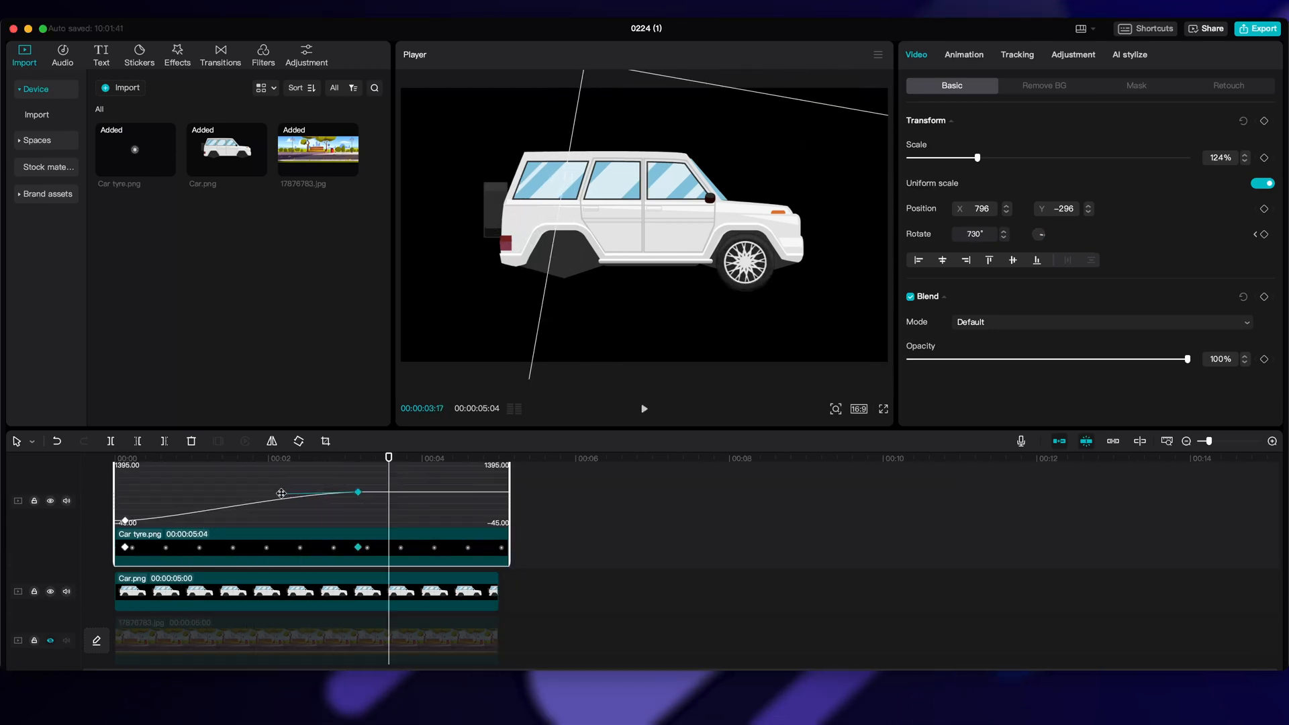
pyautogui.click(644, 409)
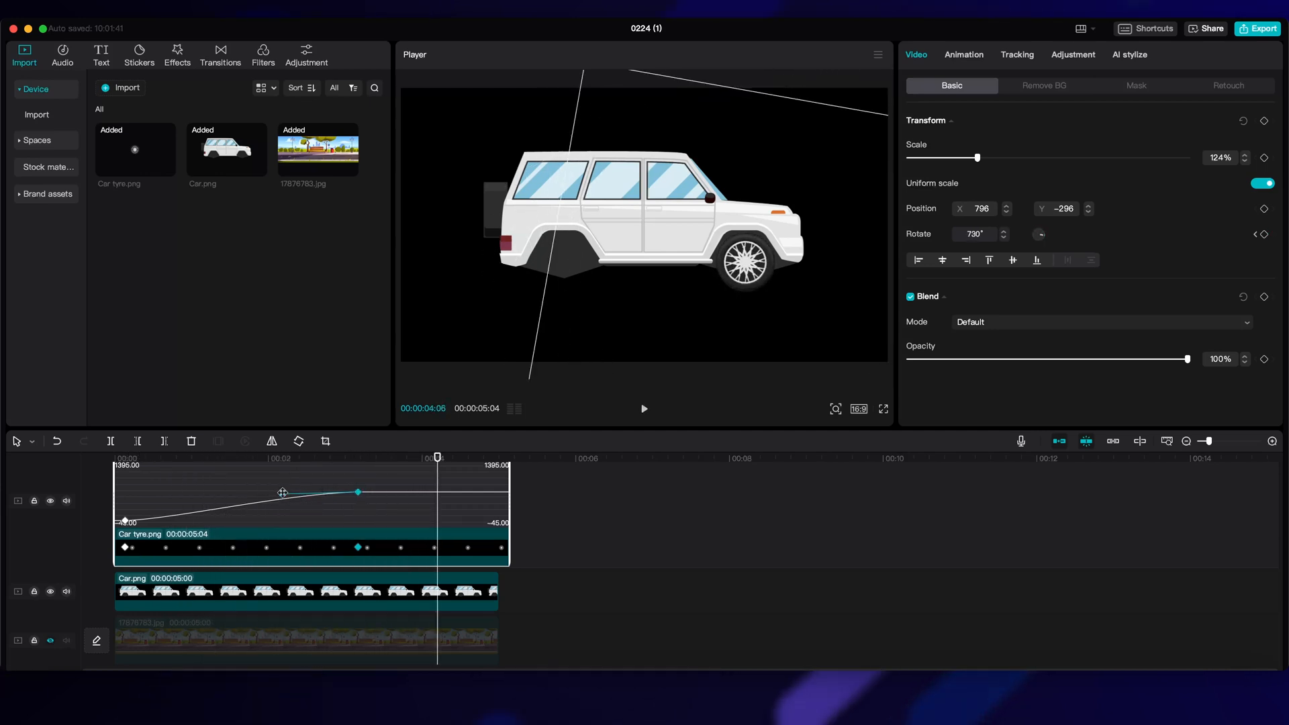
pyautogui.moveTo(357, 492); pyautogui.dragTo(362, 493)
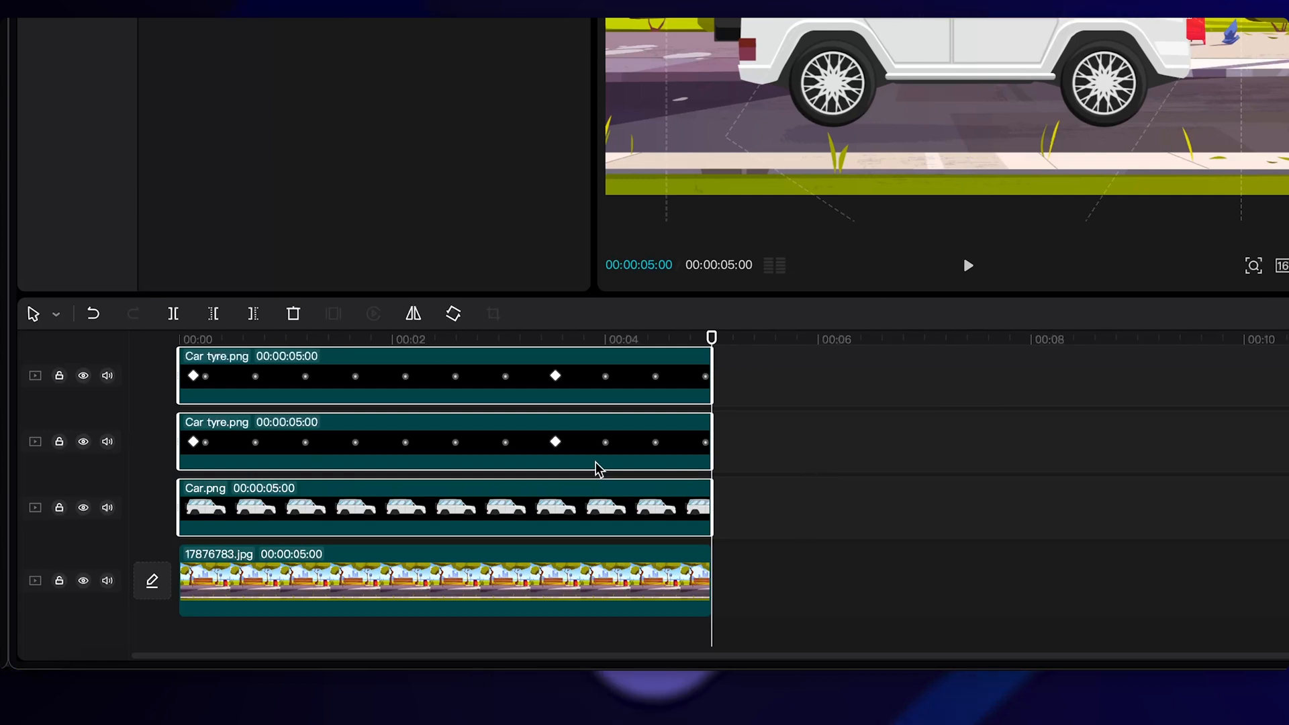
# Combine the selected car and tyre clips into a compound clip.
pyautogui.rightClick(596, 469)
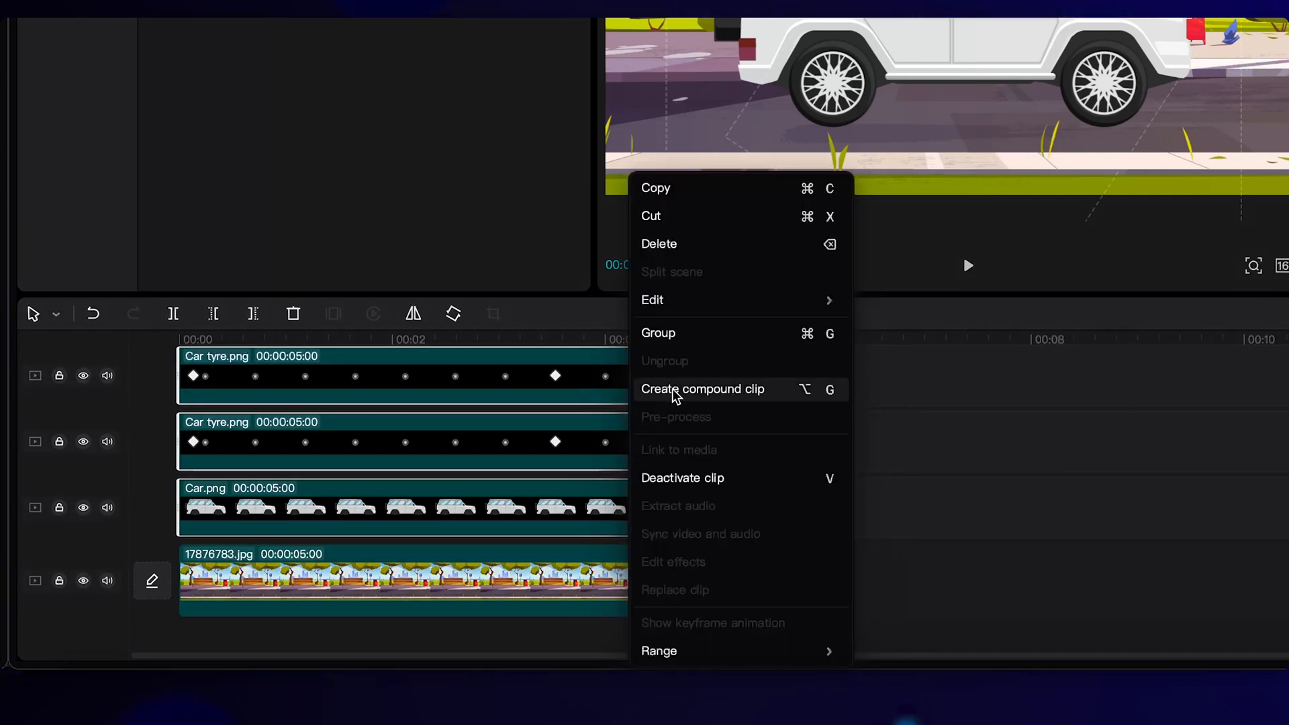
pyautogui.click(703, 389)
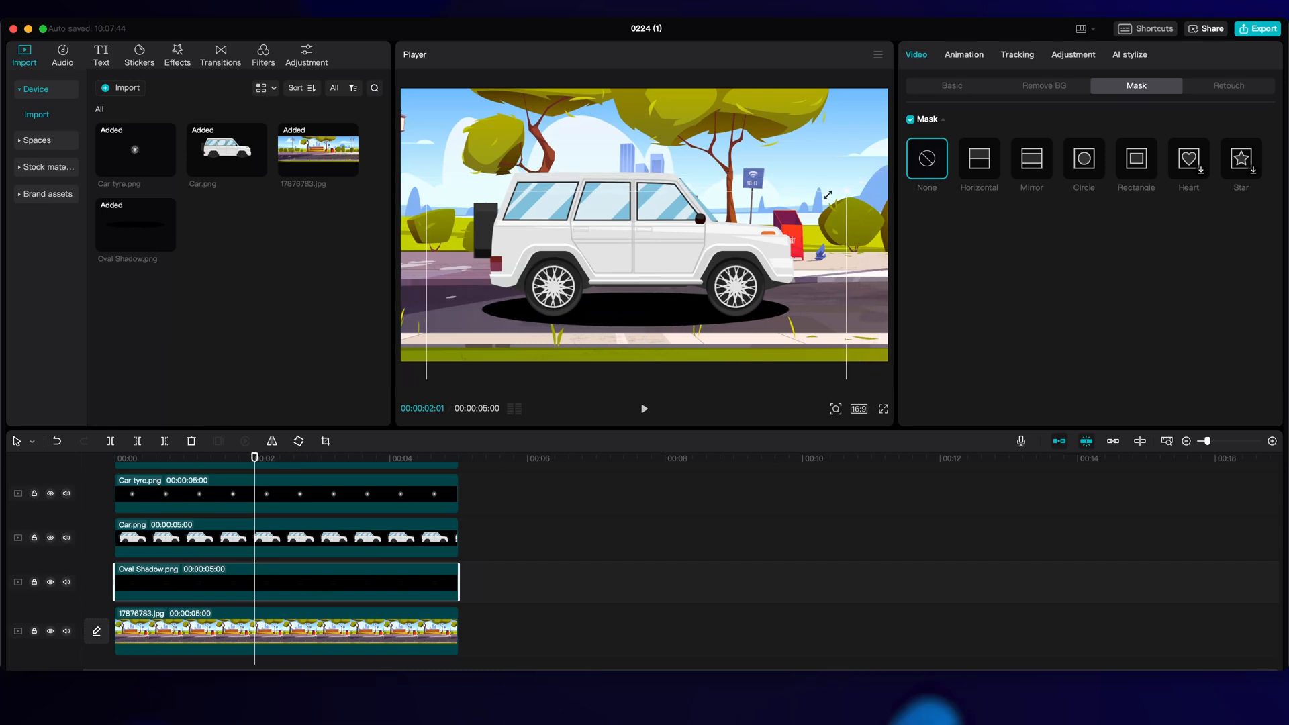
# Set the shadow to Multiply at 40% opacity and keyframe a slide-in from off-screen left.
pyautogui.click(952, 85)
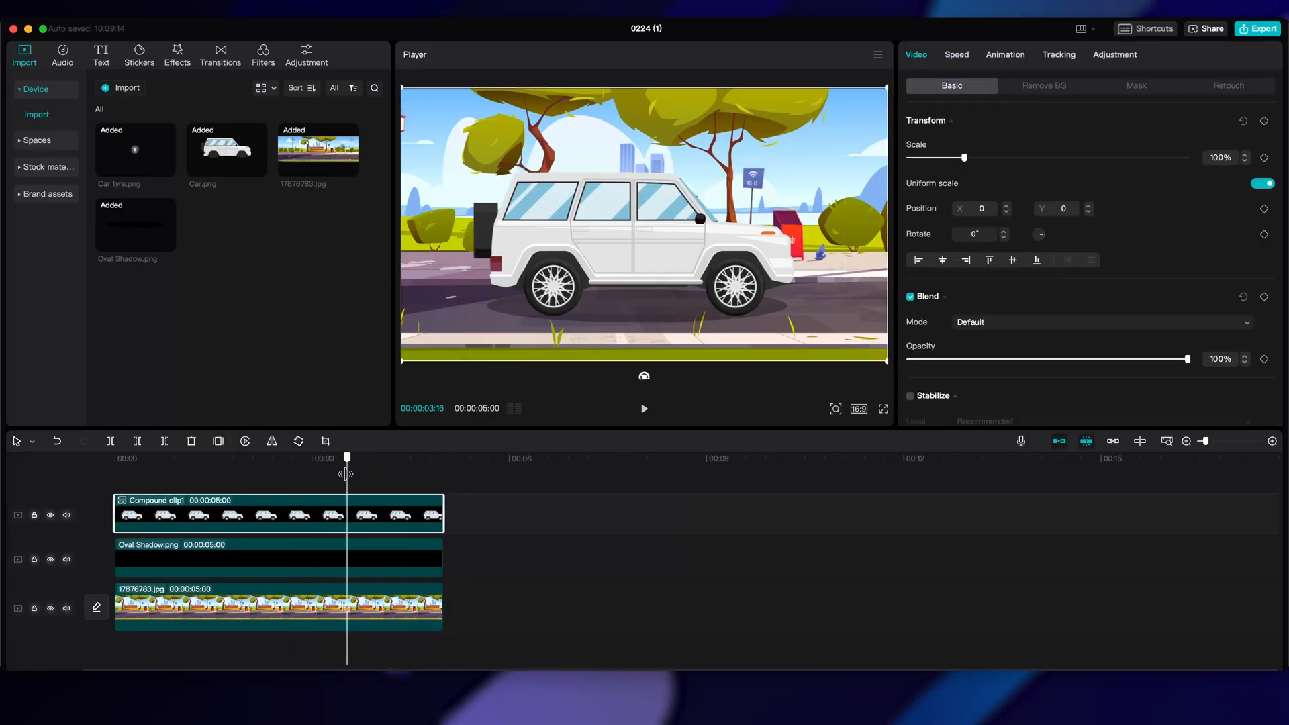
pyautogui.click(277, 558)
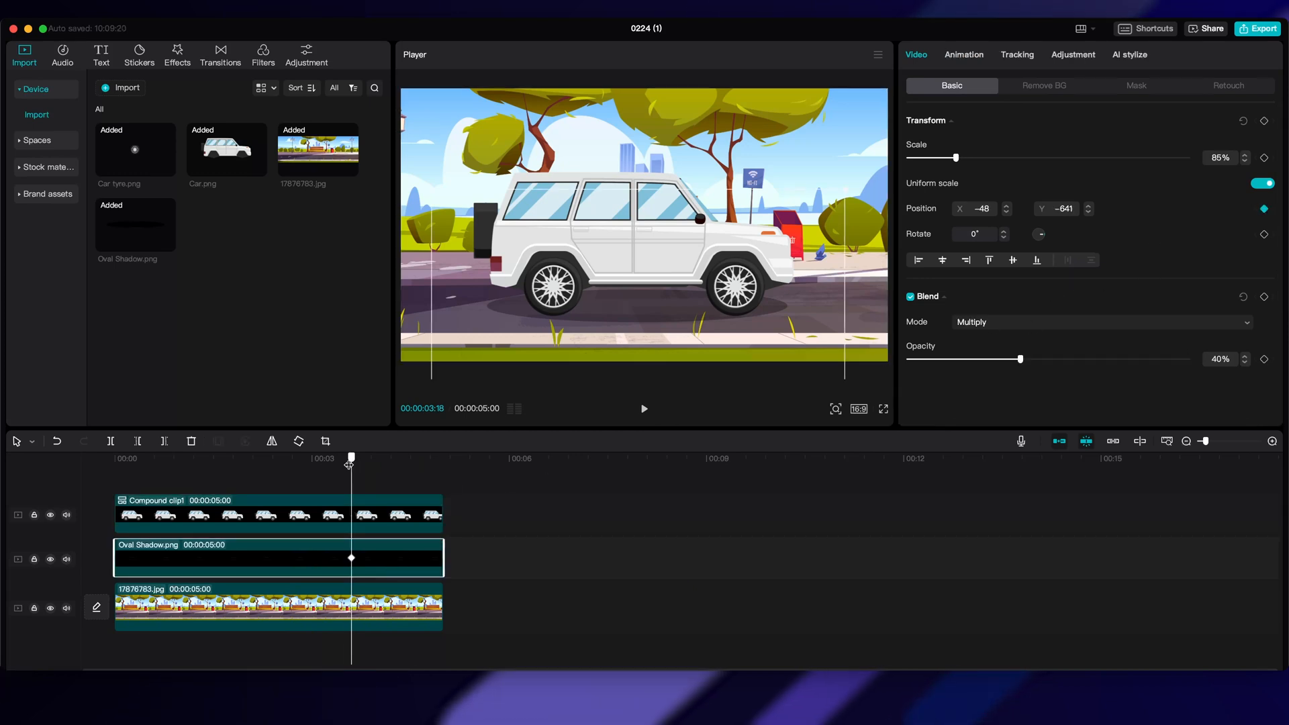
pyautogui.click(263, 514)
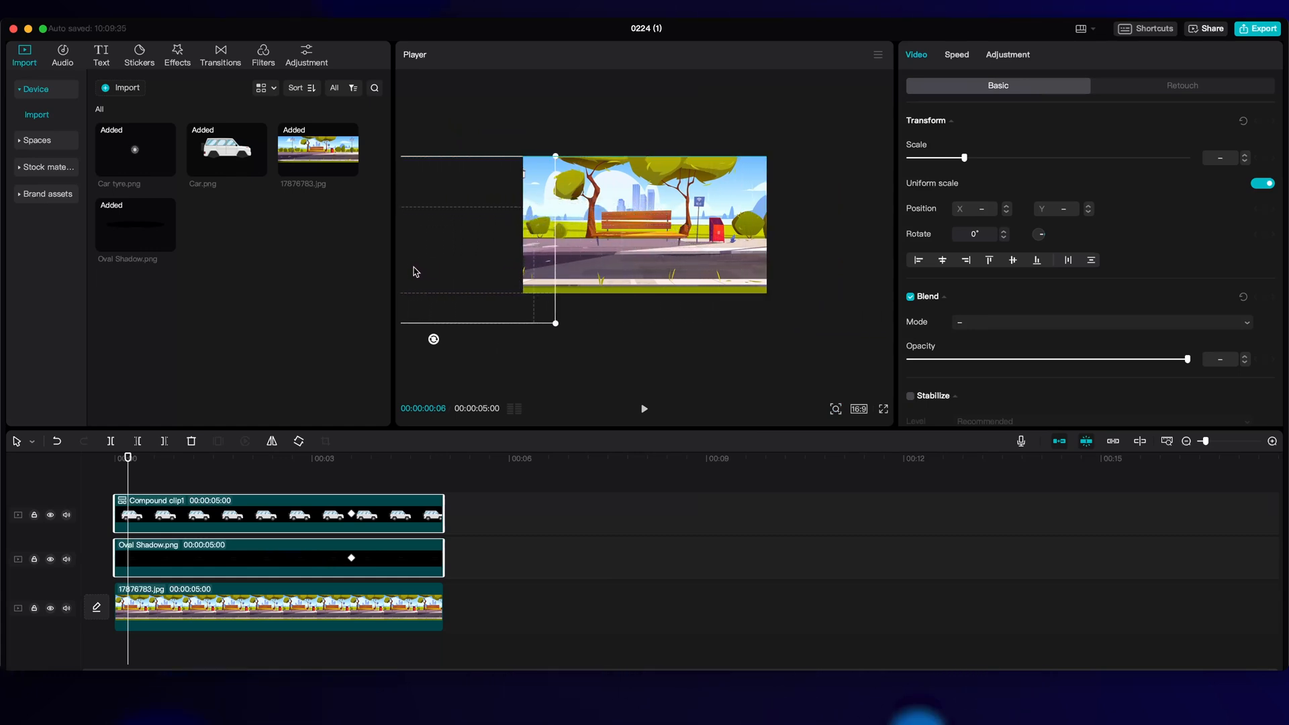
pyautogui.click(645, 409)
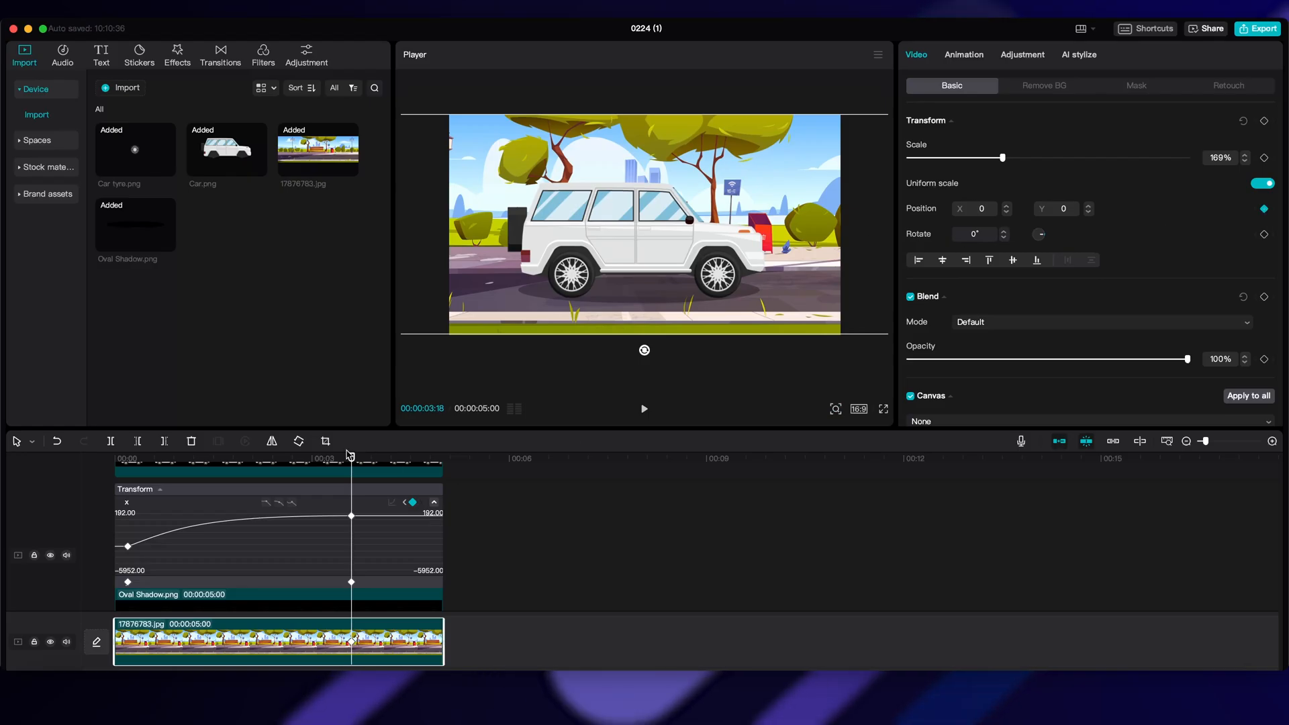
pyautogui.click(139, 458)
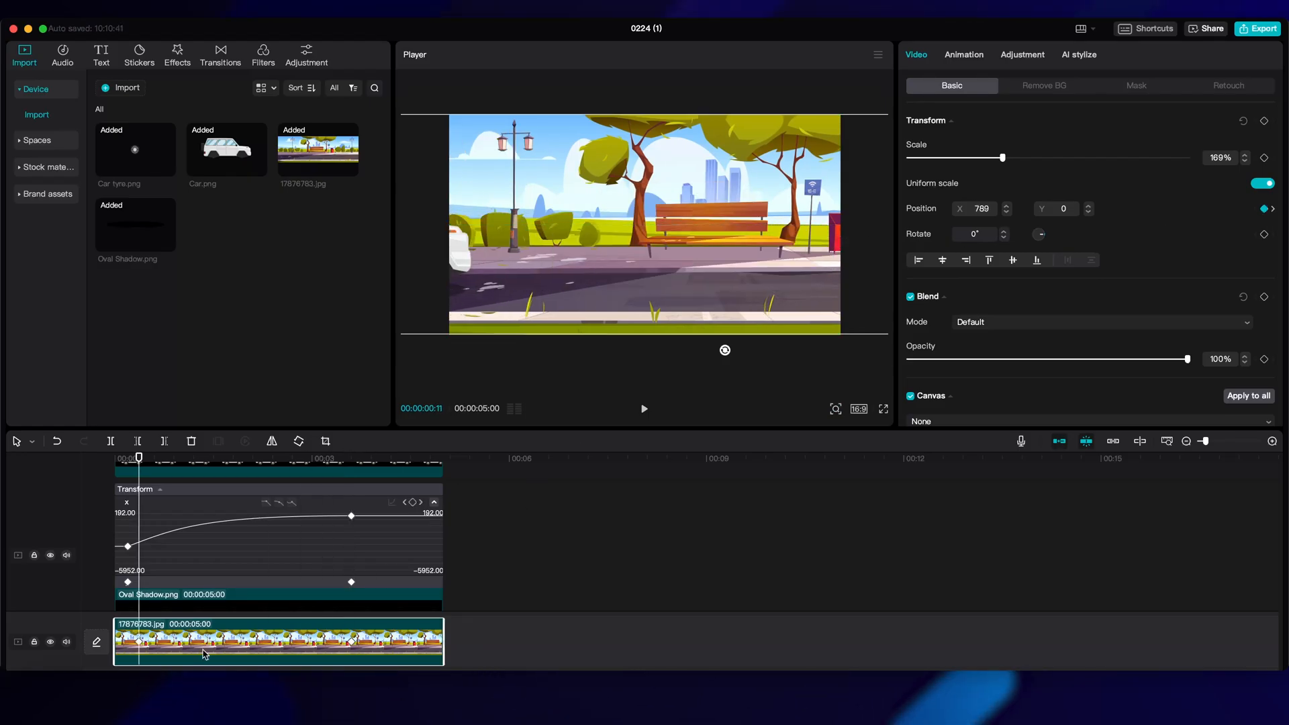
pyautogui.rightClick(222, 641)
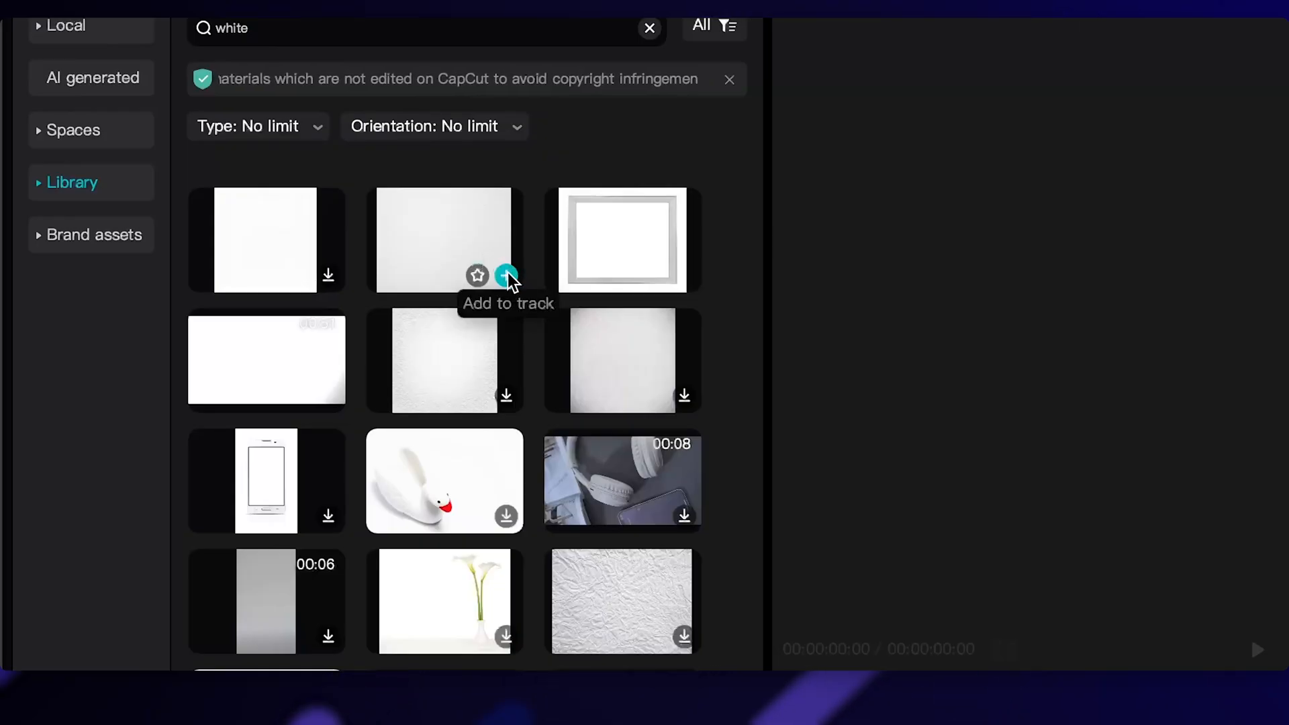
# Add the white paper texture to the track as the background clip.
pyautogui.click(506, 274)
pyautogui.write('black')
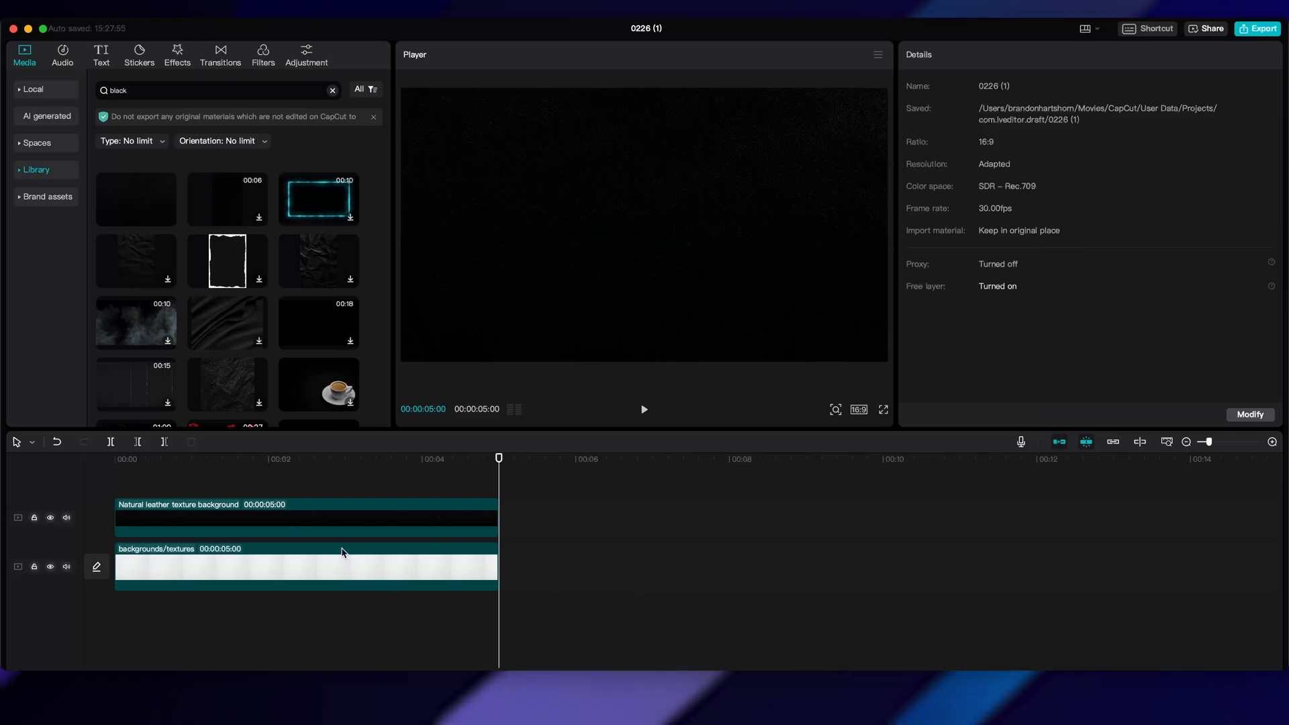
# Give the leather clip a Rectangle mask with raised Round corners.
pyautogui.click(304, 516)
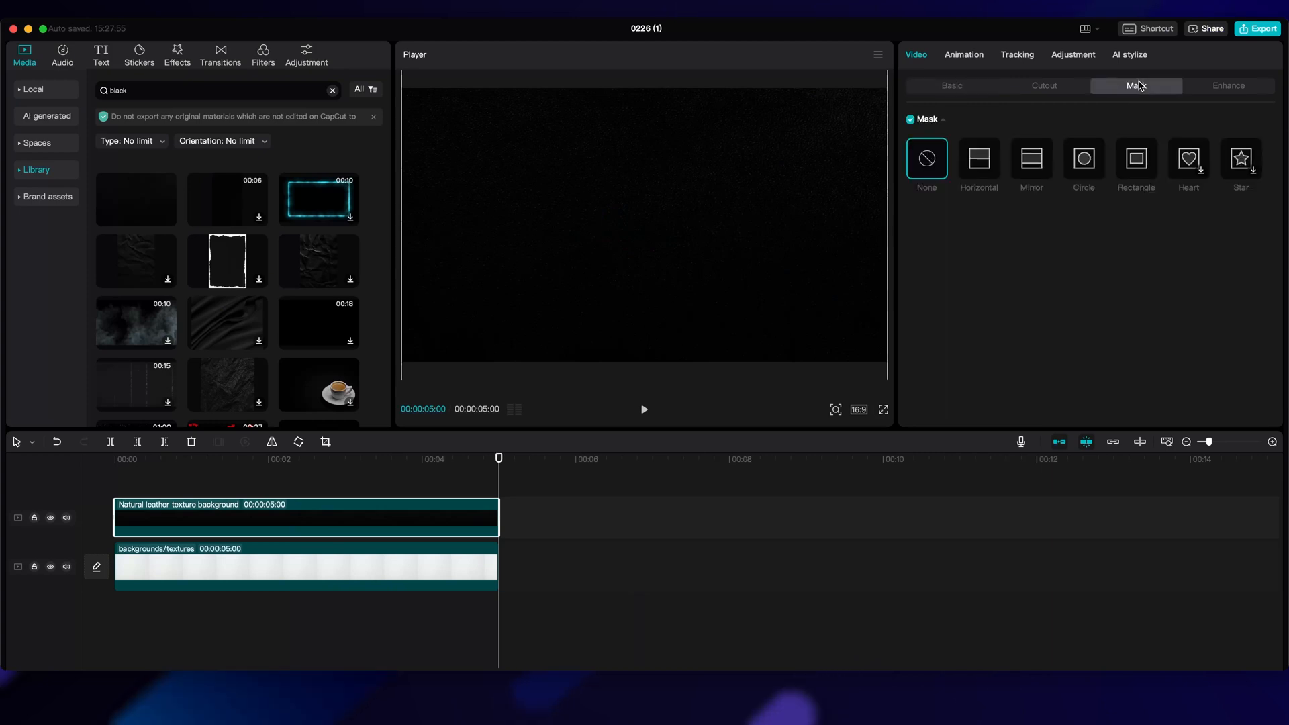
pyautogui.click(1135, 158)
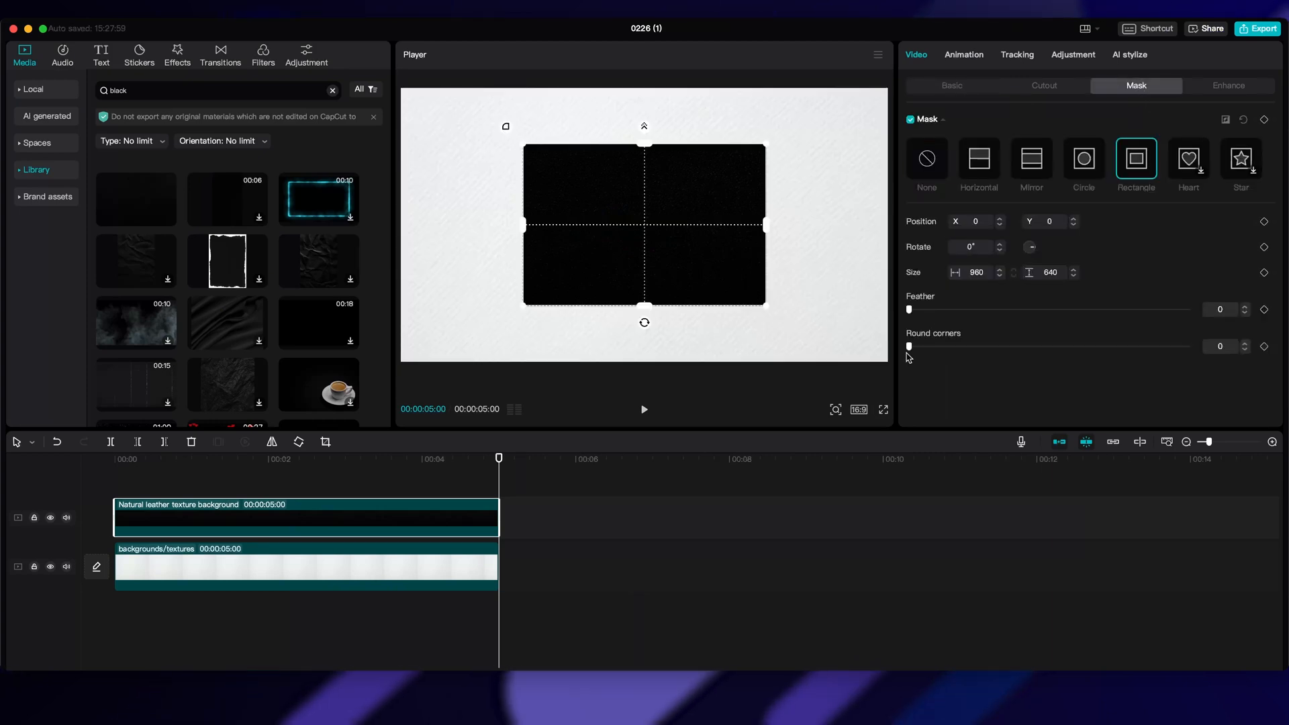
pyautogui.moveTo(909, 346); pyautogui.dragTo(953, 347)
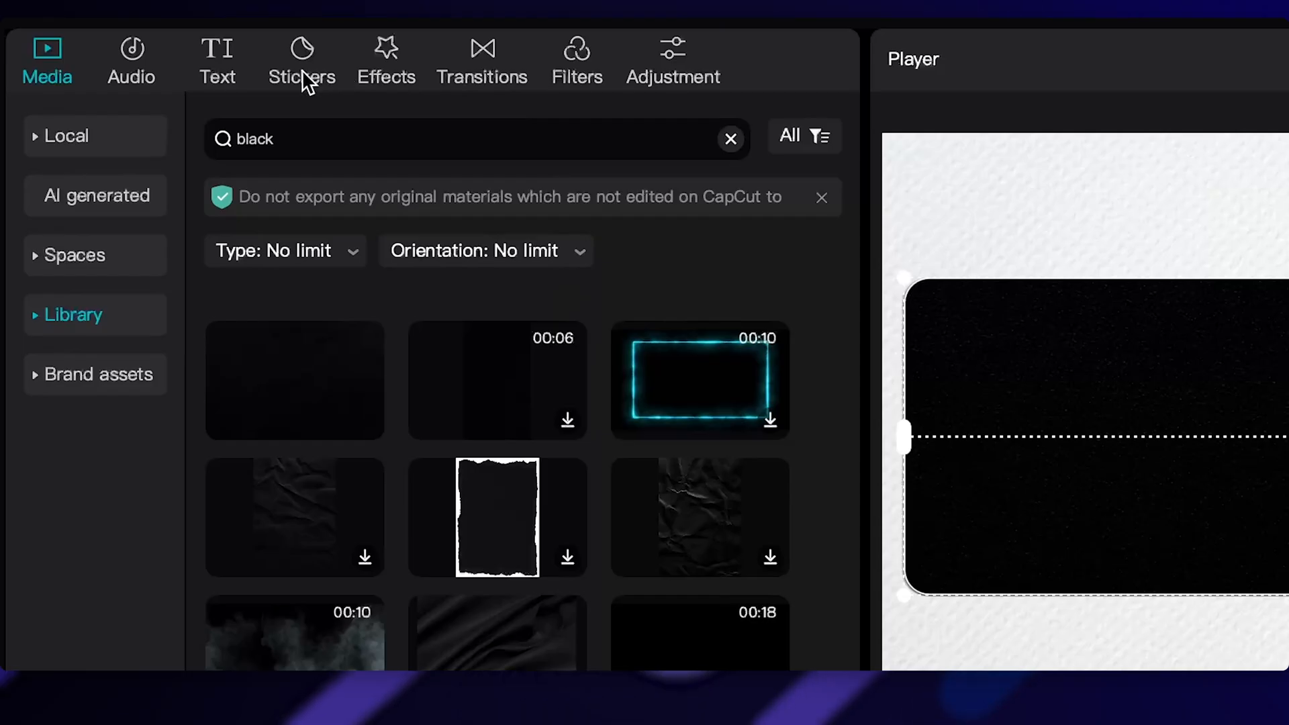
# Add a widened glowing line sticker across the card and the BW 2 filter.
pyautogui.click(302, 59)
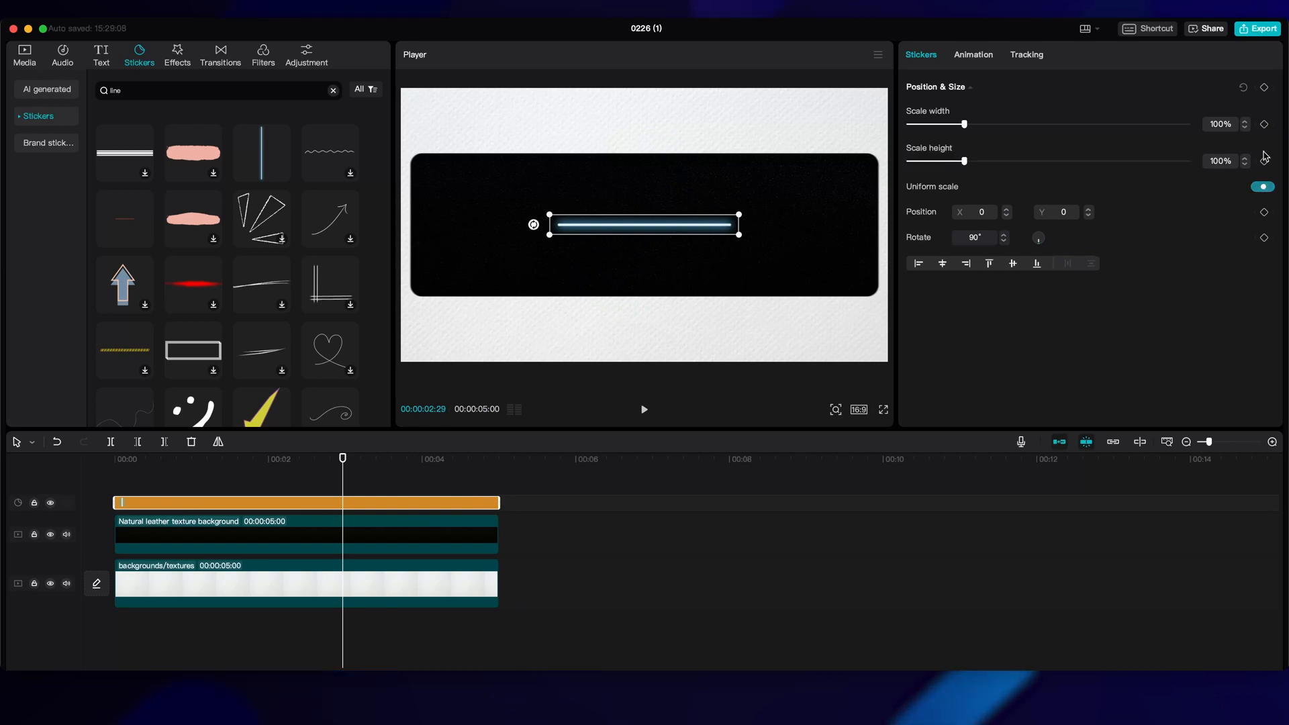
pyautogui.moveTo(963, 161); pyautogui.dragTo(1027, 161)
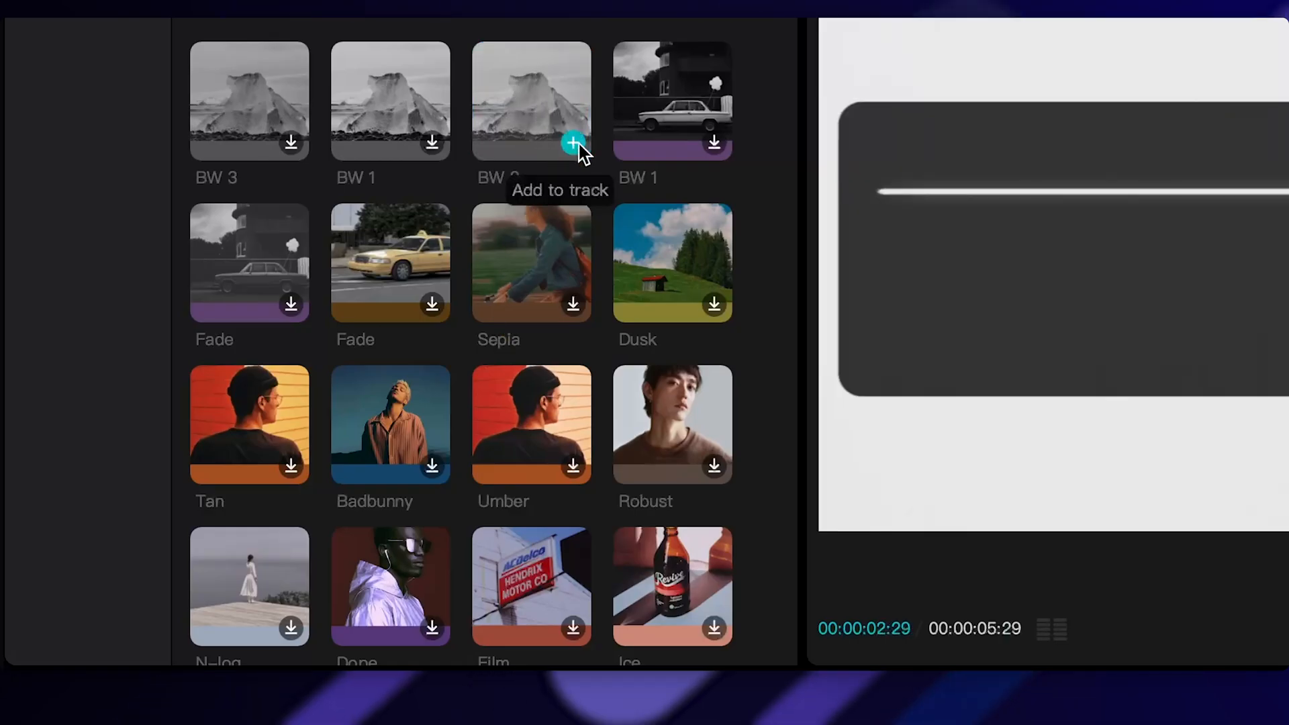
pyautogui.click(573, 144)
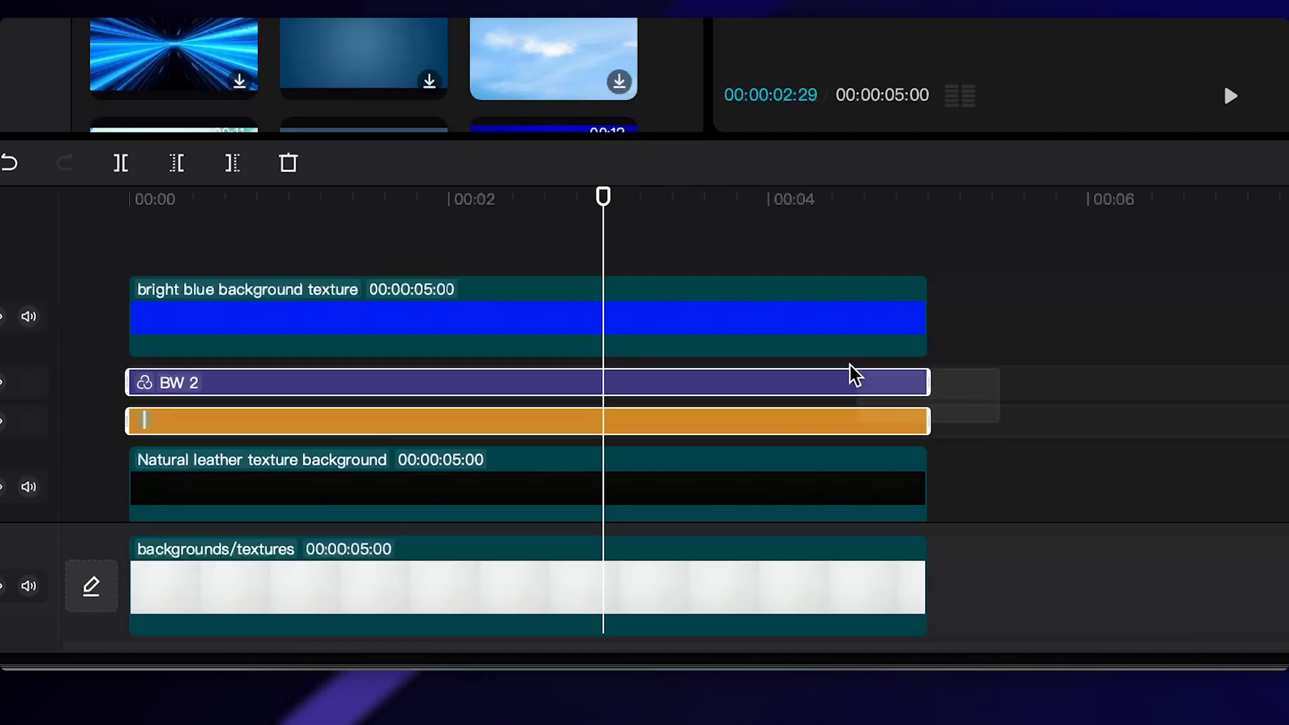
# Create the compound clip from blue texture, BW 2 and adjustment layer, then choose a blend mode.
pyautogui.click(631, 319)
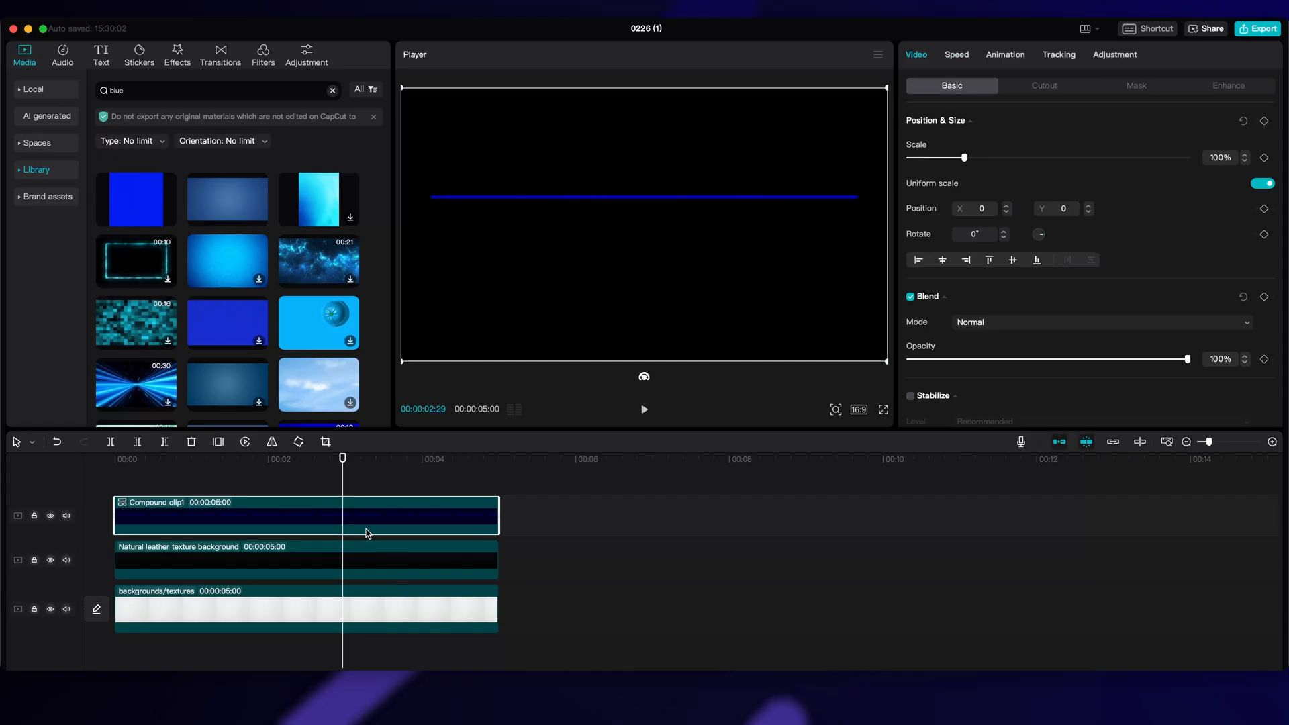
pyautogui.click(1101, 322)
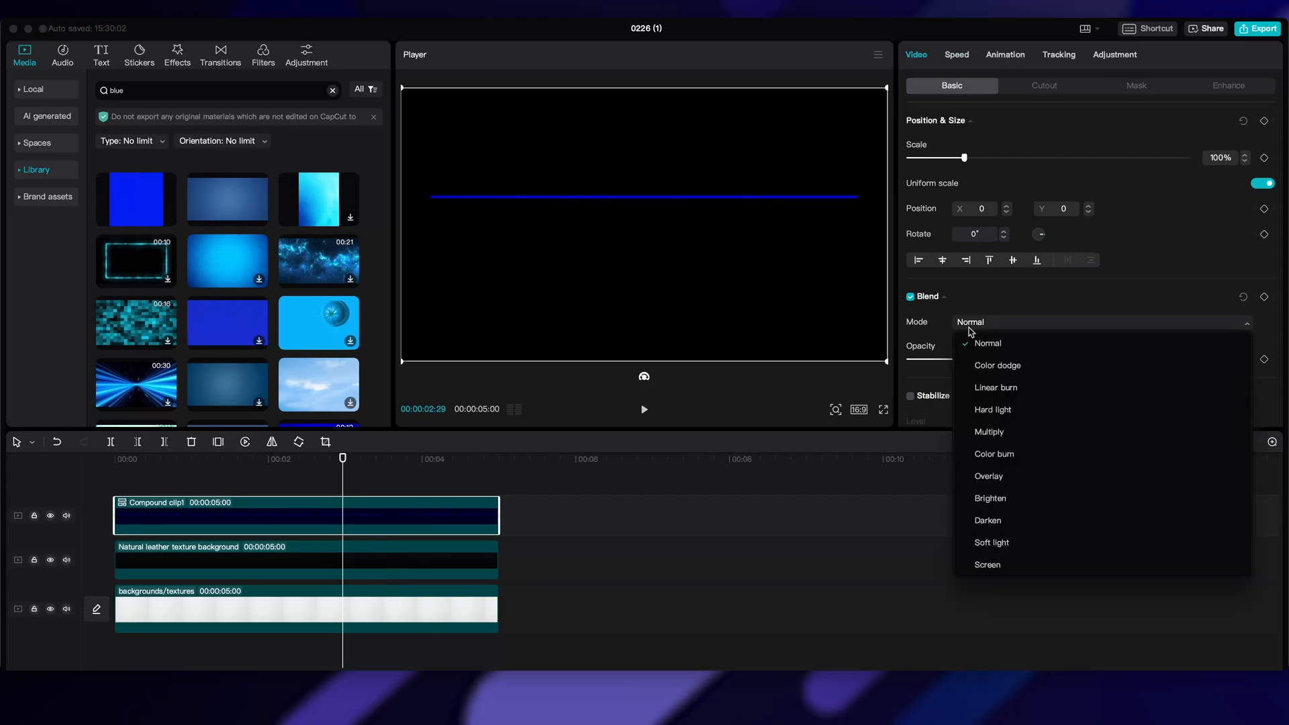
pyautogui.click(986, 565)
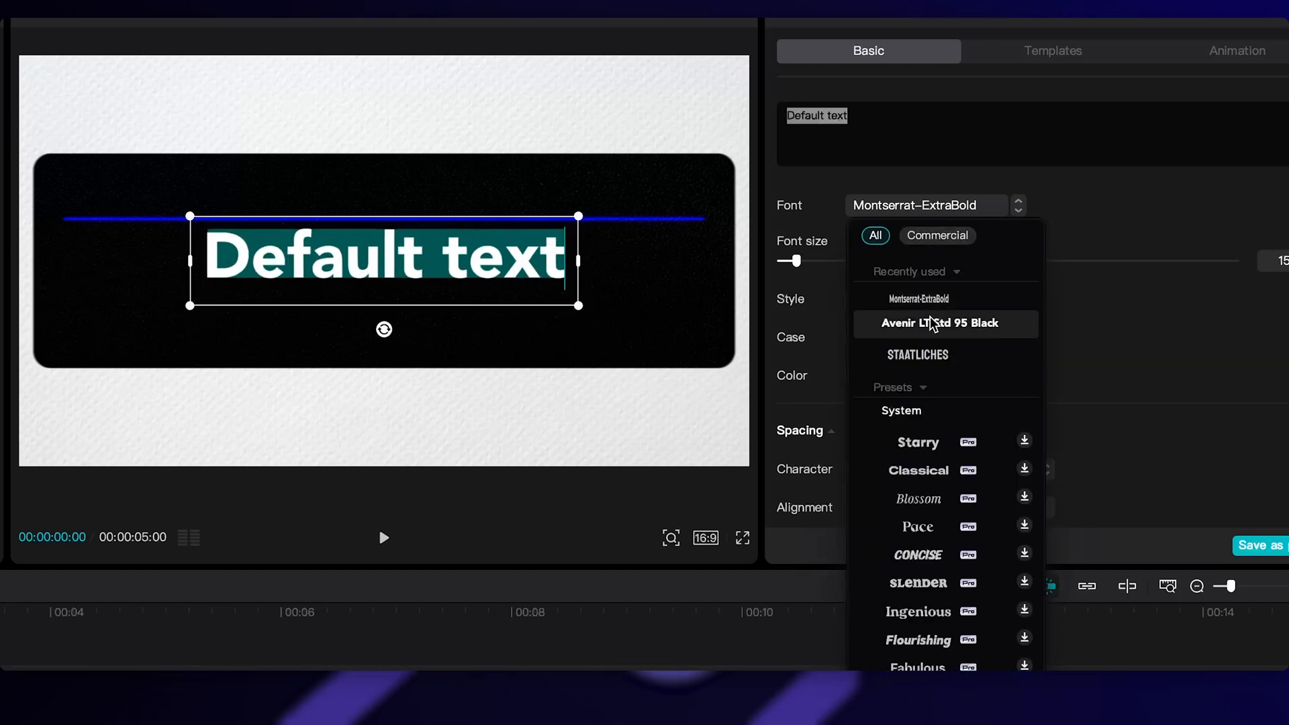
# Set the text to Avenir LT Std 95 Black with a 1.5-second Bounce Left entrance.
pyautogui.click(935, 322)
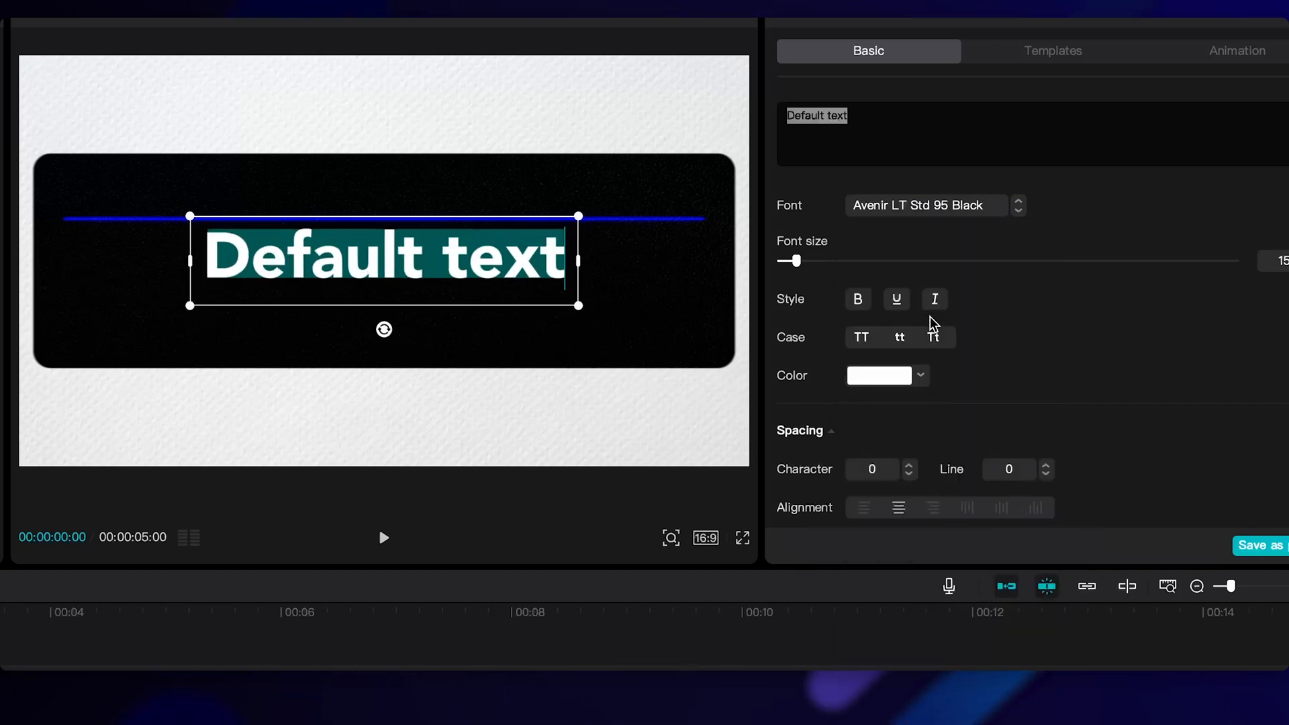
pyautogui.click(1237, 51)
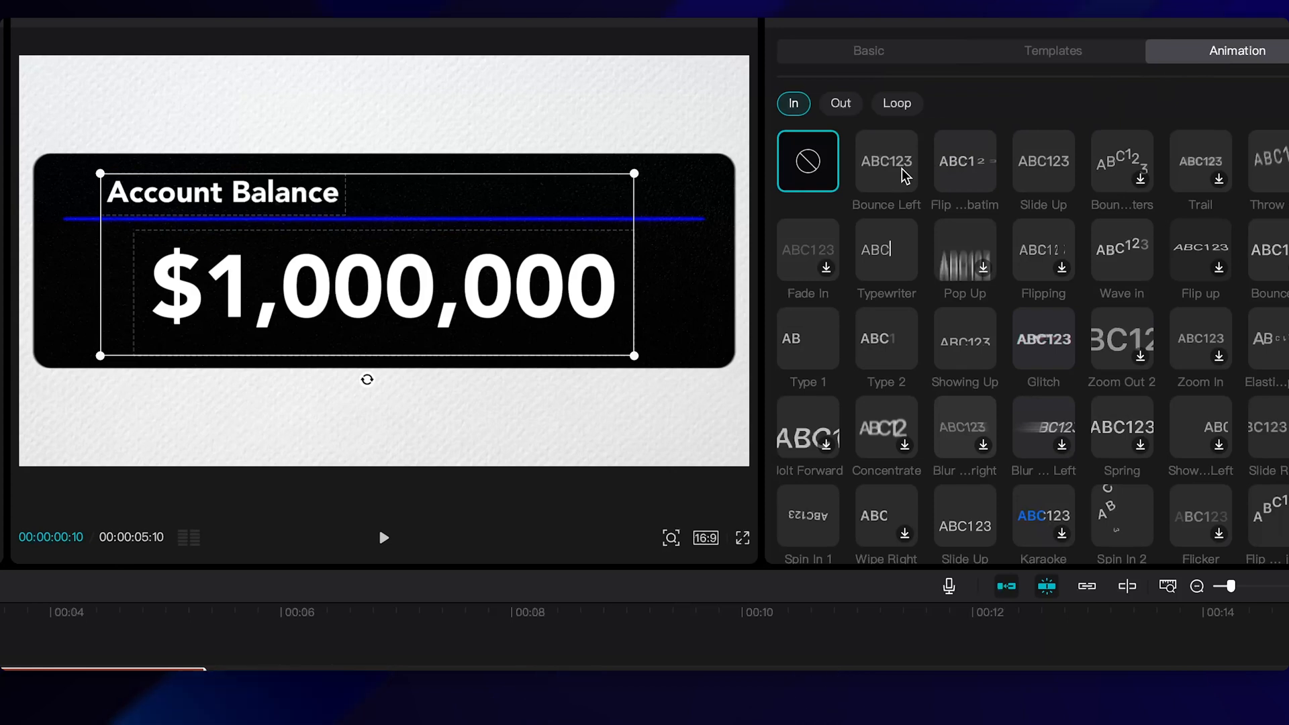
pyautogui.click(886, 161)
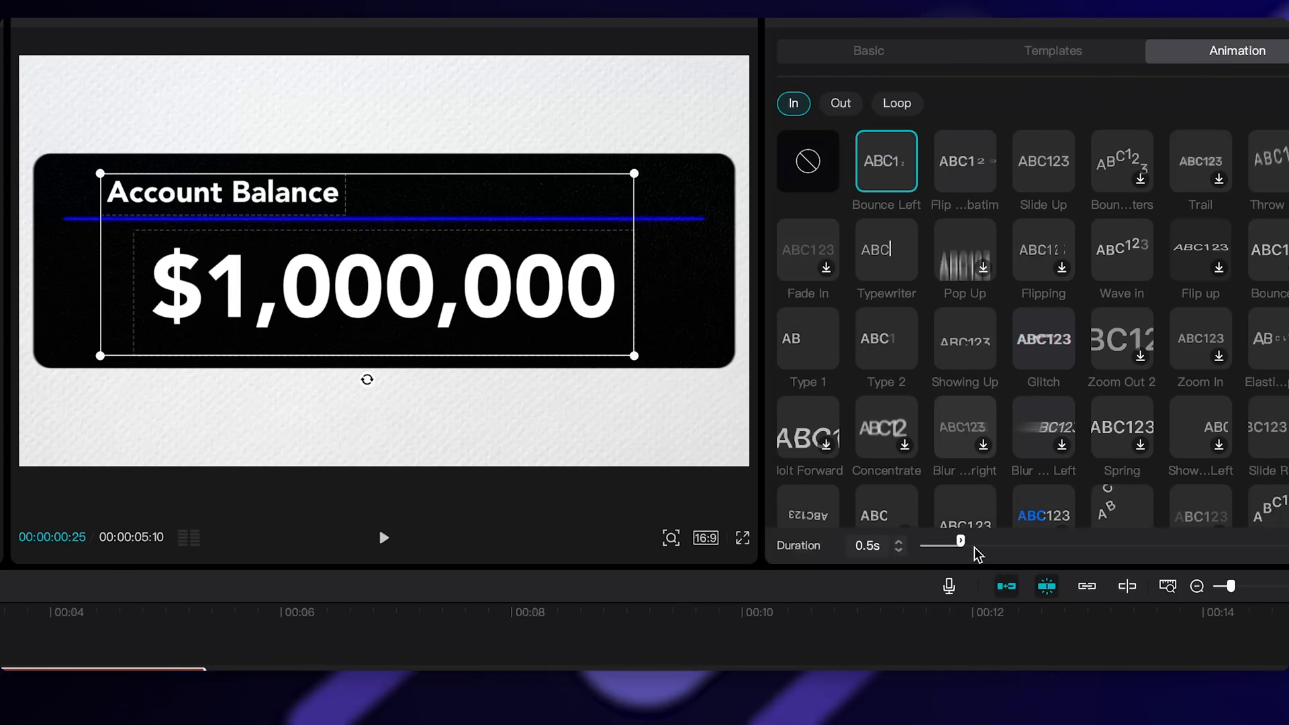
pyautogui.moveTo(959, 540); pyautogui.dragTo(1038, 539)
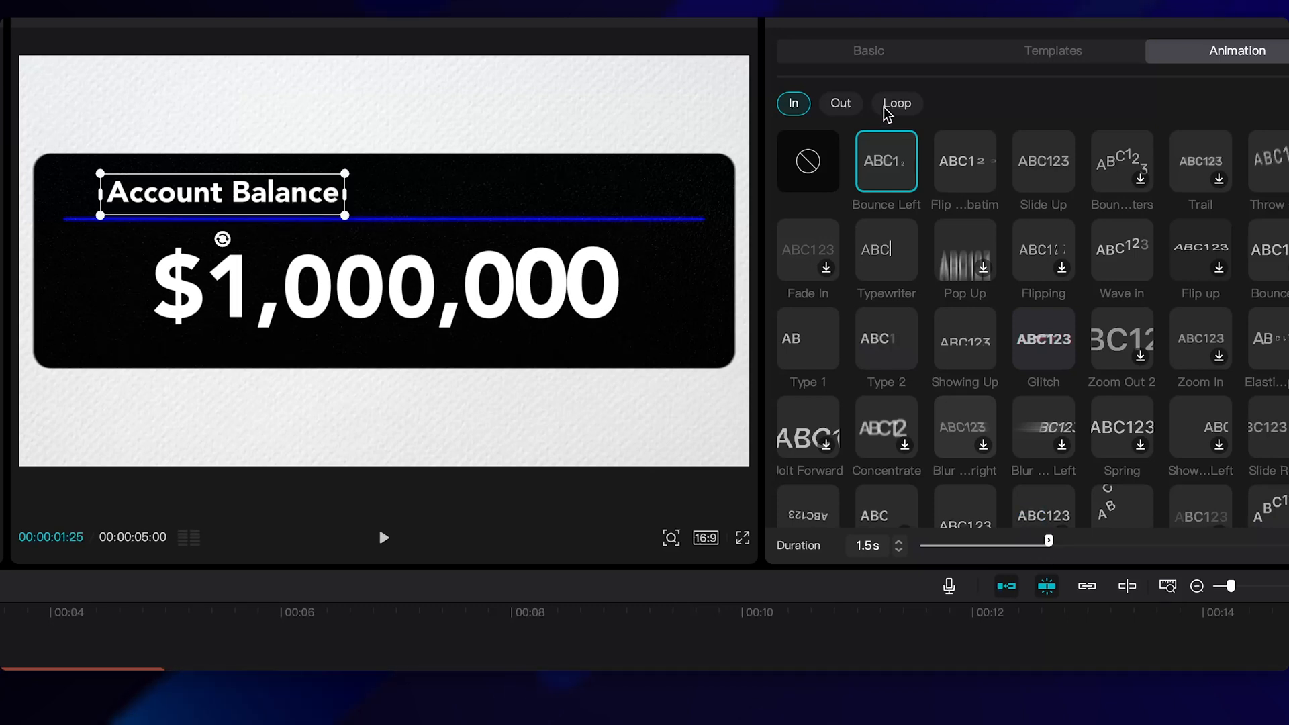
# Browse the looping text animations and select the $1,000,000 text layer.
pyautogui.click(897, 103)
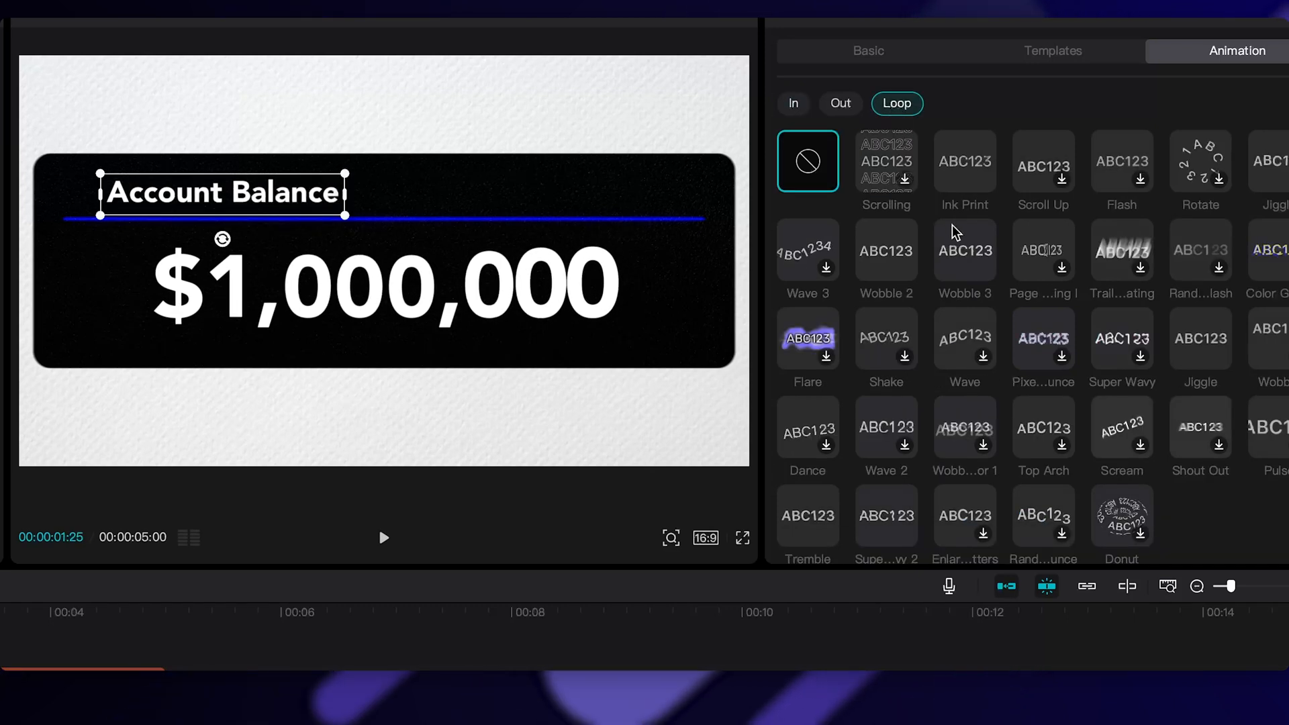
pyautogui.click(964, 250)
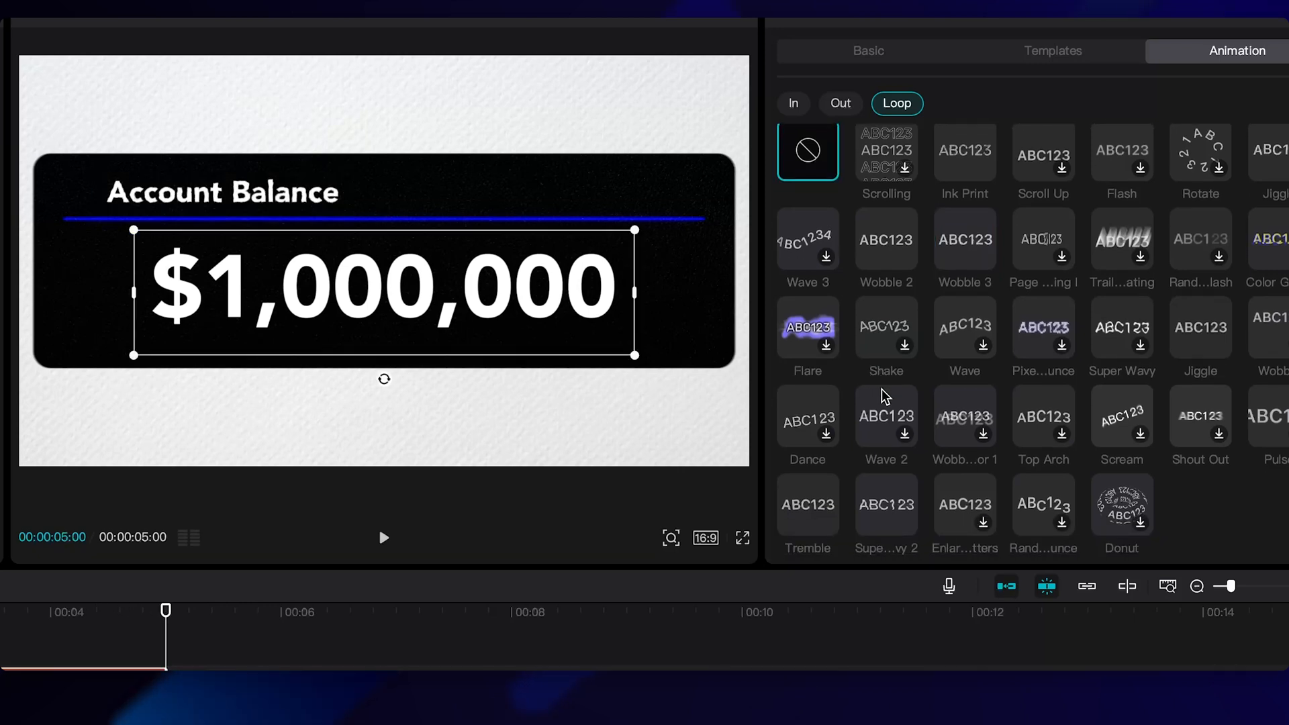
pyautogui.click(807, 505)
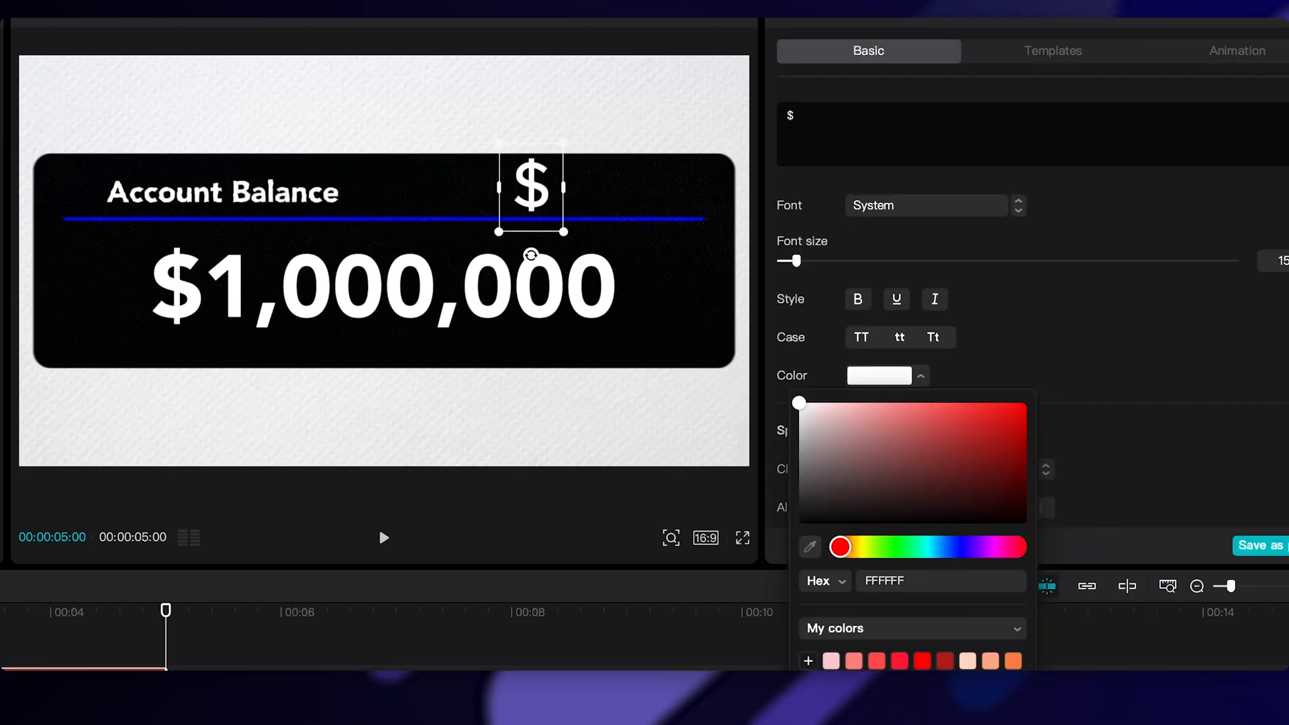
# Choose a colour for the dollar sign text layer.
pyautogui.click(1237, 51)
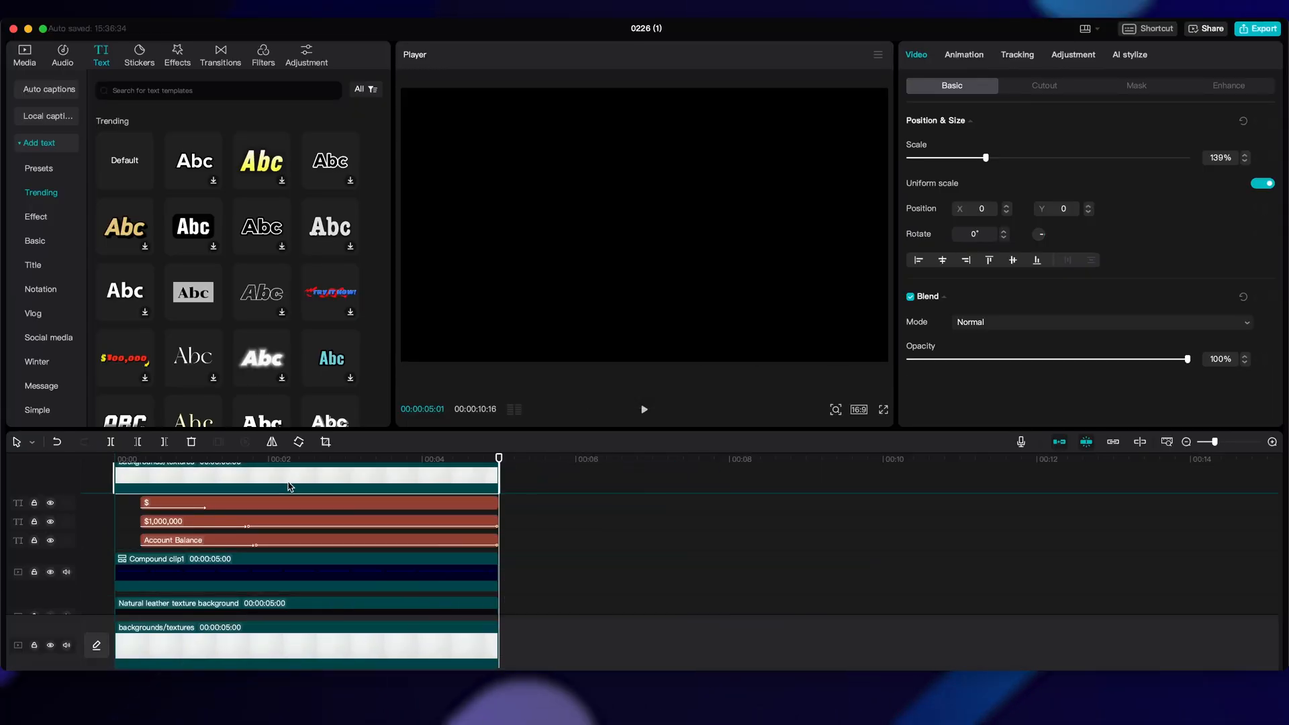
# Give the top texture a feathered Mirror mask stripe.
pyautogui.click(1136, 84)
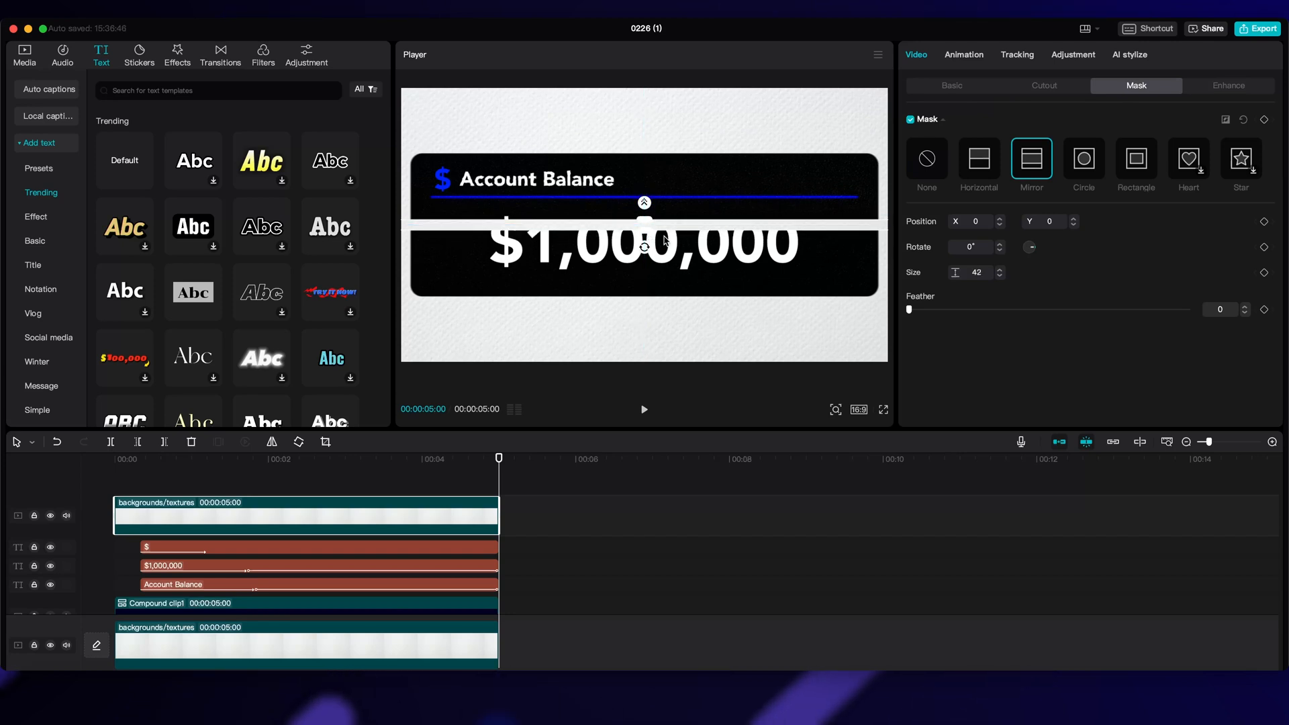
pyautogui.moveTo(908, 309); pyautogui.dragTo(945, 309)
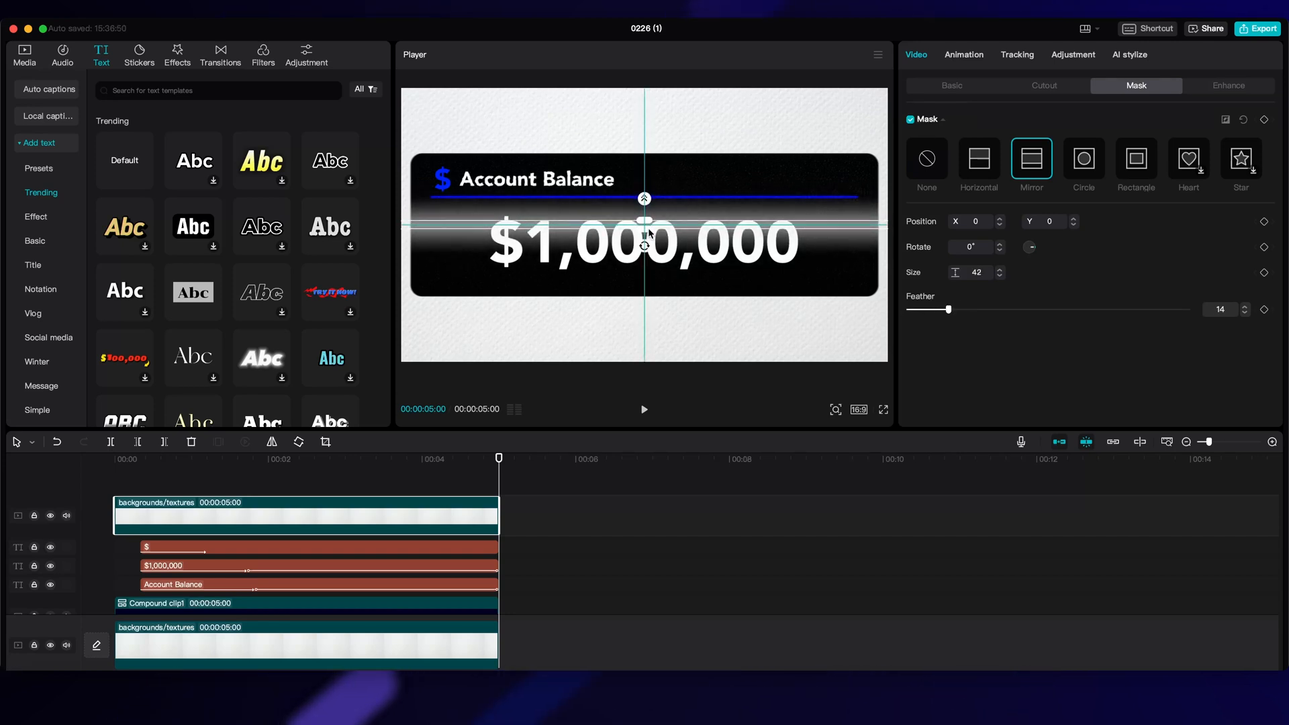
pyautogui.click(951, 86)
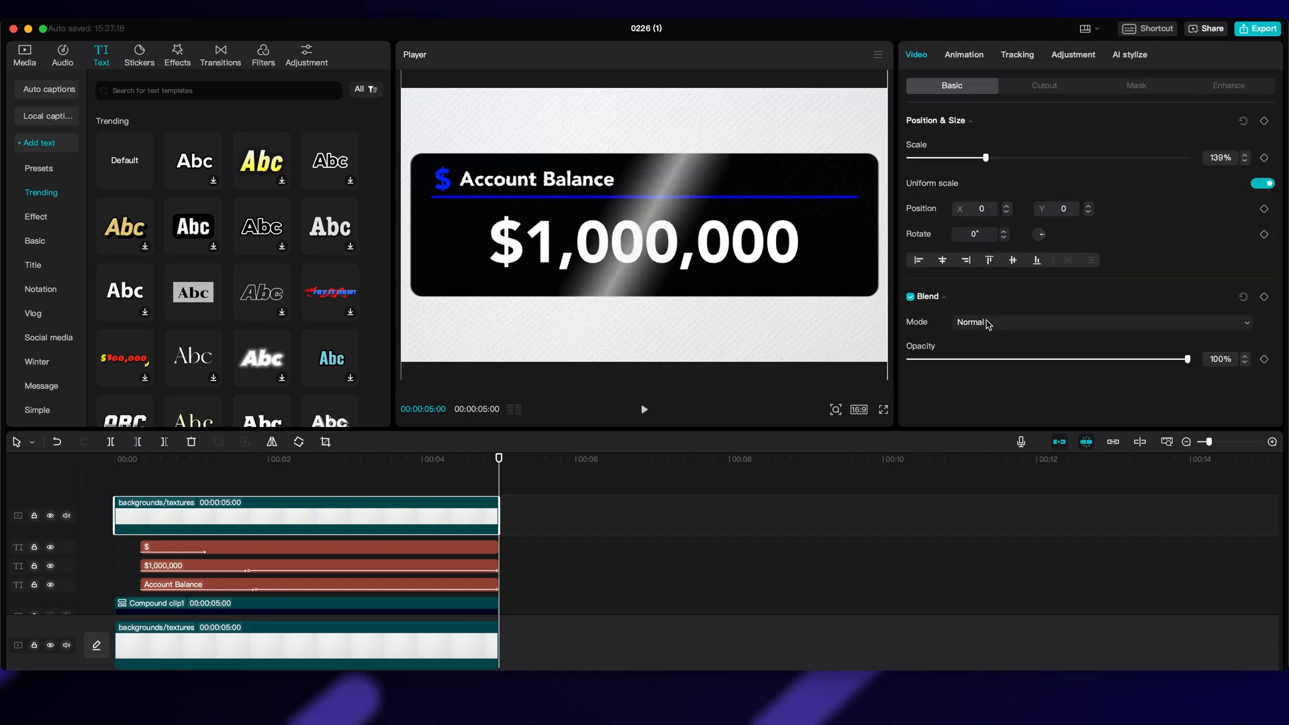
# Fade the shine to about 22% opacity, apply Ease Out 3, and export the card.
pyautogui.moveTo(1186, 358); pyautogui.dragTo(973, 358)
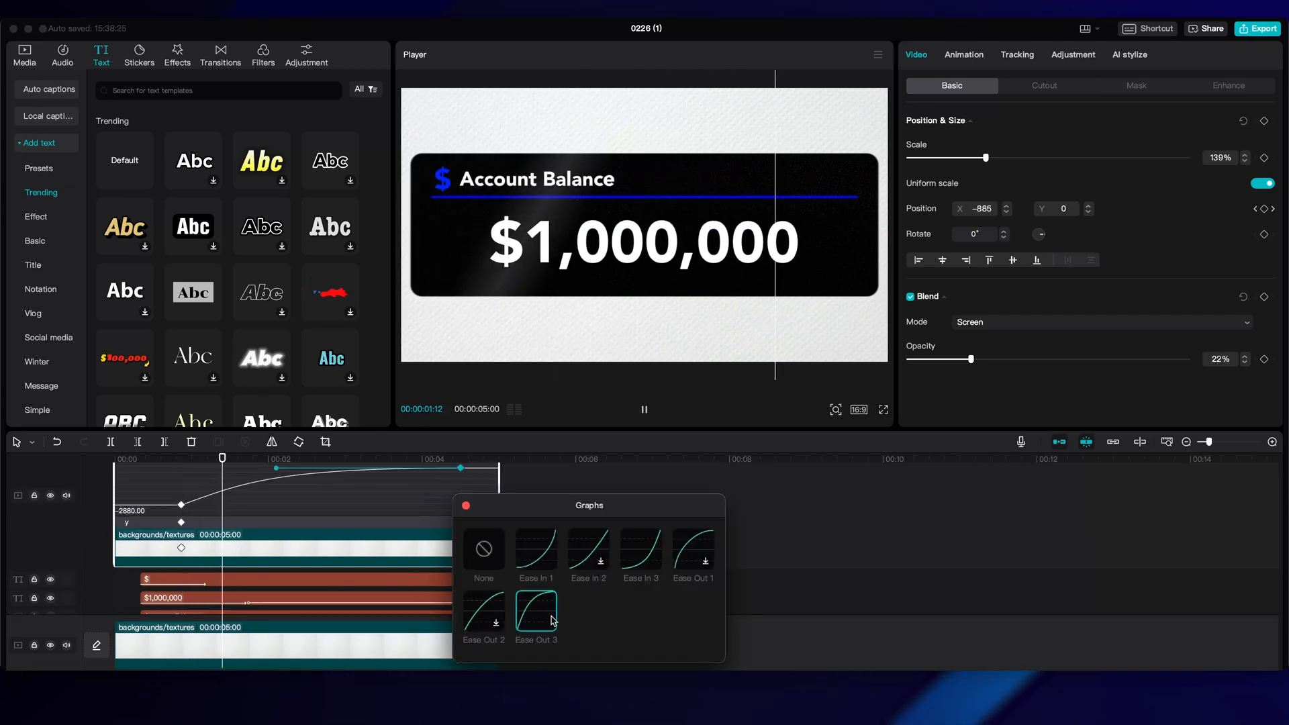
pyautogui.click(1256, 29)
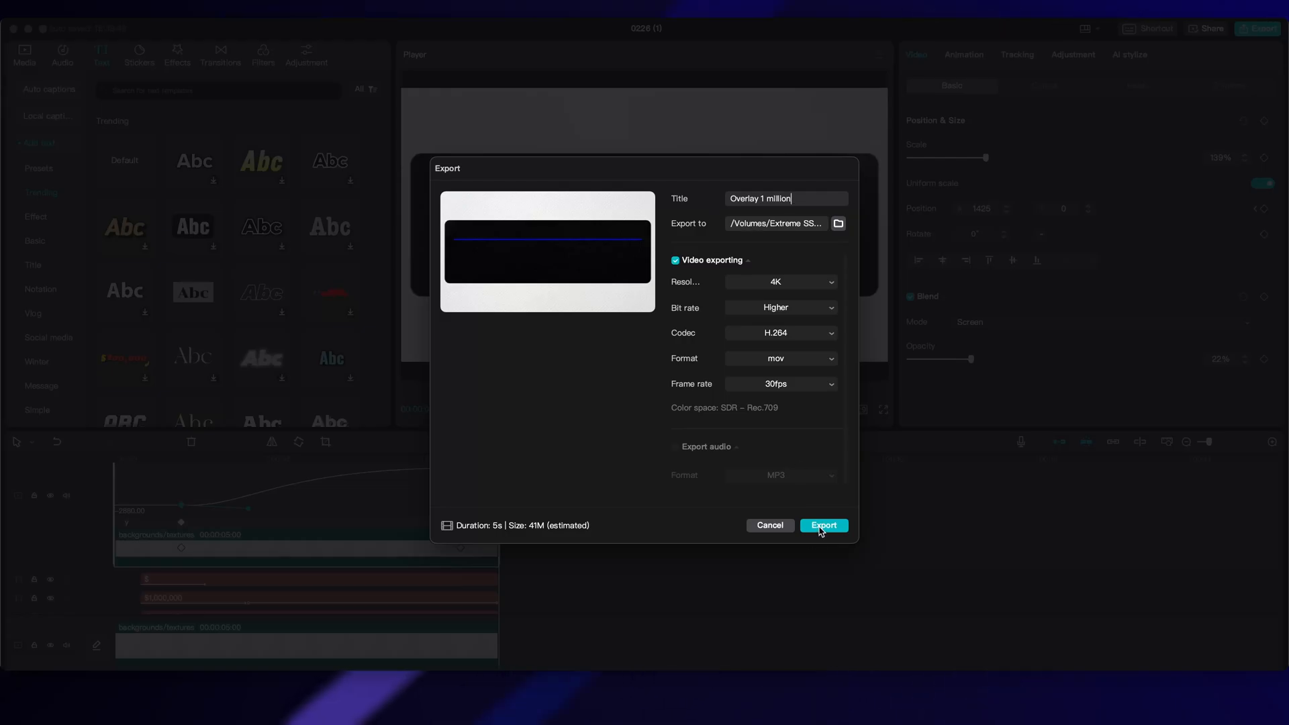
pyautogui.click(770, 524)
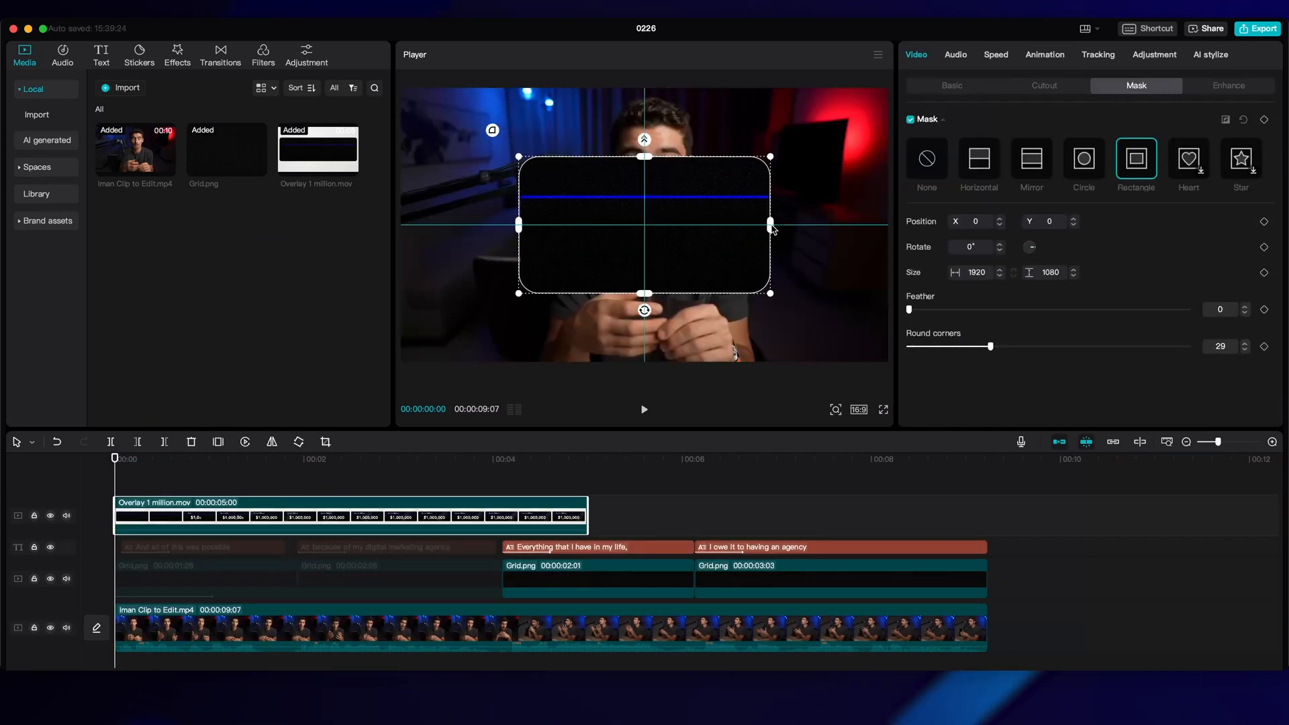
# Widen the overlay's mask to the card's full width and make it slightly taller.
pyautogui.moveTo(770, 224); pyautogui.dragTo(879, 224)
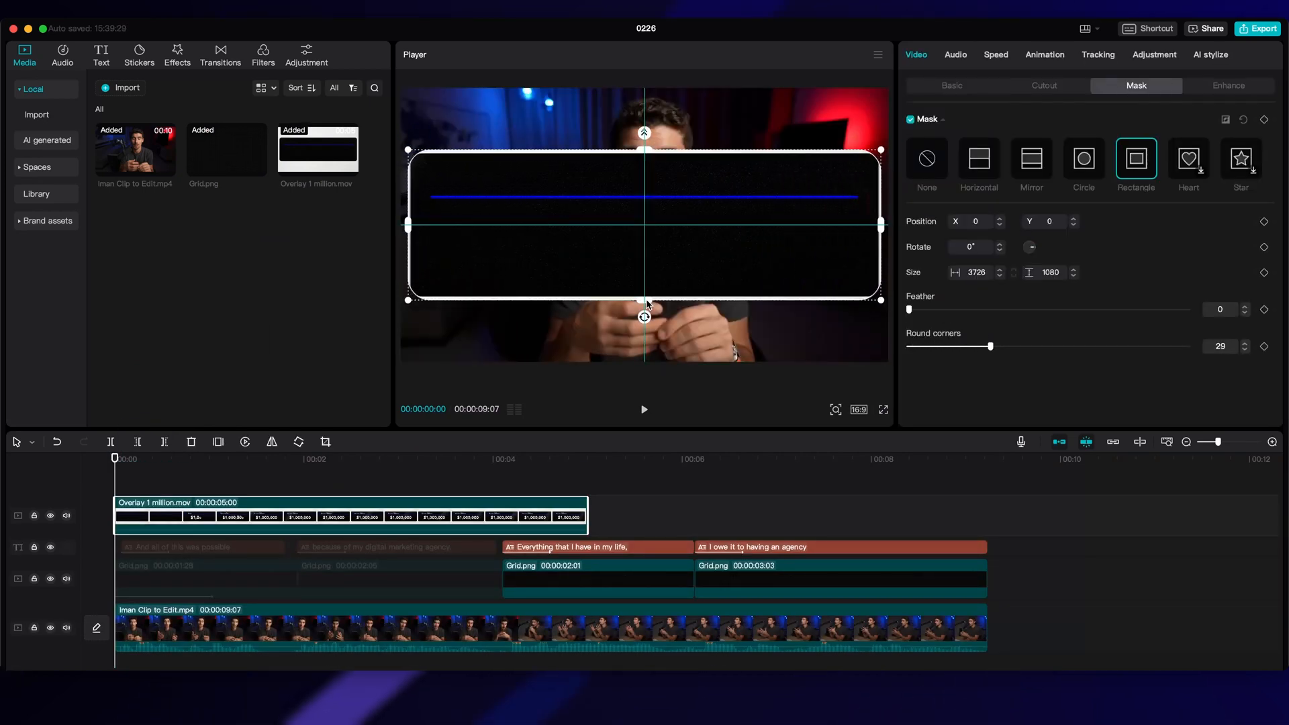
pyautogui.moveTo(991, 347); pyautogui.dragTo(1003, 347)
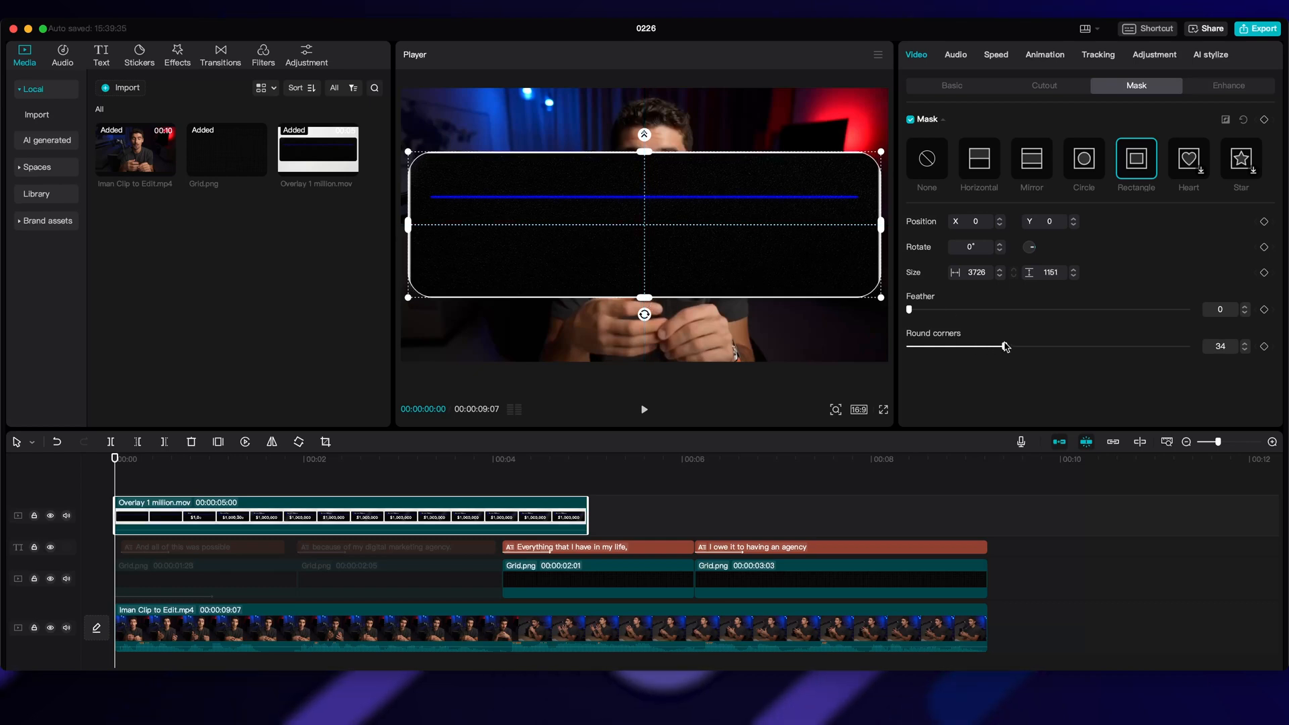
pyautogui.click(578, 458)
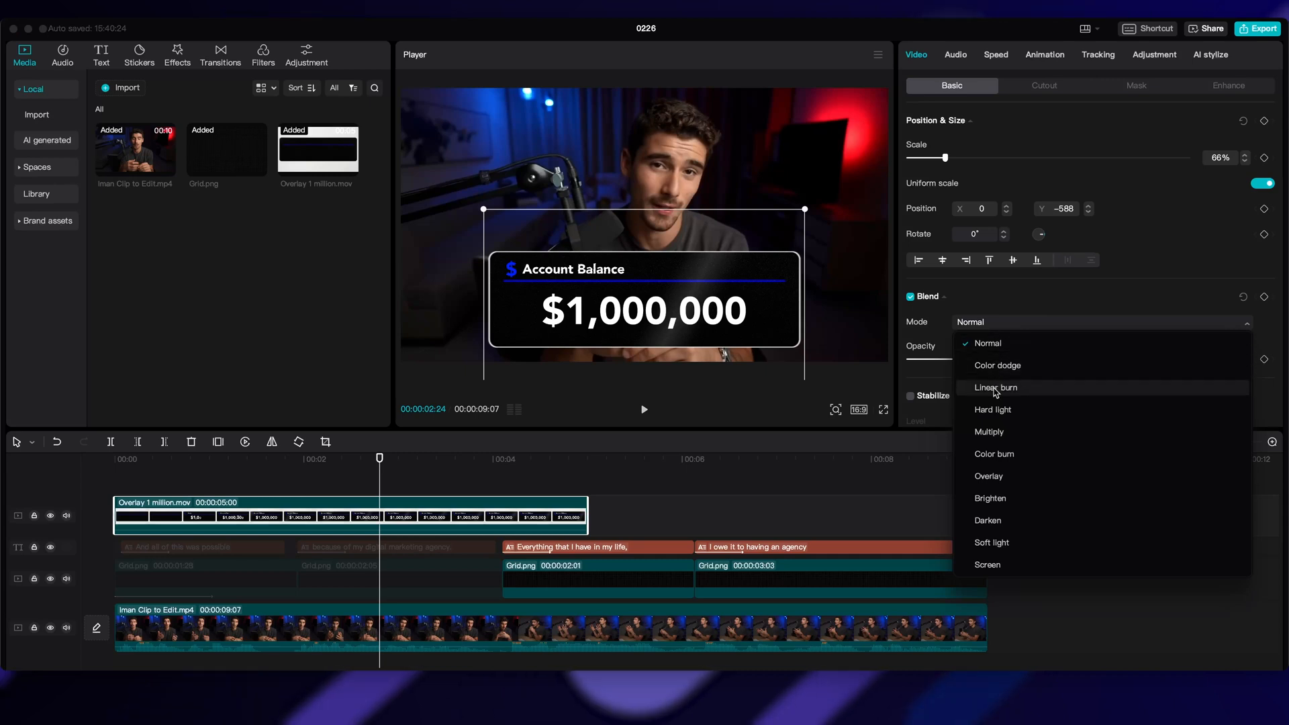
# Set the overlay blend to Hard light and add a 1.5-second Zoom 1 entrance.
pyautogui.click(992, 409)
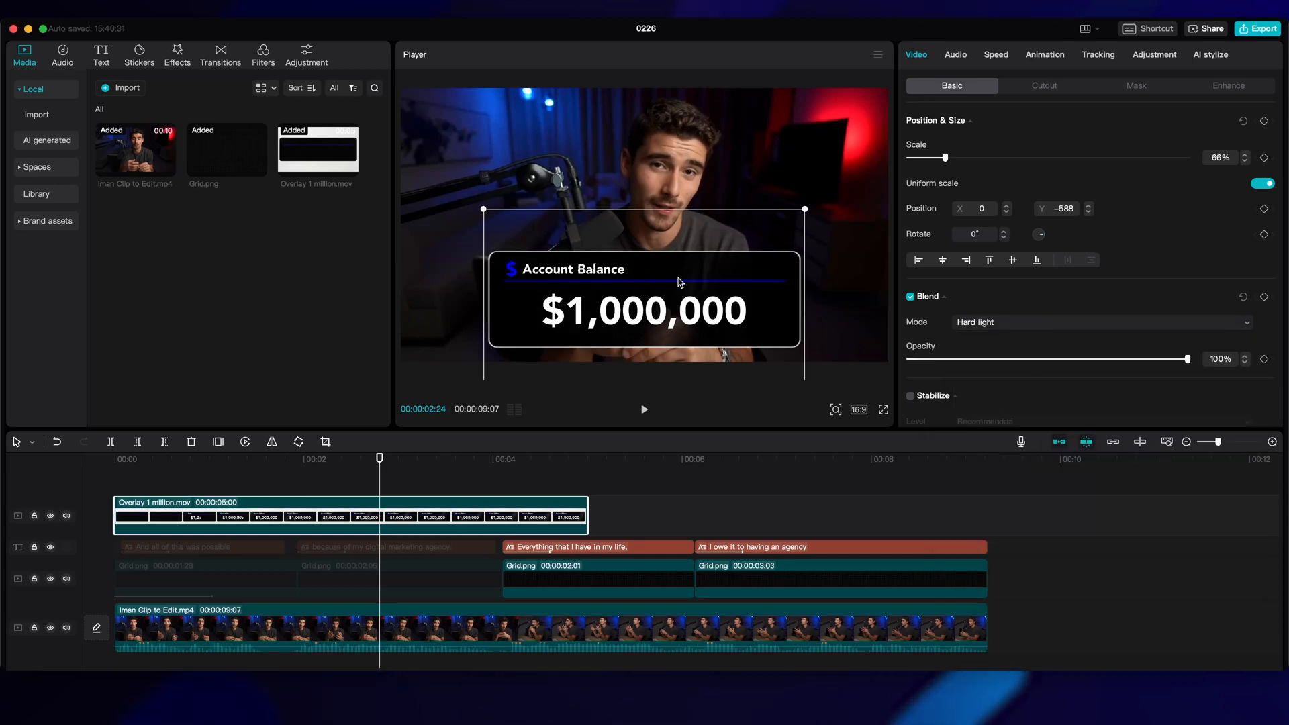
pyautogui.click(1043, 55)
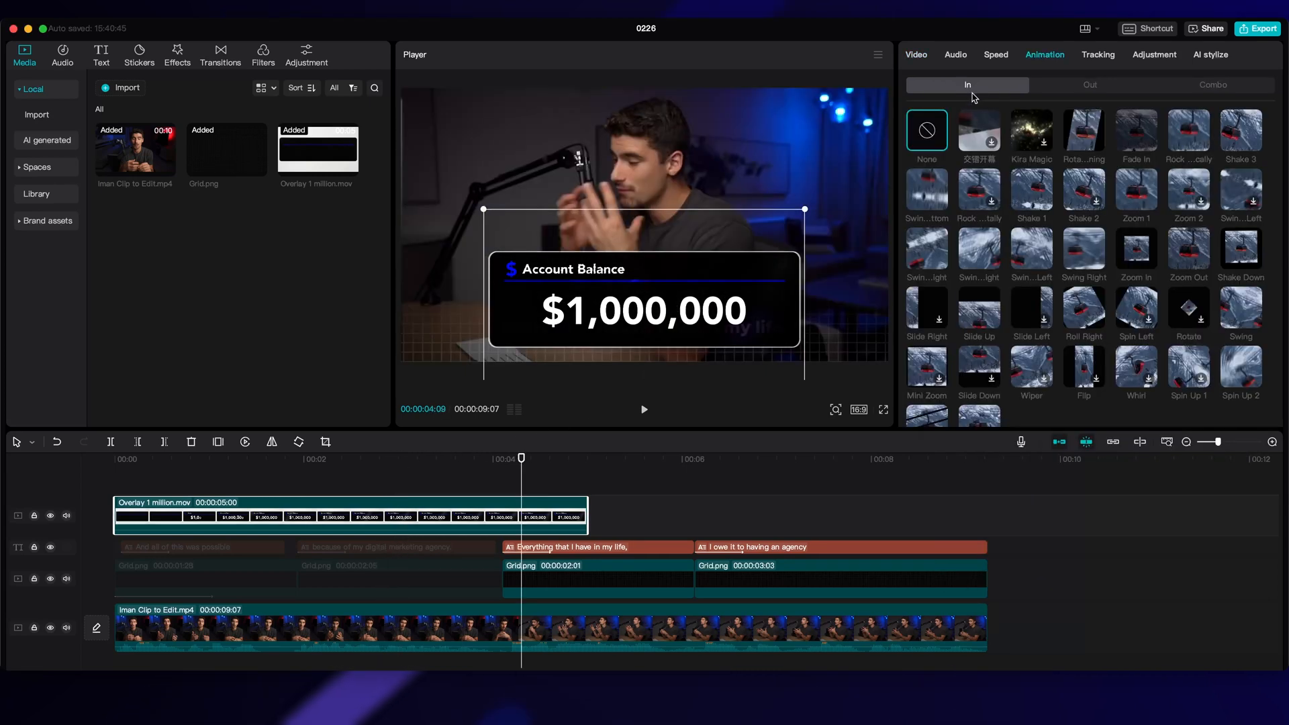
pyautogui.moveTo(1136, 195)
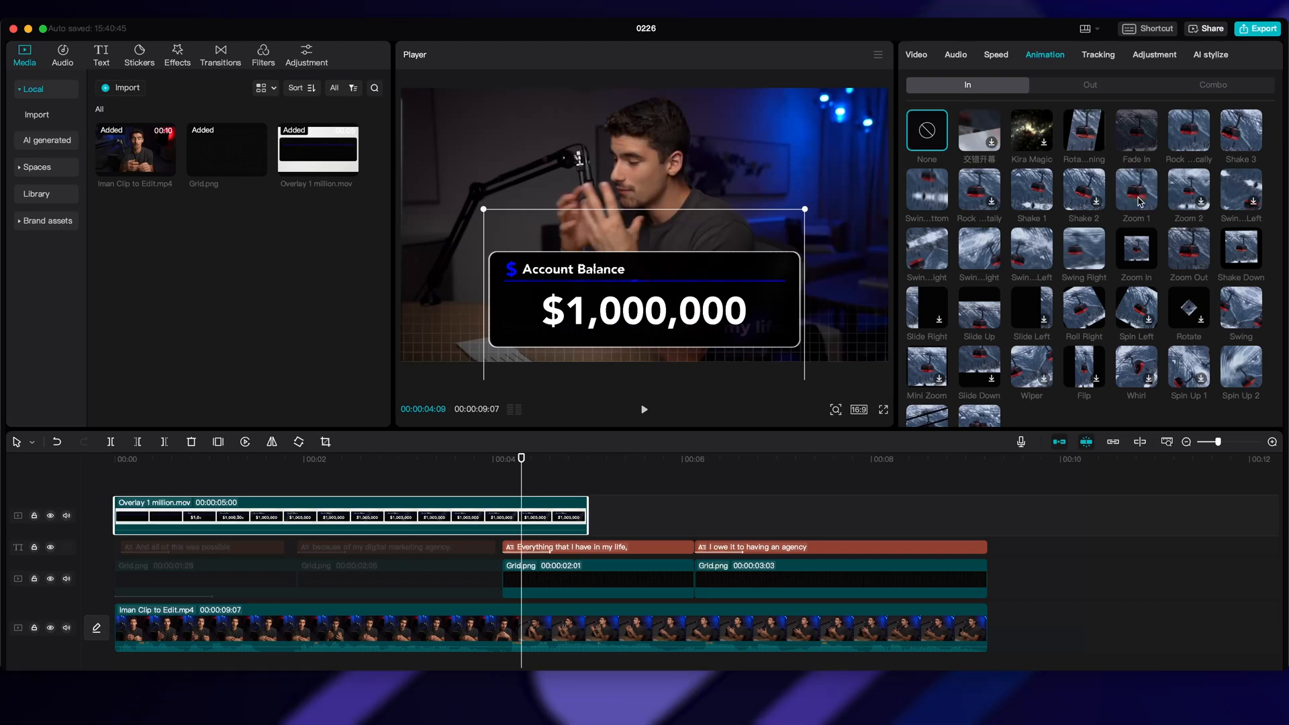
pyautogui.click(1135, 193)
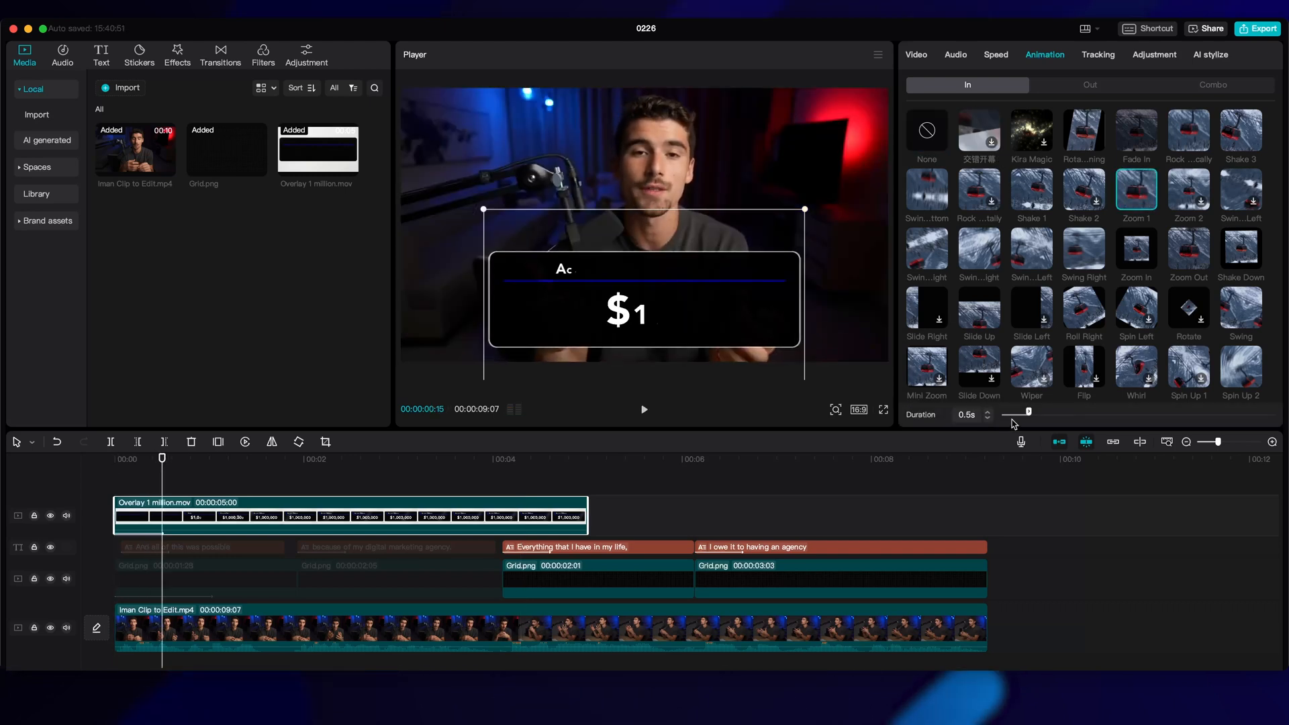
pyautogui.moveTo(1018, 411); pyautogui.dragTo(1085, 411)
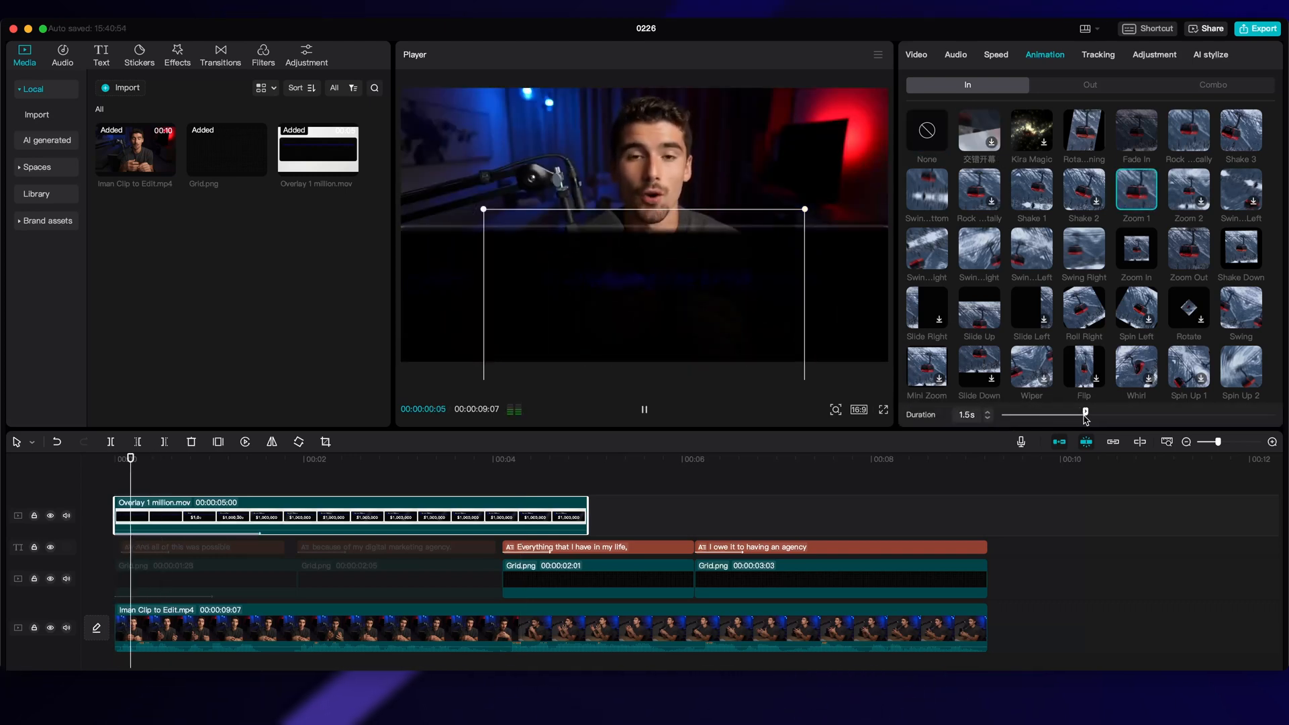